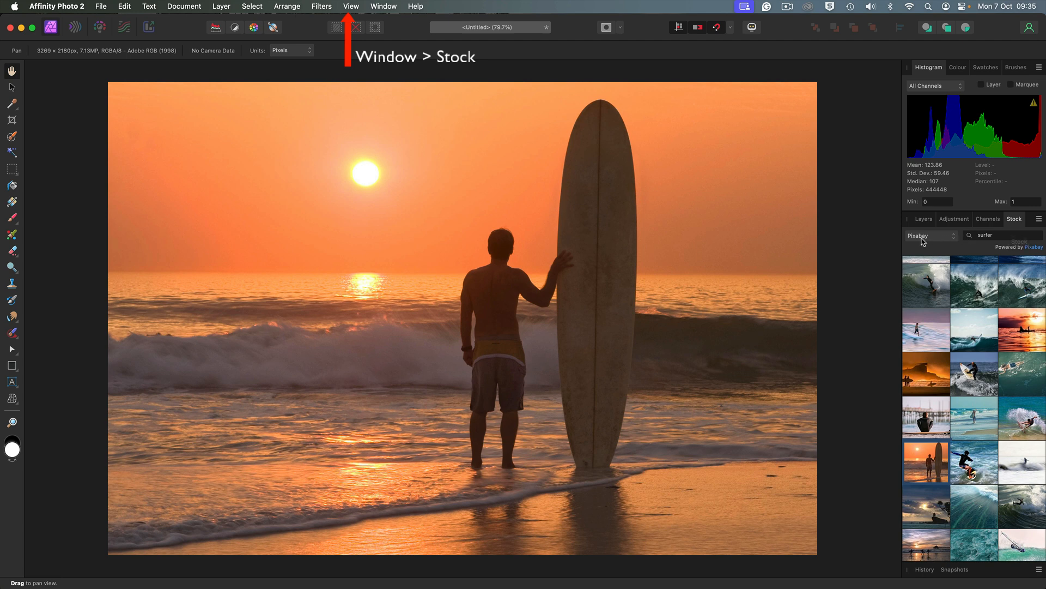
pyautogui.moveTo(975, 242)
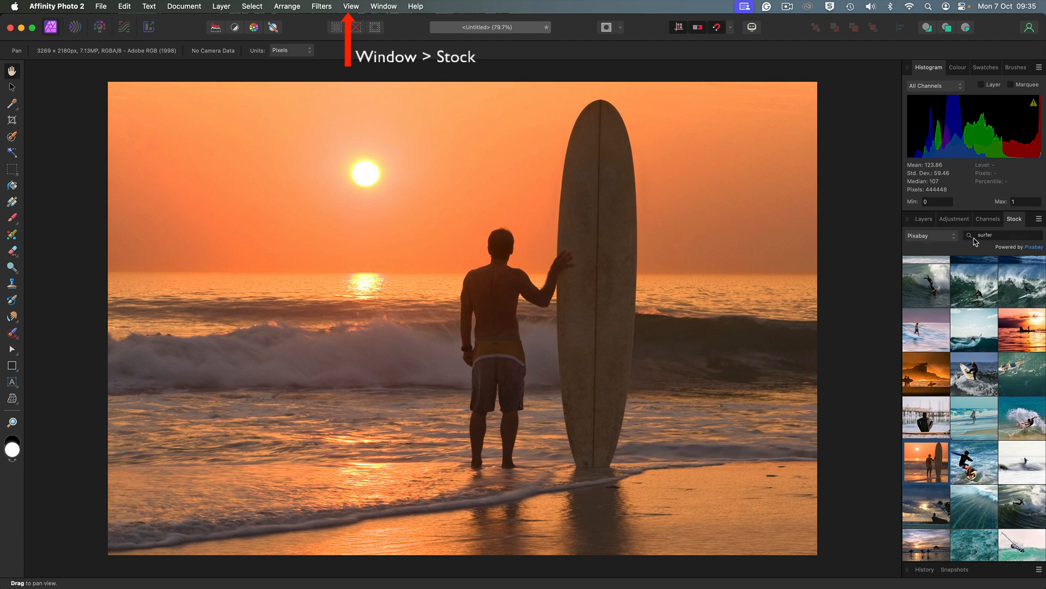
pyautogui.moveTo(963, 287)
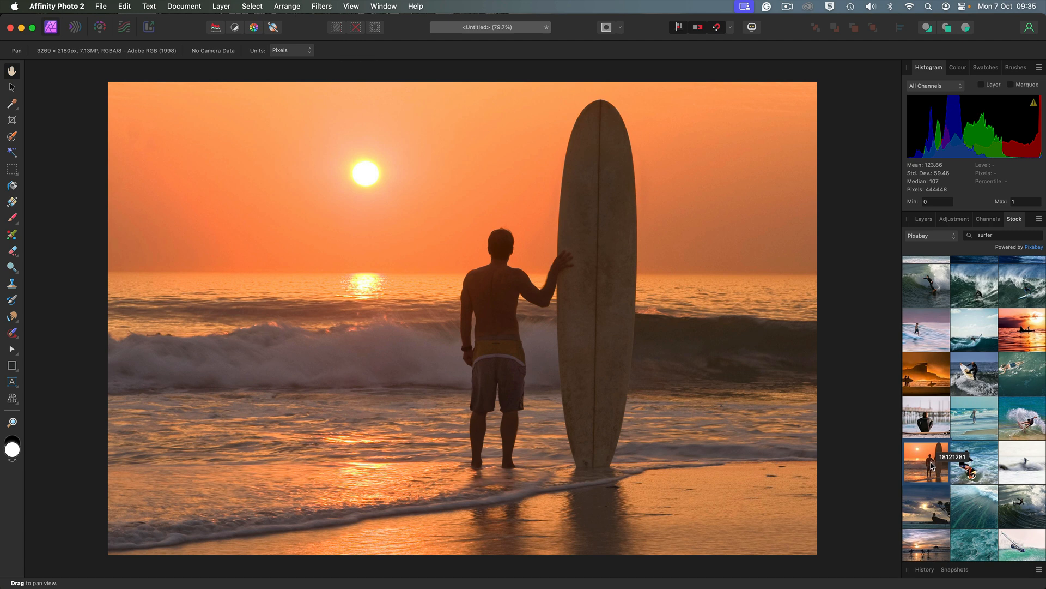
pyautogui.moveTo(868, 386)
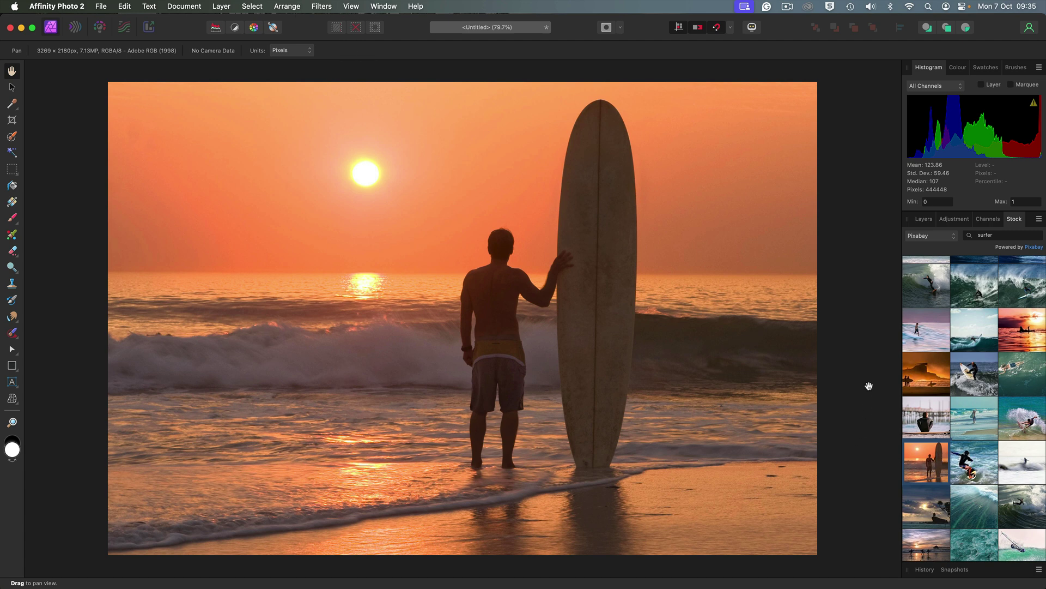
# Step: Duplicate the Background layer with Cmd+J and name the upper copy Waves
pyautogui.click(923, 219)
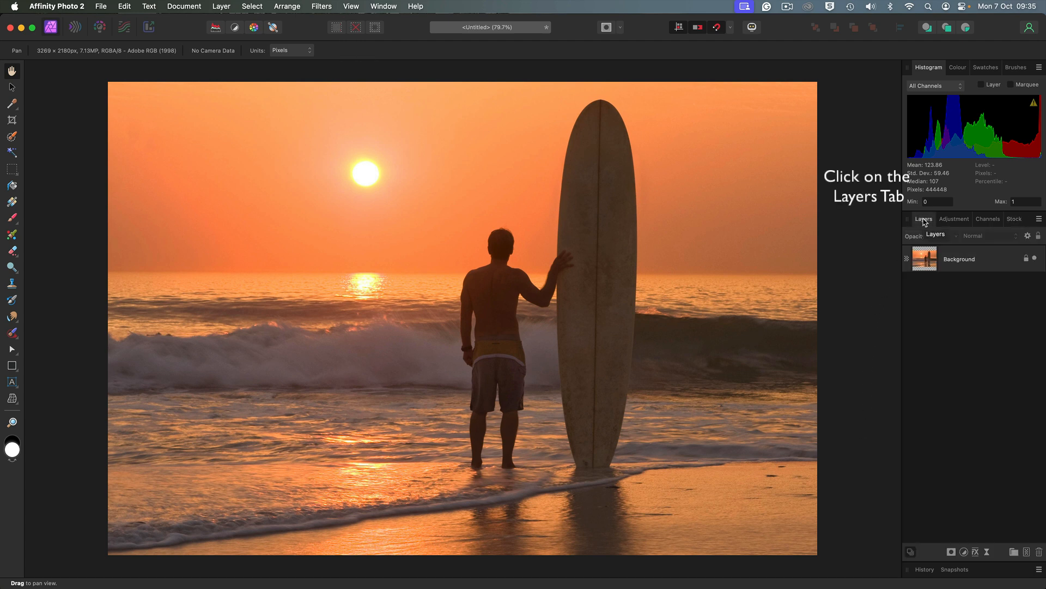
pyautogui.click(924, 219)
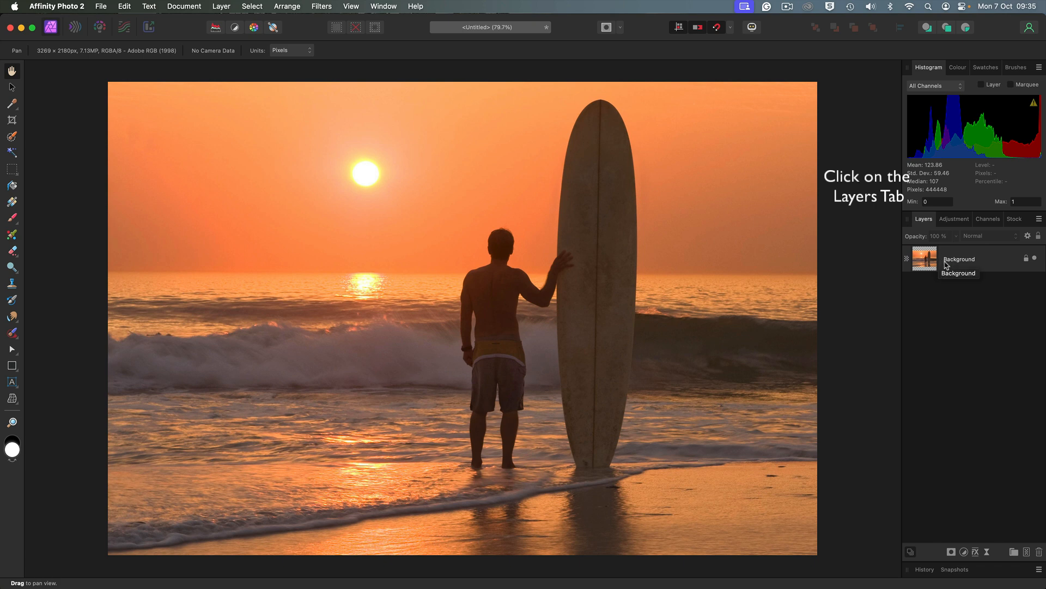
pyautogui.click(959, 259)
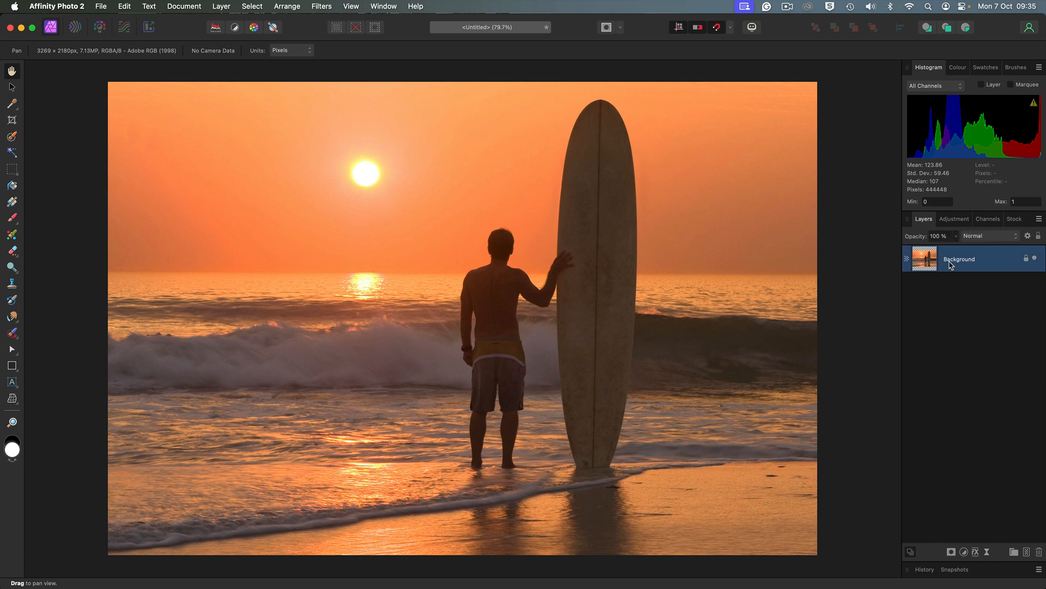
pyautogui.press('cmd+j')
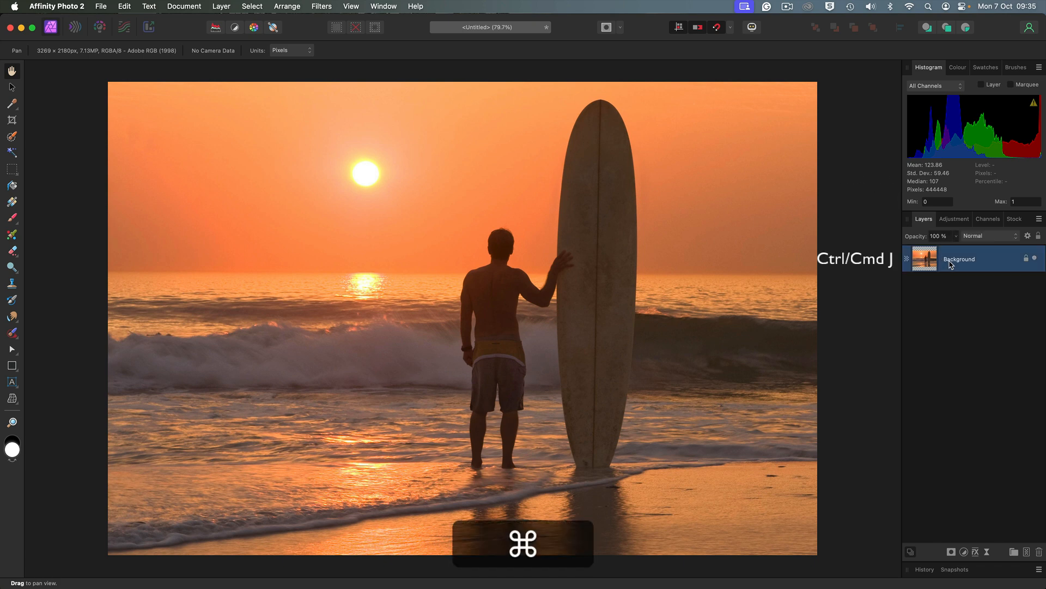
pyautogui.press('cmd+j')
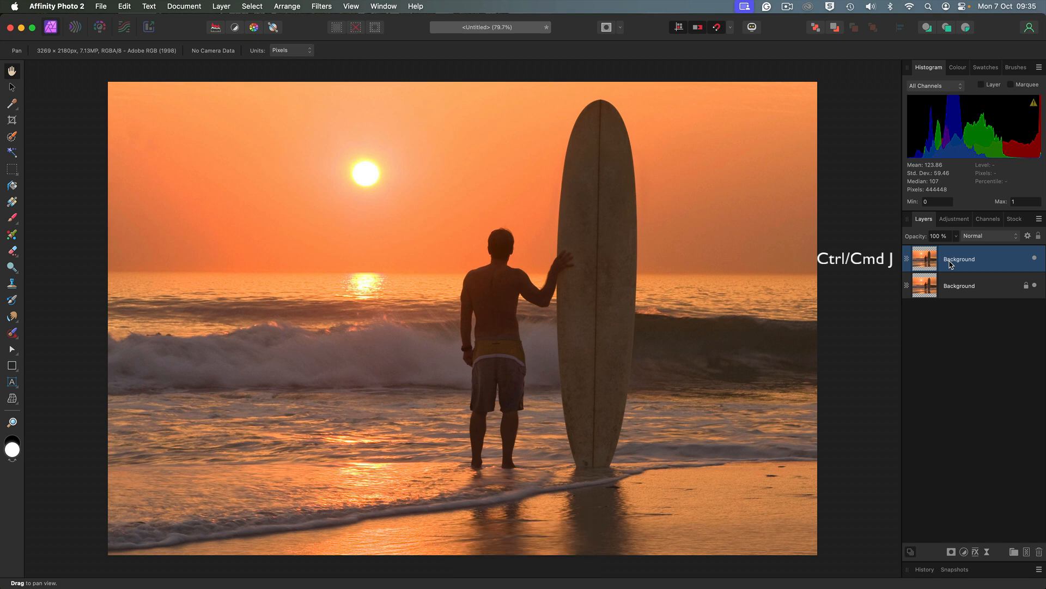
pyautogui.doubleClick(959, 259)
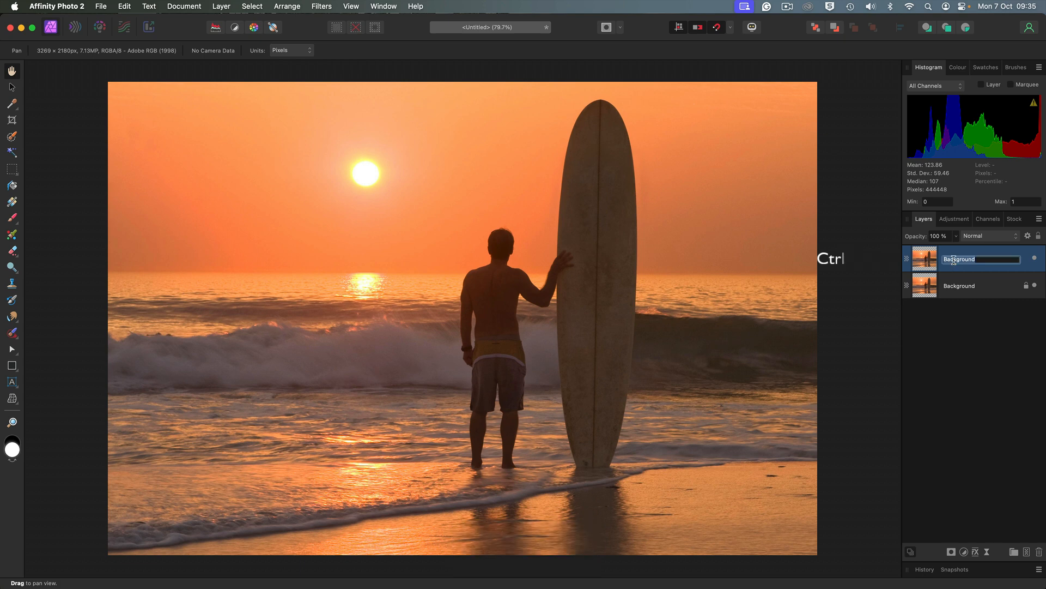
pyautogui.write('Waves')
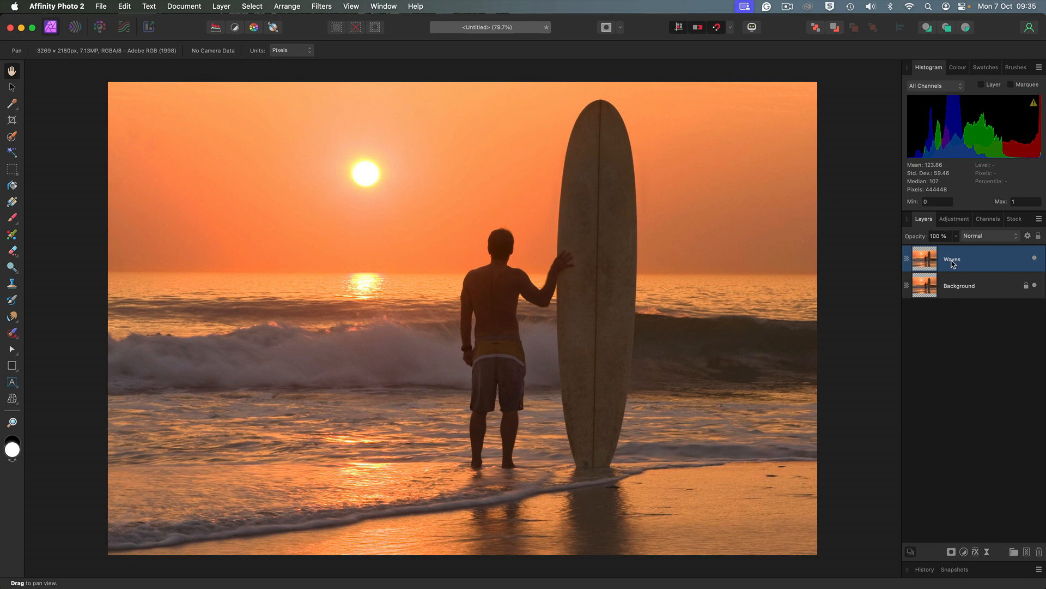
pyautogui.moveTo(594, 241)
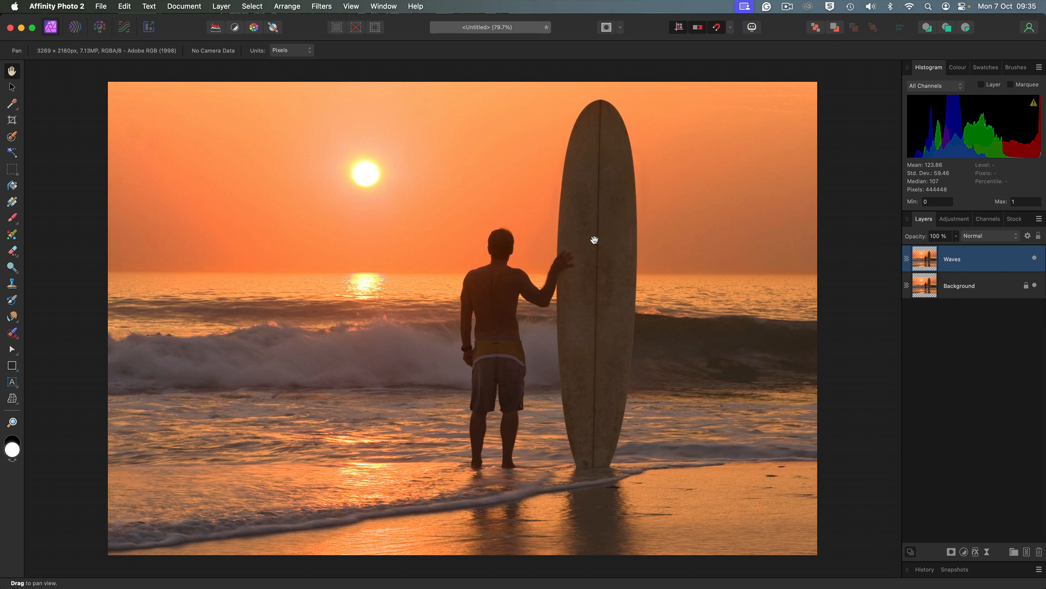
pyautogui.moveTo(451, 275)
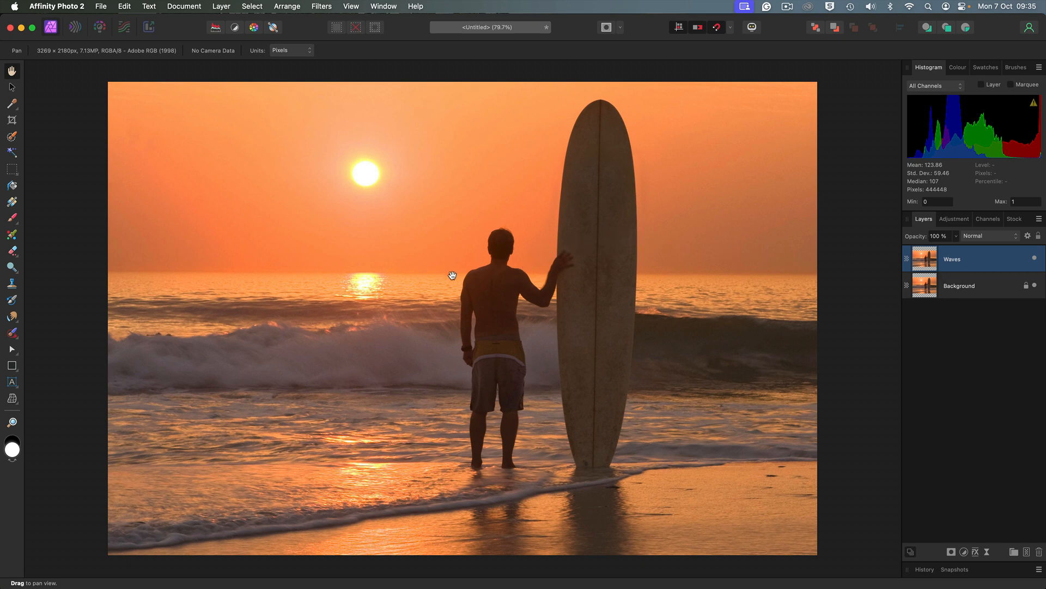
pyautogui.moveTo(9, 136)
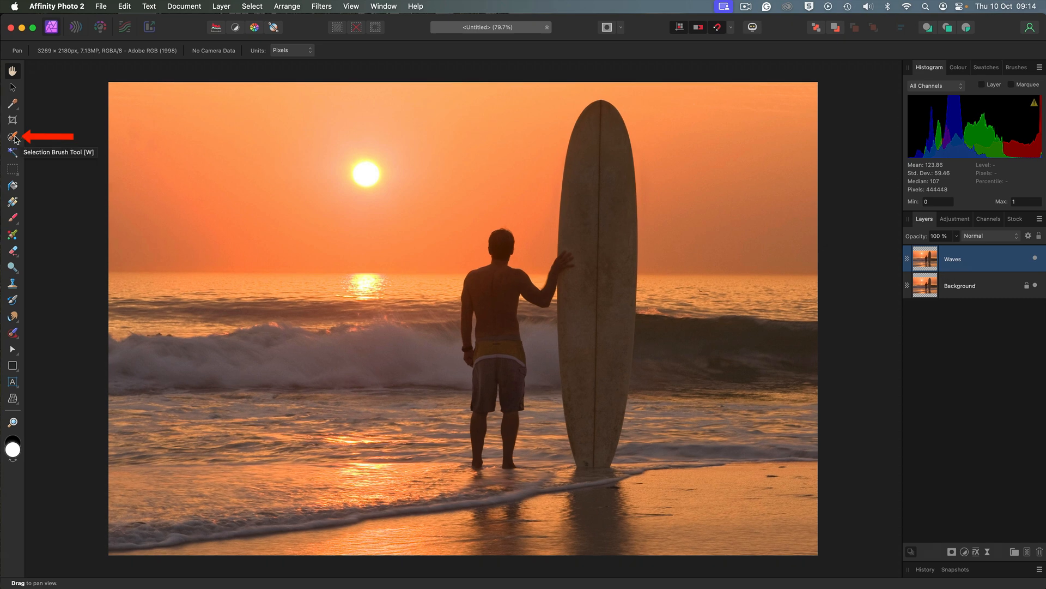
# Step: Paint a Selection Brush selection over the surfboard and the surfer's body, resizing the brush
pyautogui.click(9, 136)
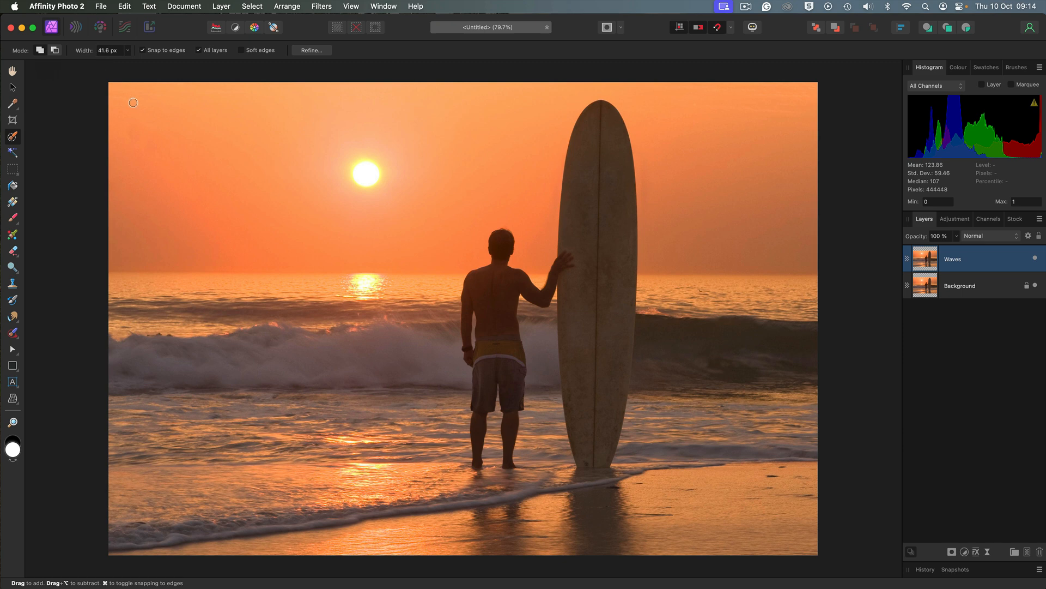
pyautogui.press(']')
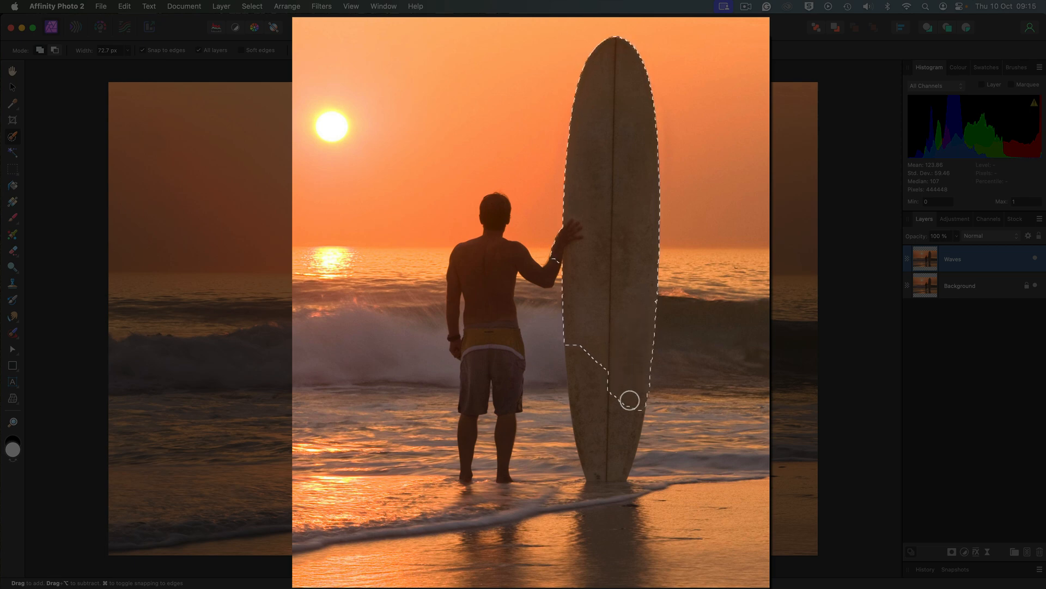
pyautogui.moveTo(628, 399); pyautogui.dragTo(597, 387)
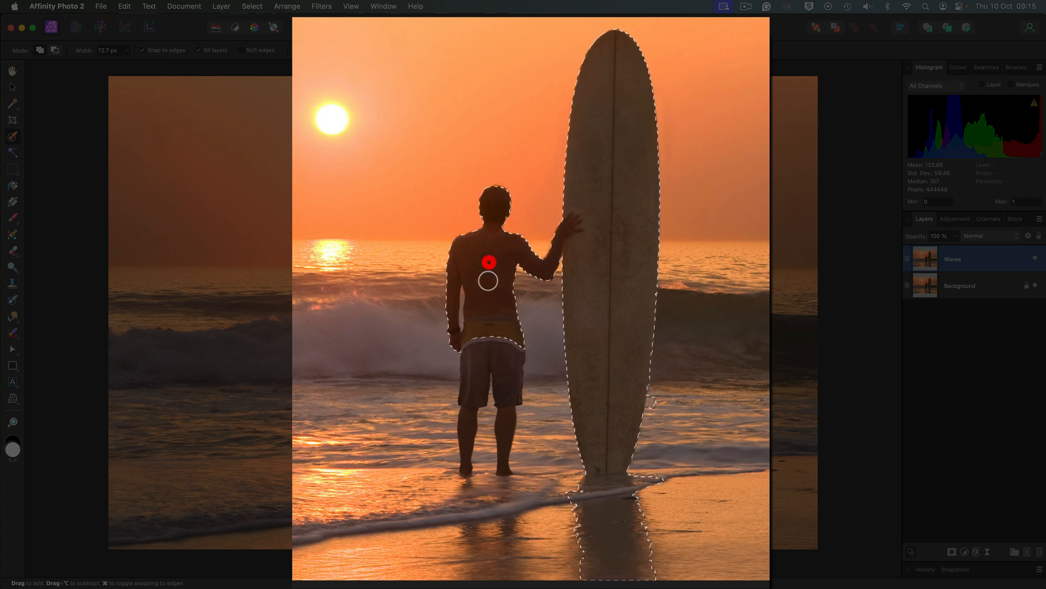
pyautogui.moveTo(488, 279); pyautogui.dragTo(504, 359)
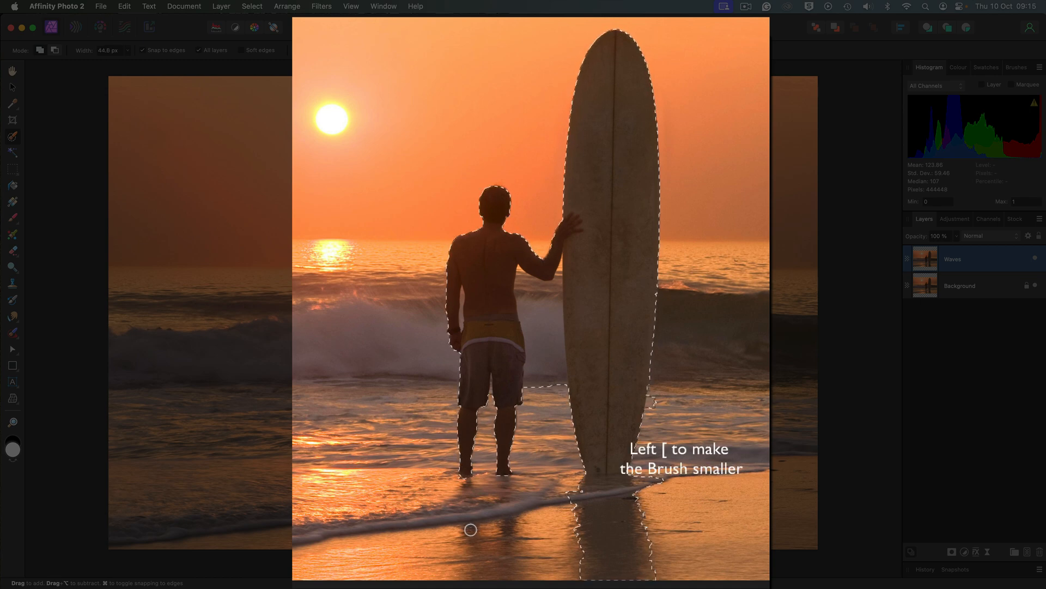
pyautogui.press('[')
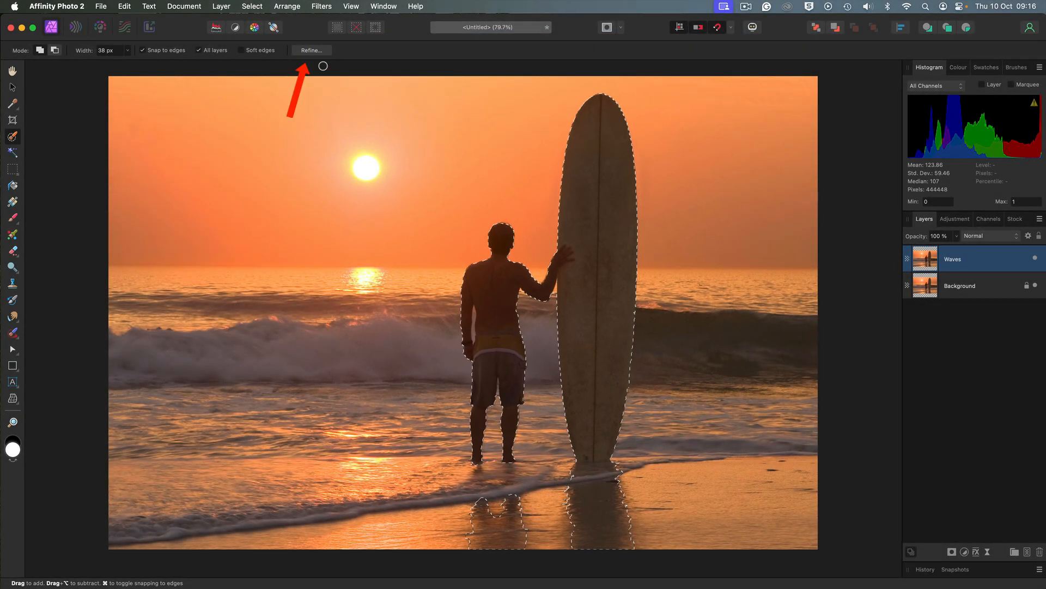
# Step: Open Refine Selection and matte the edges beside the surfer's arm and along his side
pyautogui.click(311, 50)
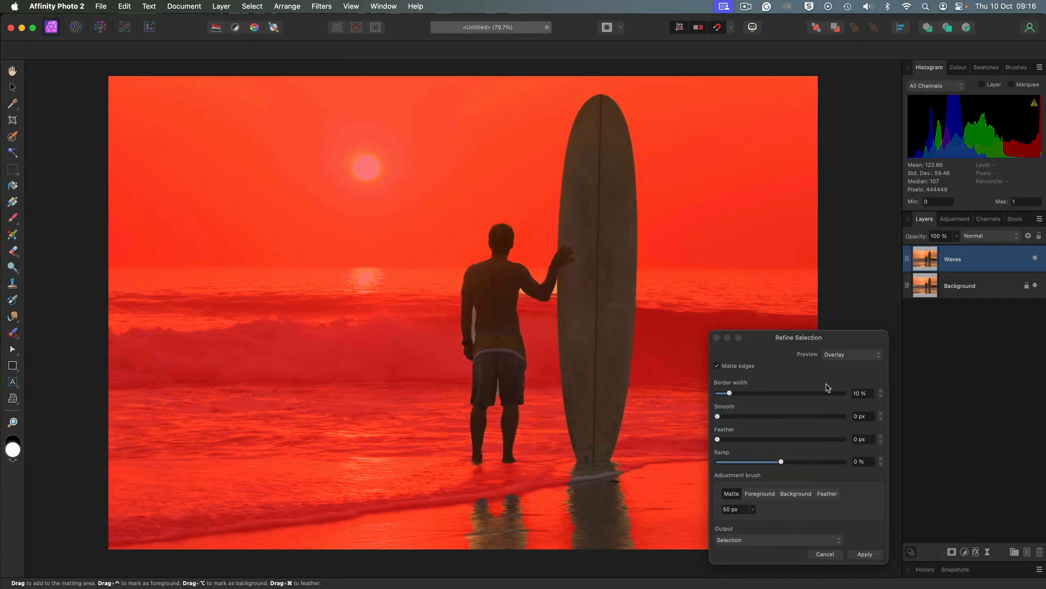
pyautogui.moveTo(798, 337); pyautogui.dragTo(795, 202)
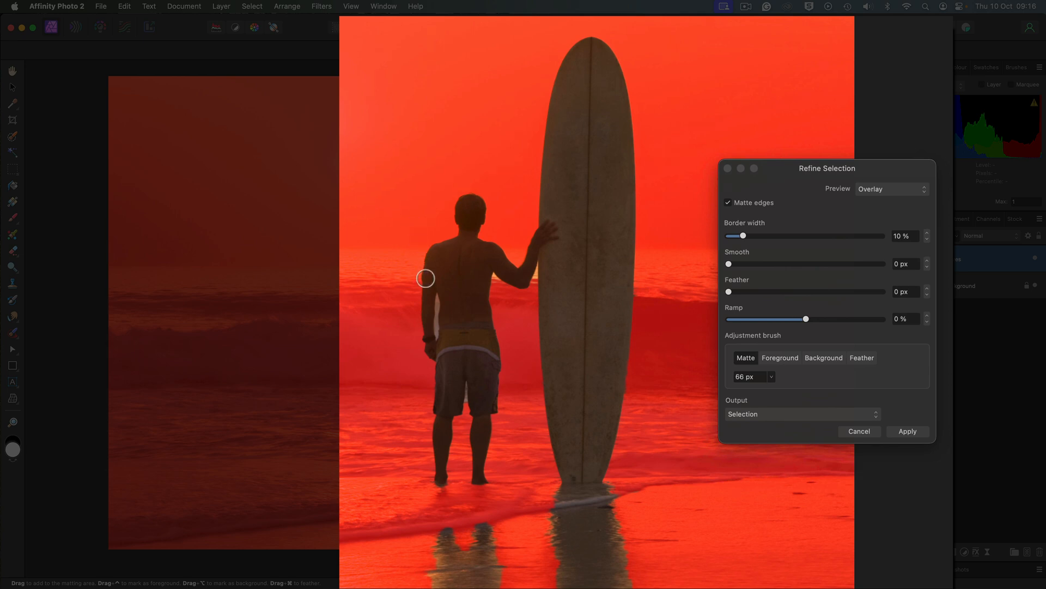
pyautogui.moveTo(425, 278); pyautogui.dragTo(434, 328)
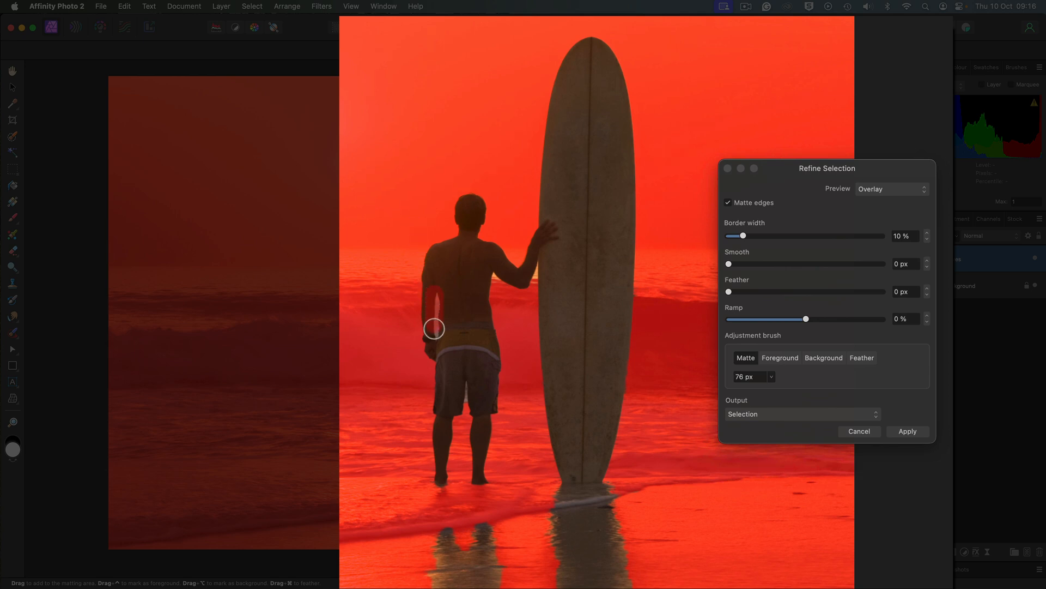
pyautogui.moveTo(434, 328); pyautogui.dragTo(464, 401)
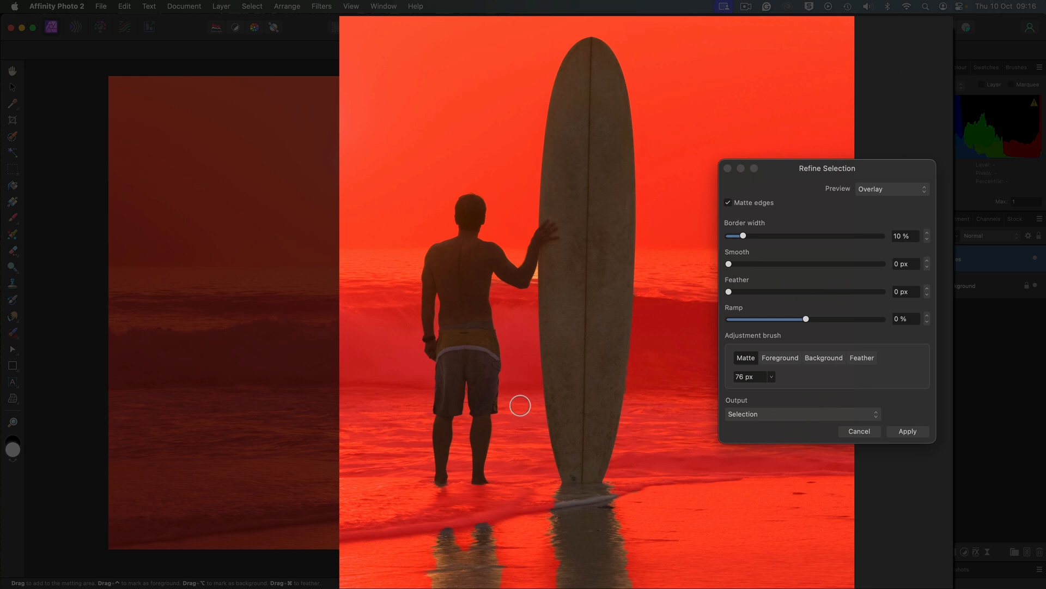
pyautogui.moveTo(486, 287)
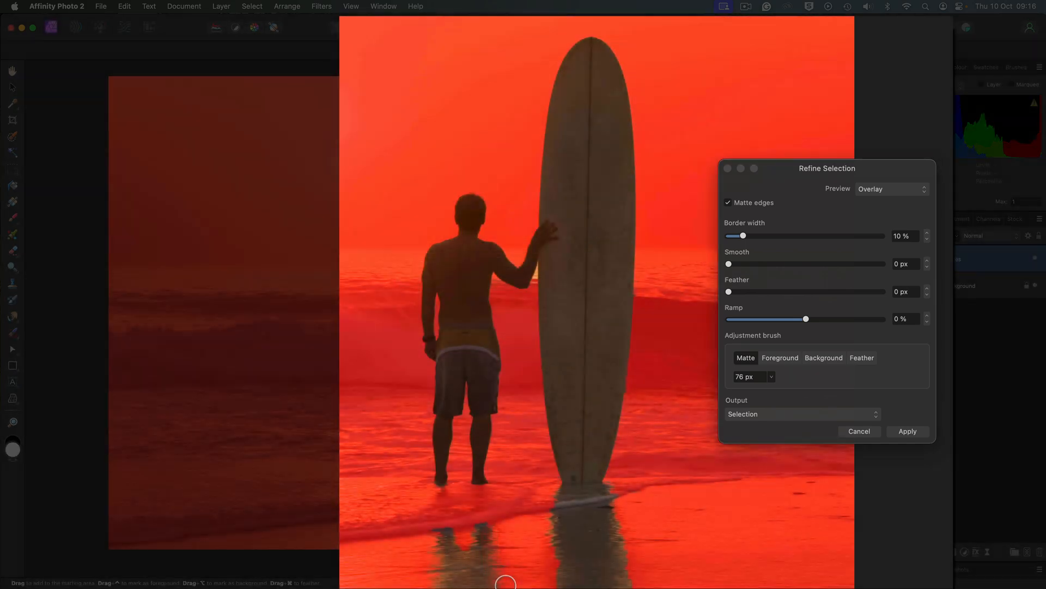
pyautogui.moveTo(450, 510)
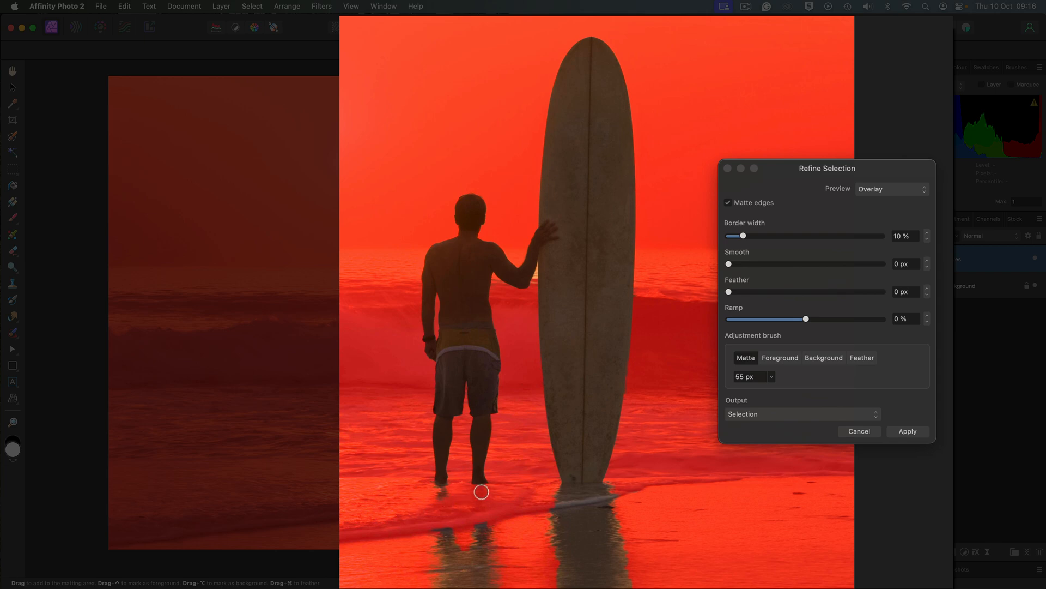
pyautogui.moveTo(491, 529)
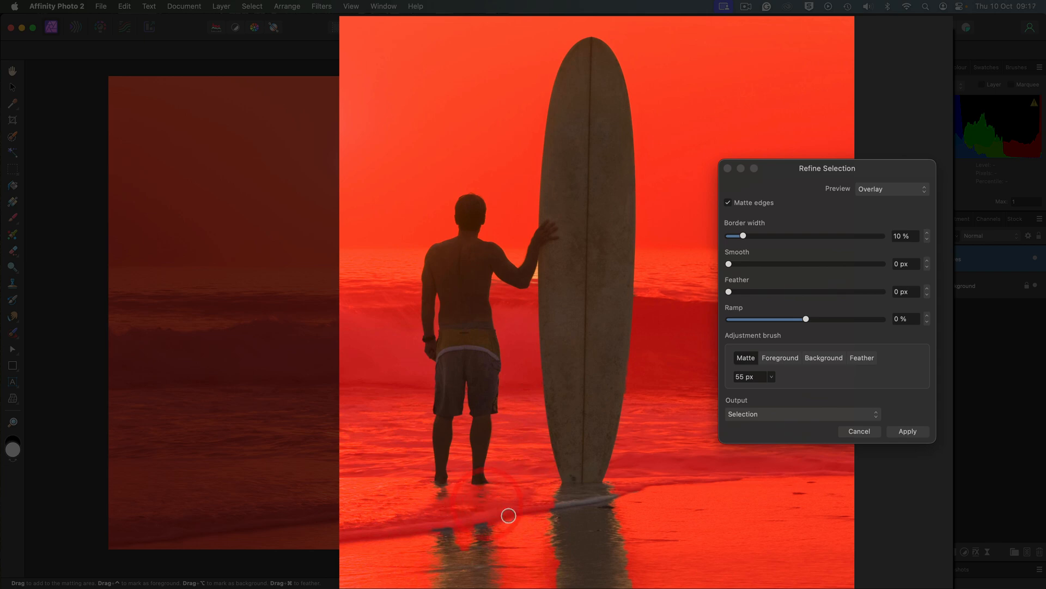
pyautogui.moveTo(480, 508)
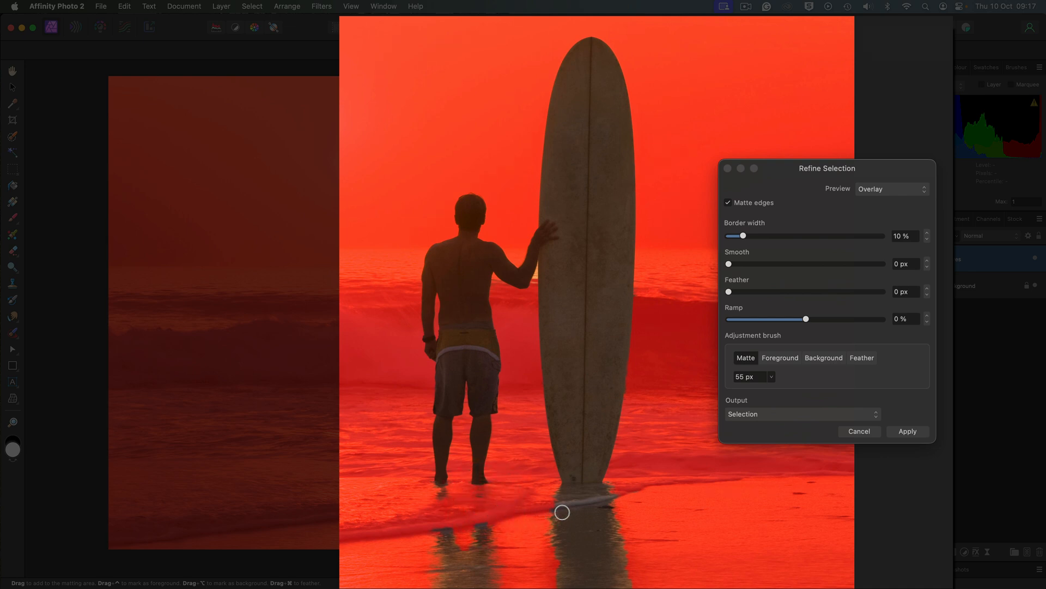
pyautogui.moveTo(891, 195)
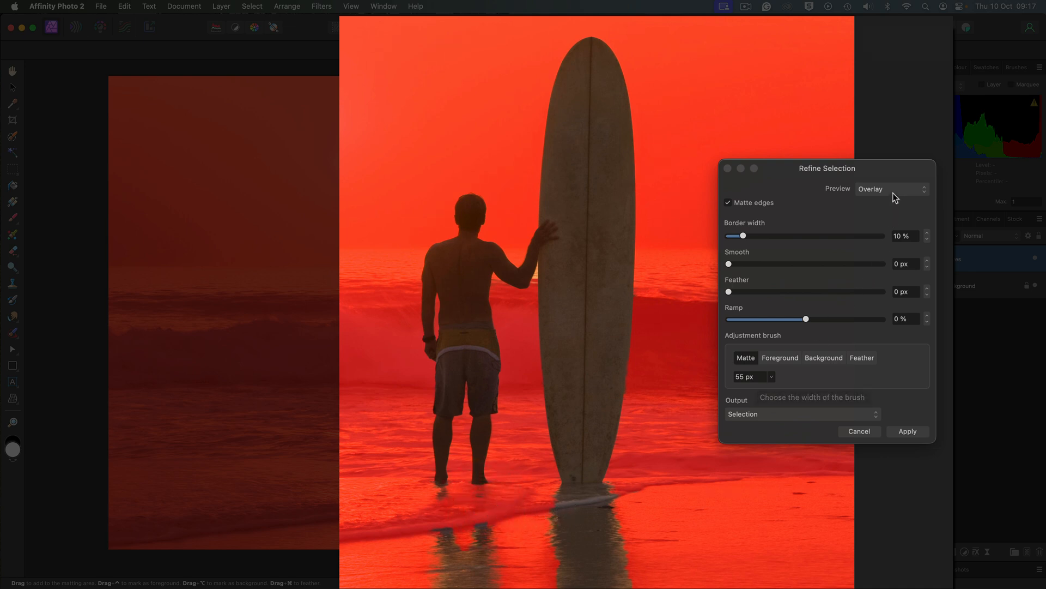
# Step: In black-and-white preview, matte the reflection edges below the surfboard and surfer with a larger brush
pyautogui.click(891, 188)
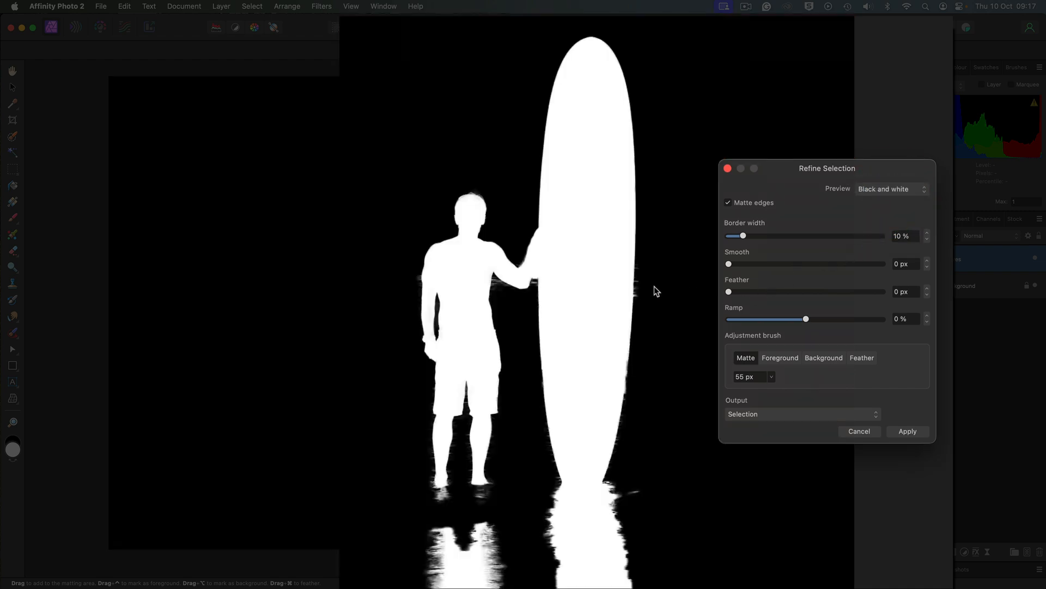
pyautogui.moveTo(618, 303)
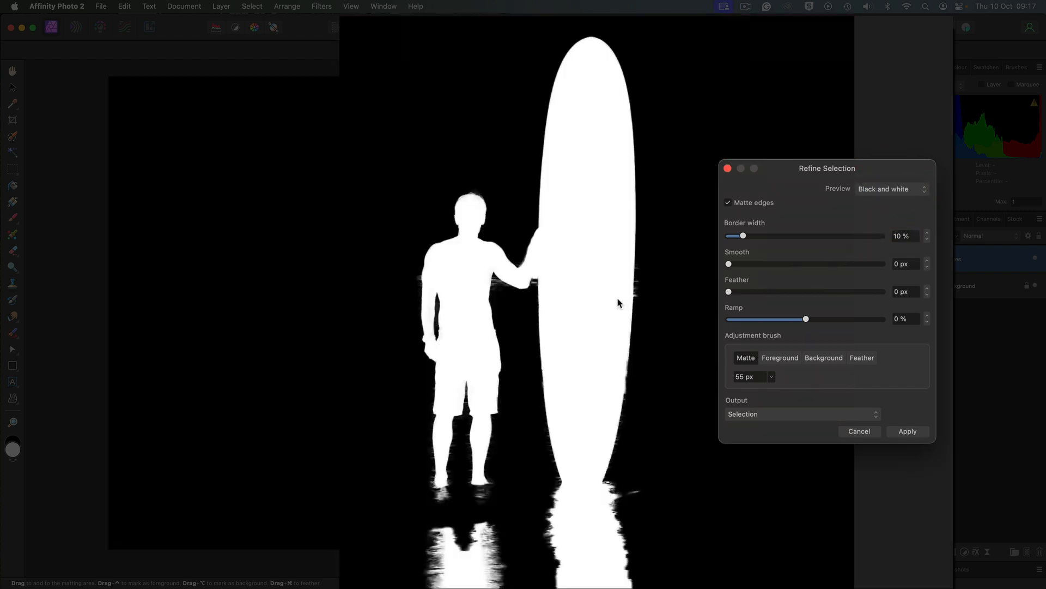
pyautogui.moveTo(440, 493)
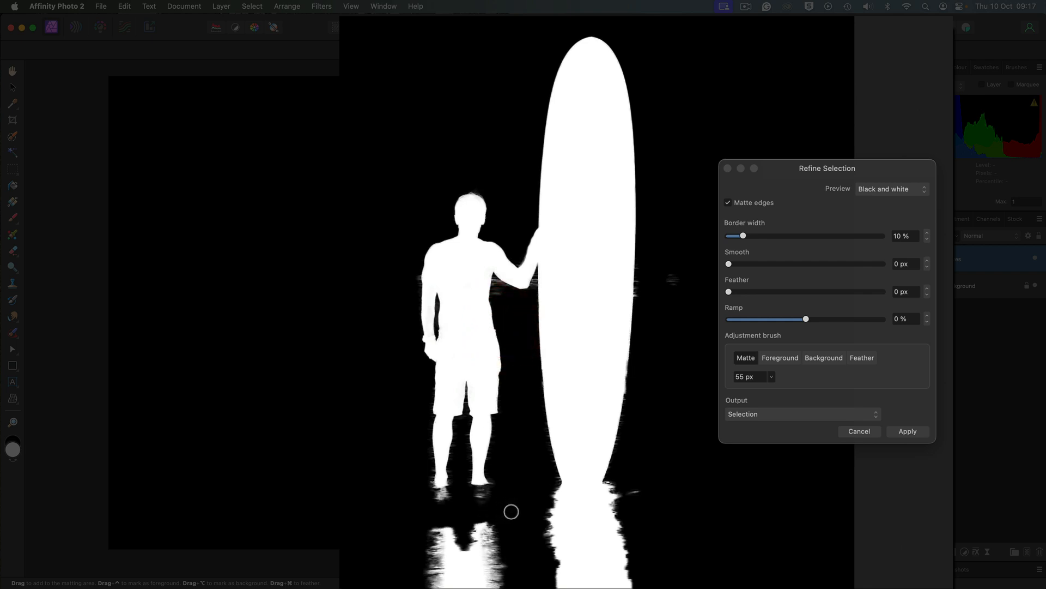
pyautogui.press(']')
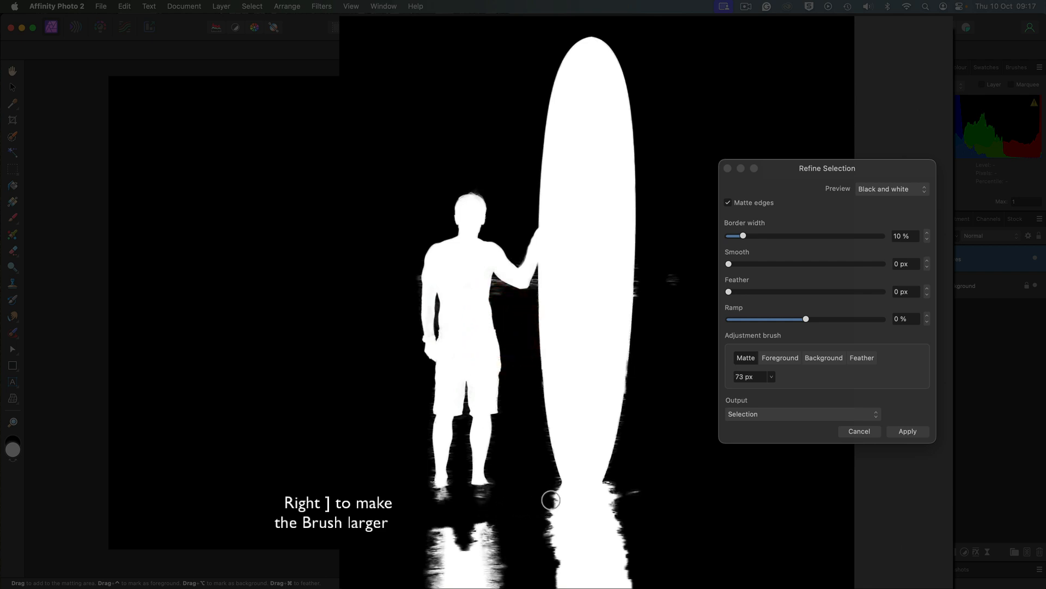
pyautogui.moveTo(550, 499); pyautogui.dragTo(553, 566)
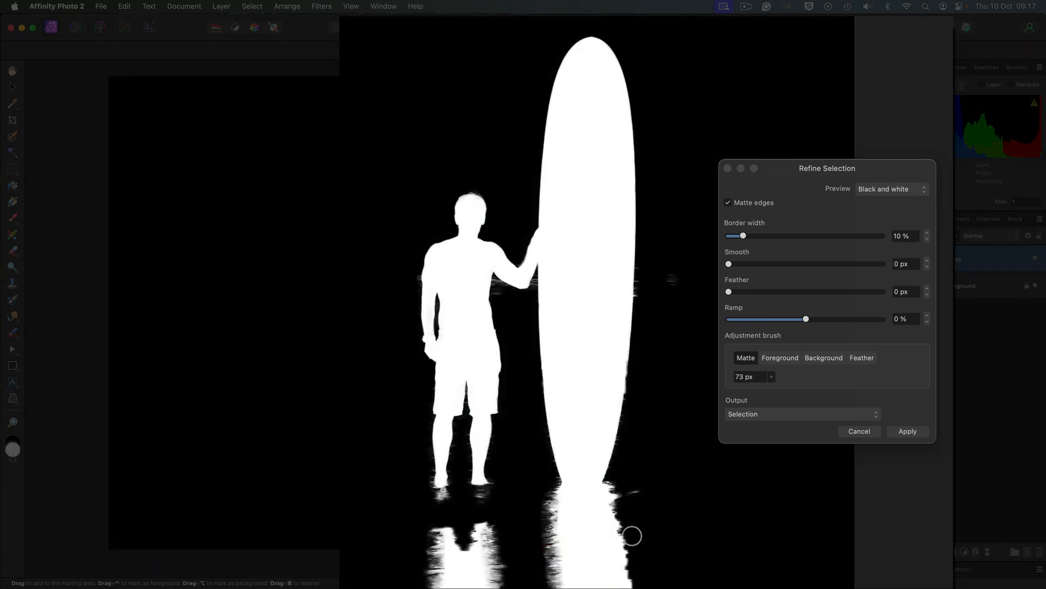
pyautogui.moveTo(631, 534); pyautogui.dragTo(629, 577)
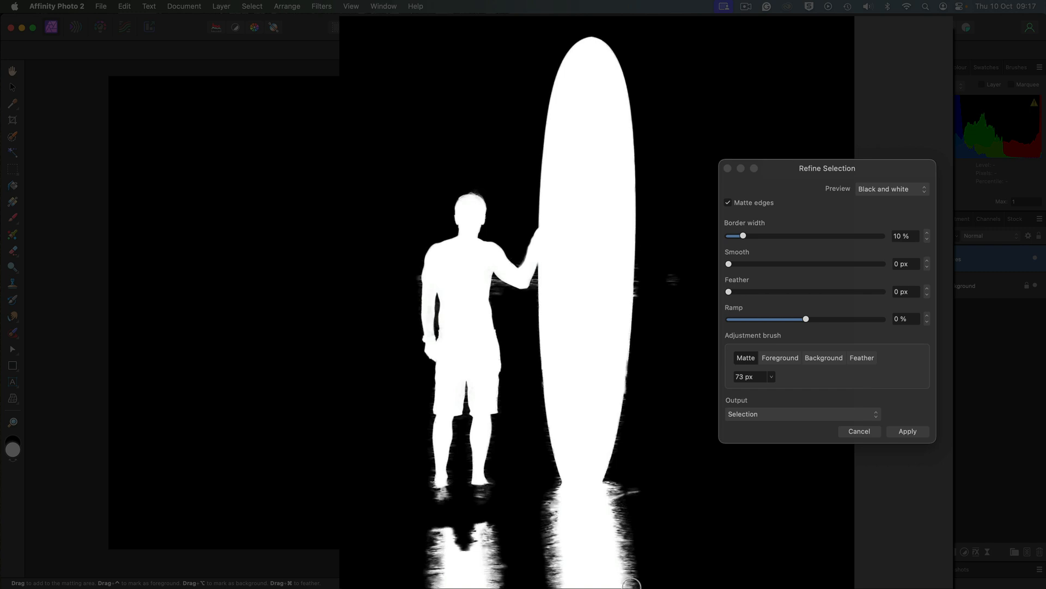
pyautogui.moveTo(482, 542)
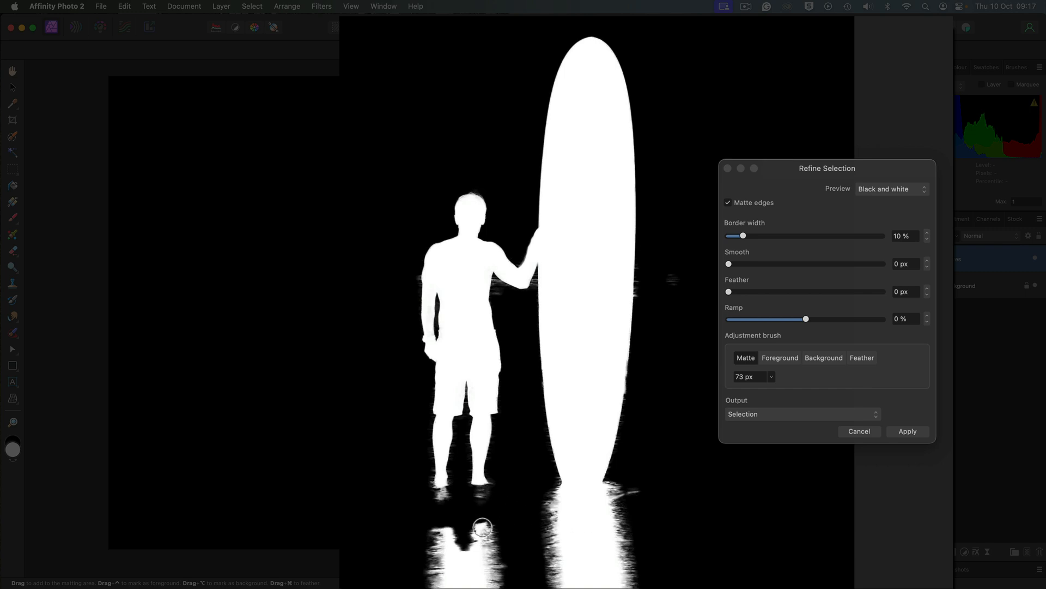
pyautogui.moveTo(471, 547)
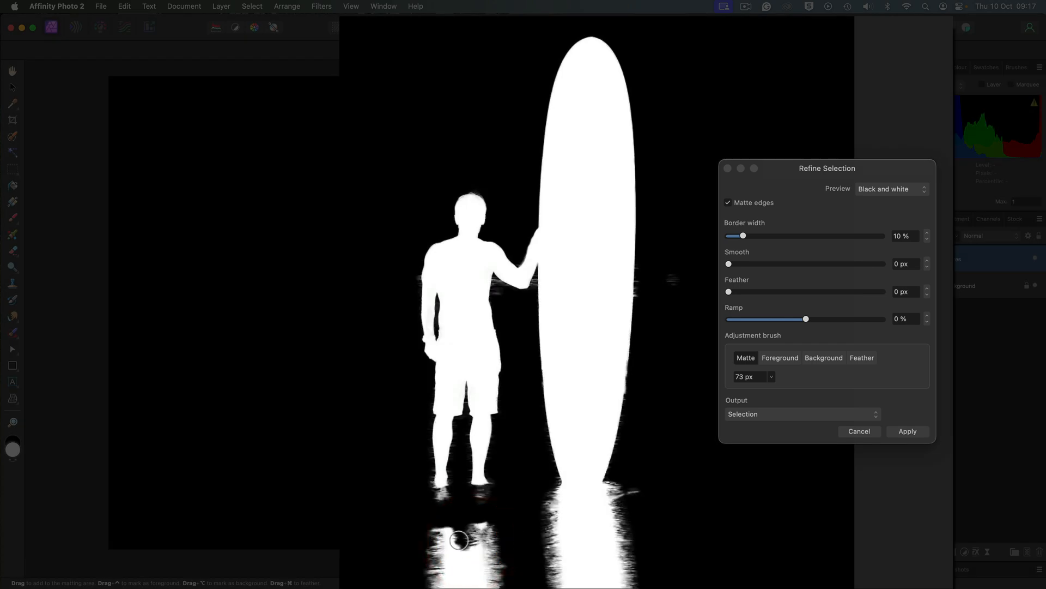
pyautogui.moveTo(457, 540); pyautogui.dragTo(472, 555)
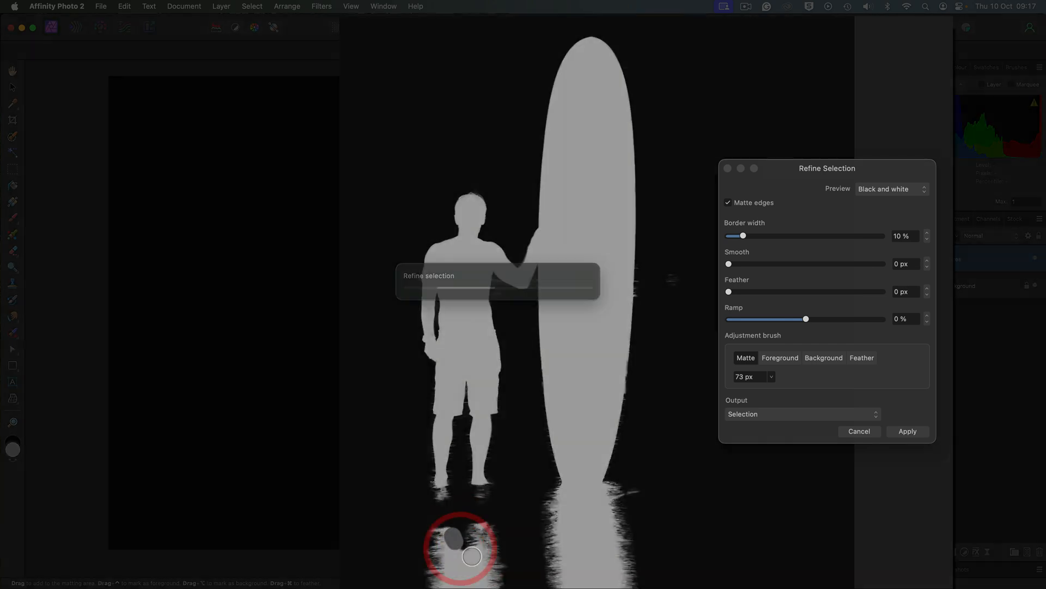
pyautogui.moveTo(472, 555); pyautogui.dragTo(534, 526)
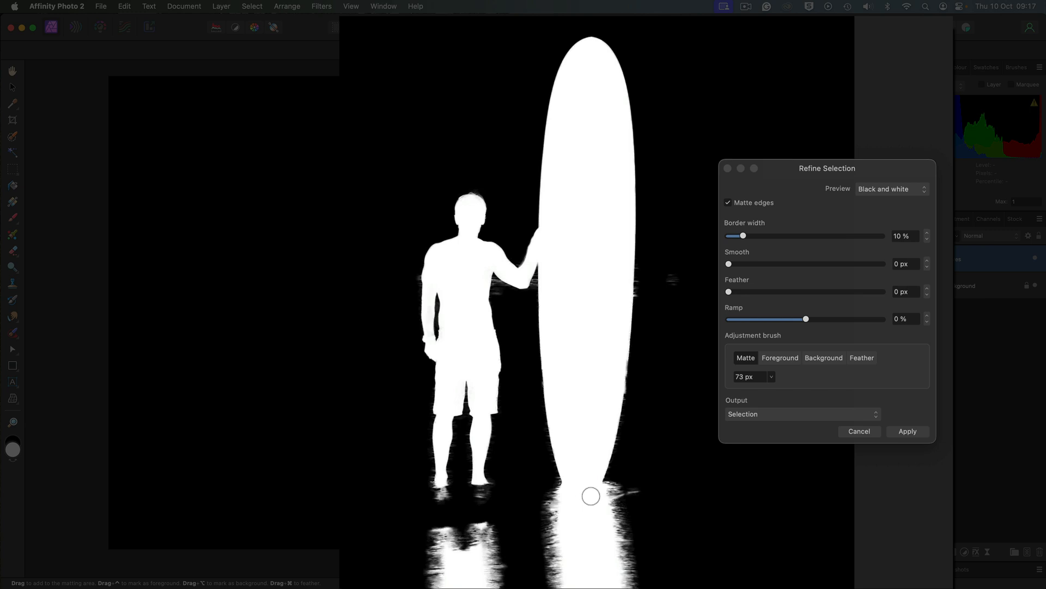
# Step: In red overlay preview, remove the wash near the board's base with a smaller brush
pyautogui.click(891, 189)
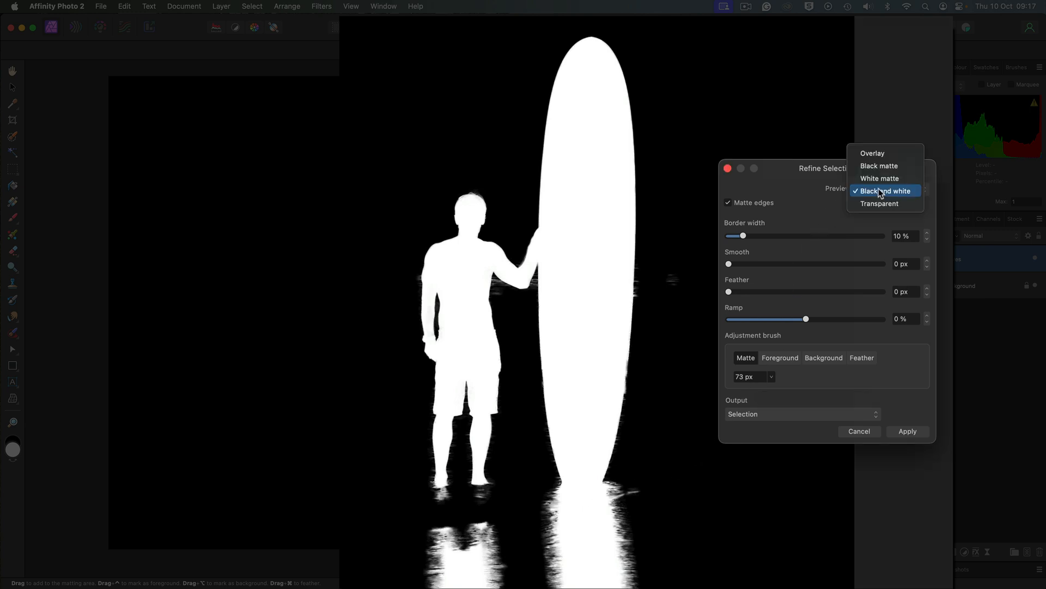
pyautogui.click(873, 153)
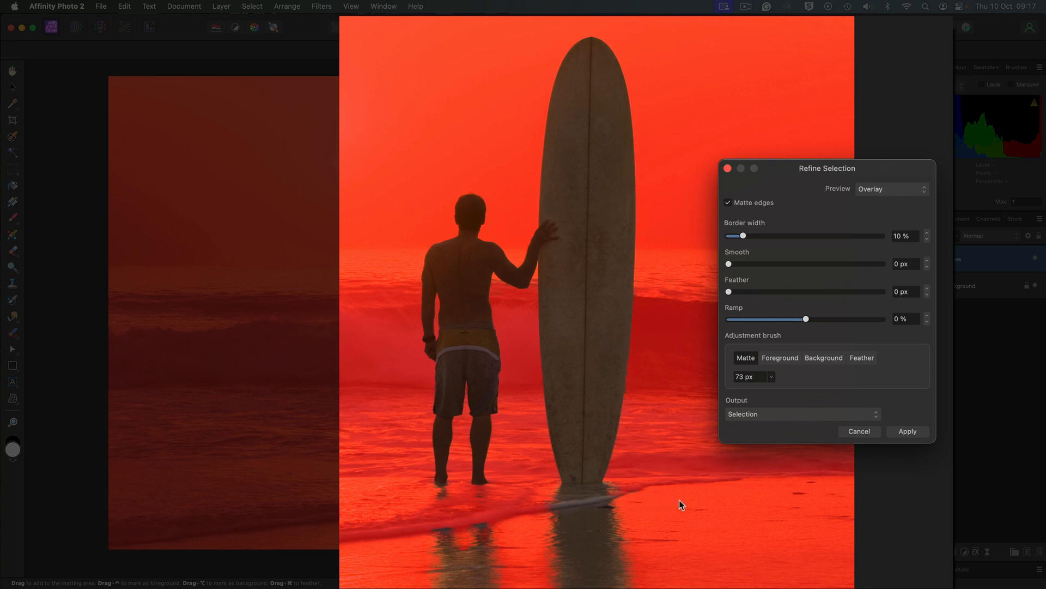
pyautogui.press('[')
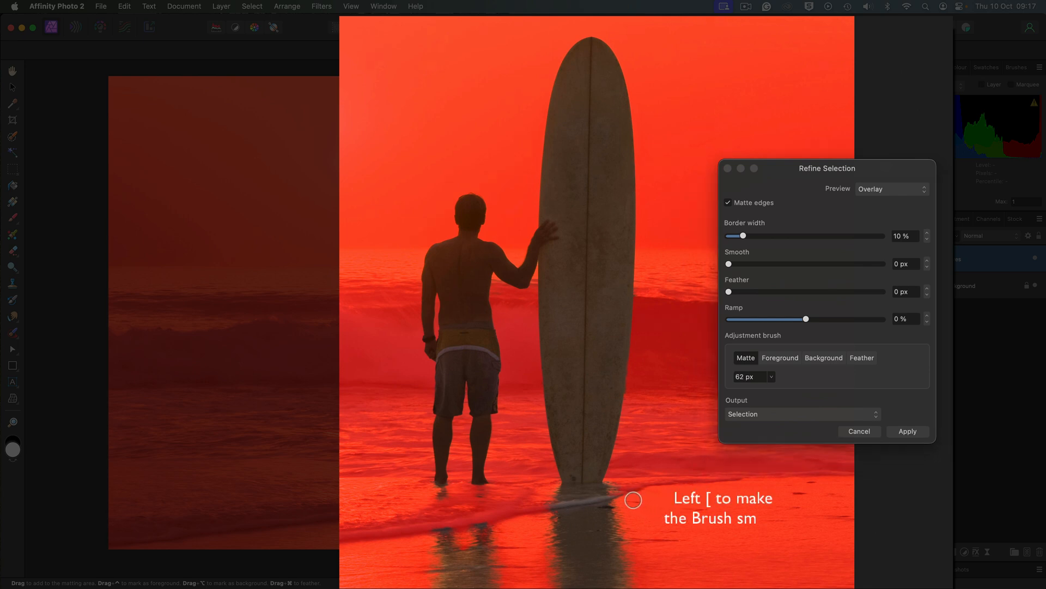
pyautogui.press('[')
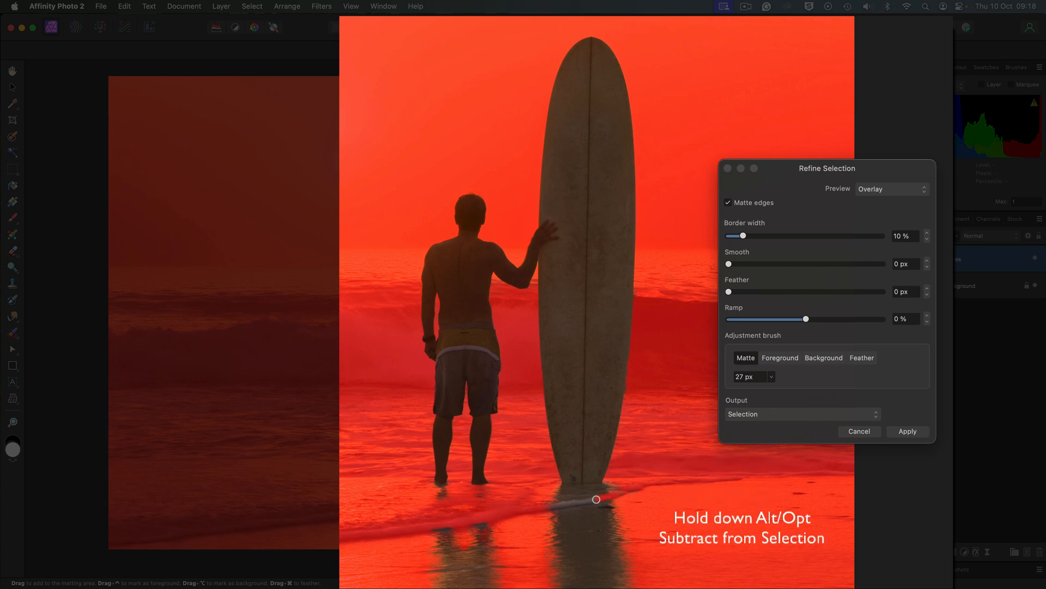
pyautogui.moveTo(597, 499); pyautogui.dragTo(554, 506)
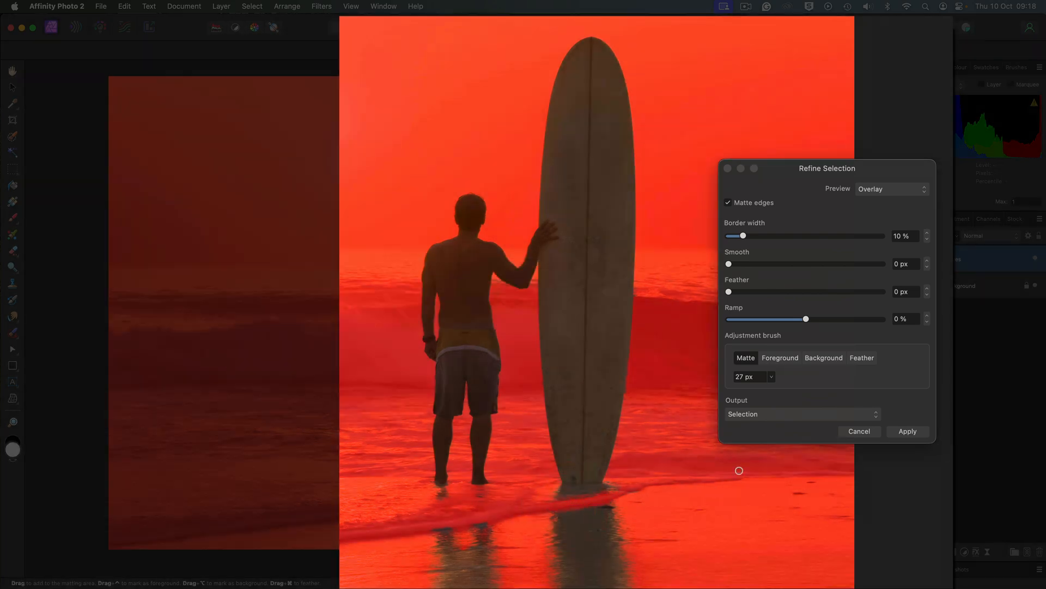
pyautogui.click(891, 189)
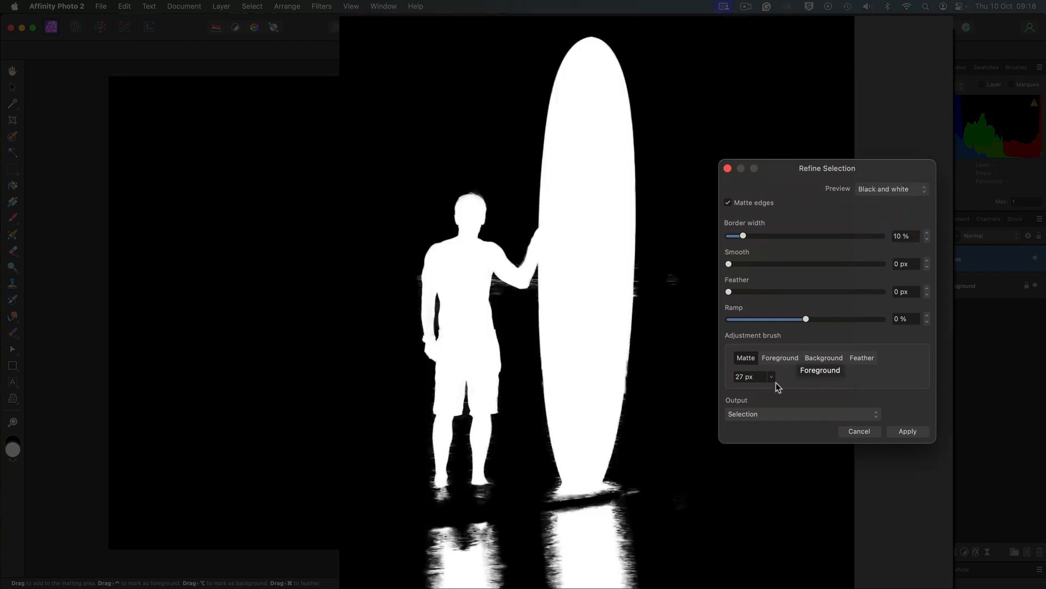
pyautogui.moveTo(641, 312)
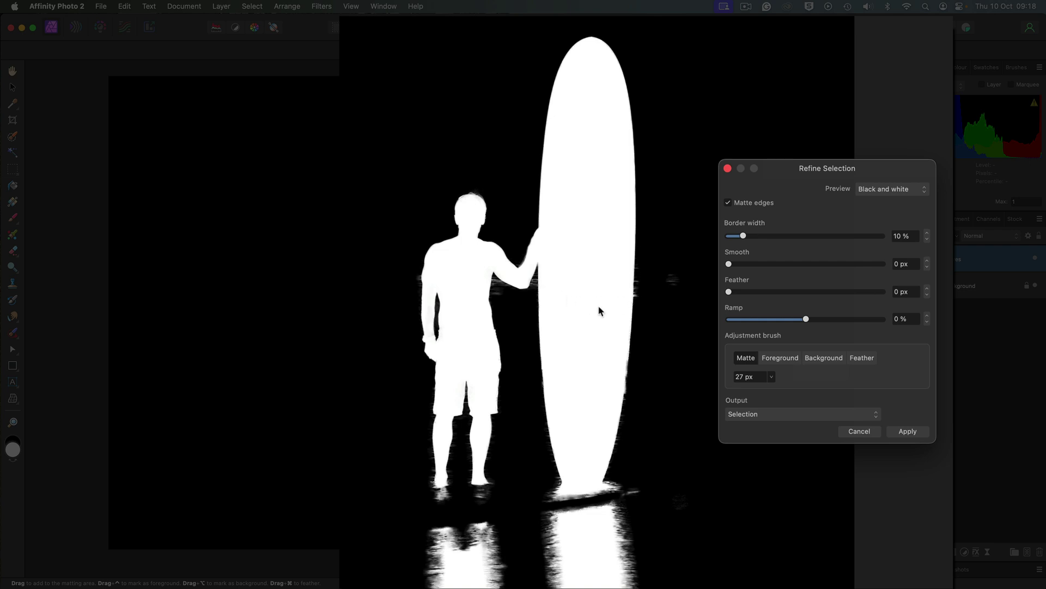
pyautogui.moveTo(788, 317)
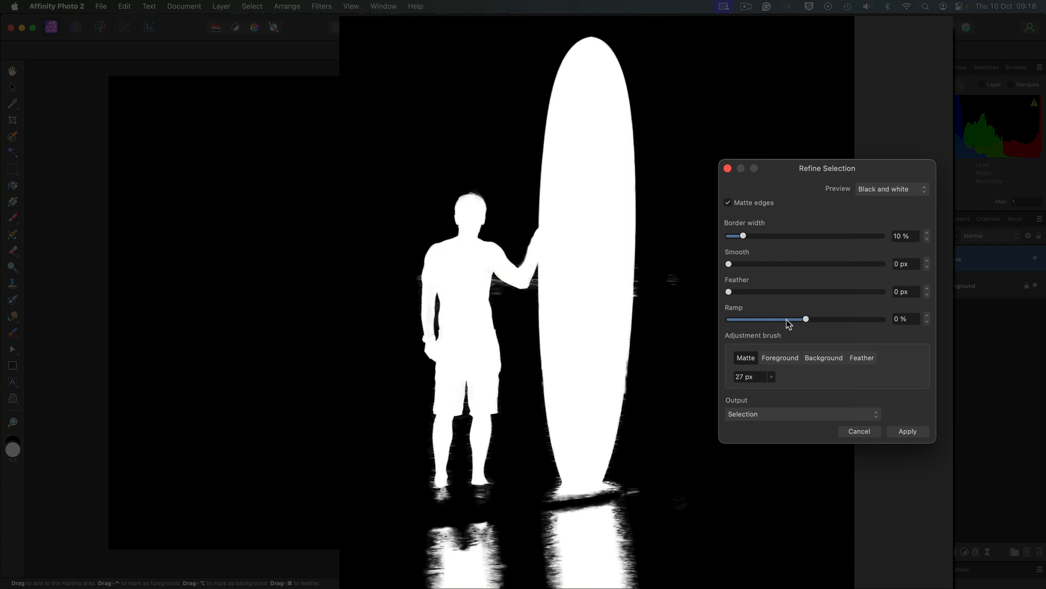
# Step: Drag the refine sliders to Ramp -25%, Feather 3 px and Smooth 2.3 px
pyautogui.moveTo(804, 319); pyautogui.dragTo(785, 318)
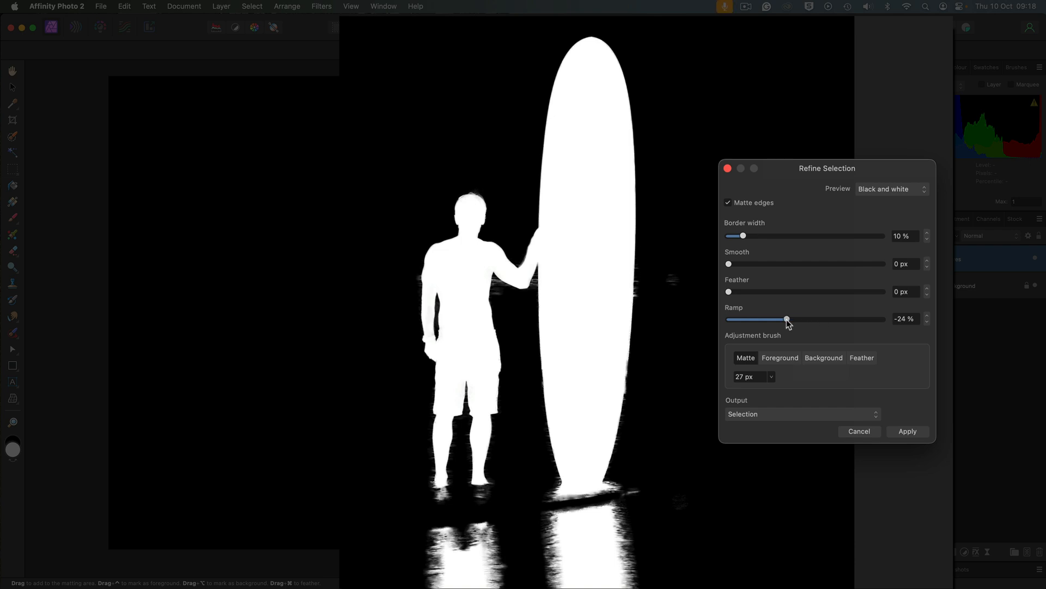
pyautogui.moveTo(787, 319); pyautogui.dragTo(785, 319)
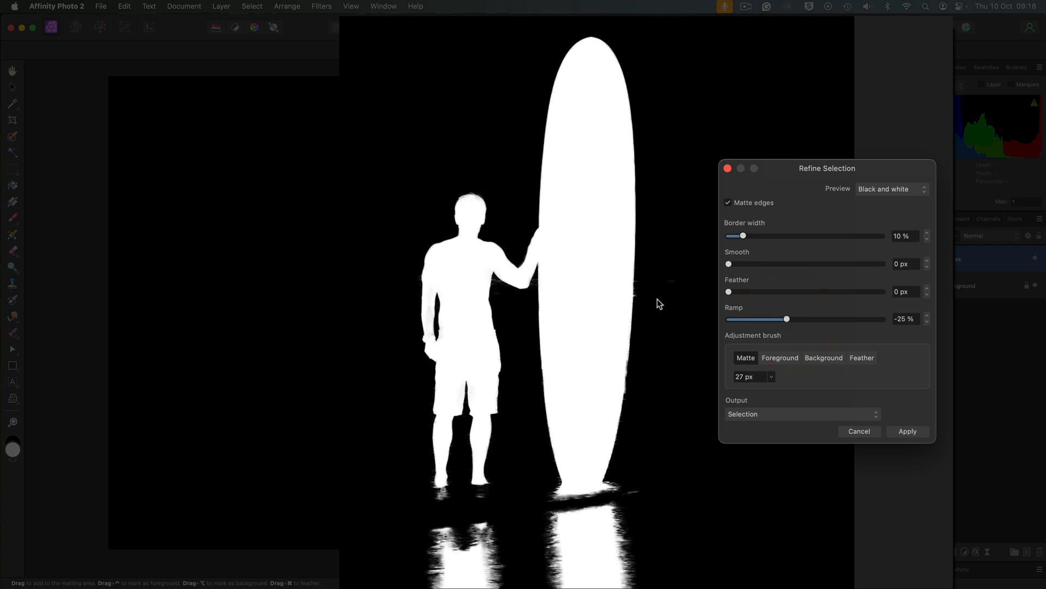
pyautogui.moveTo(767, 296)
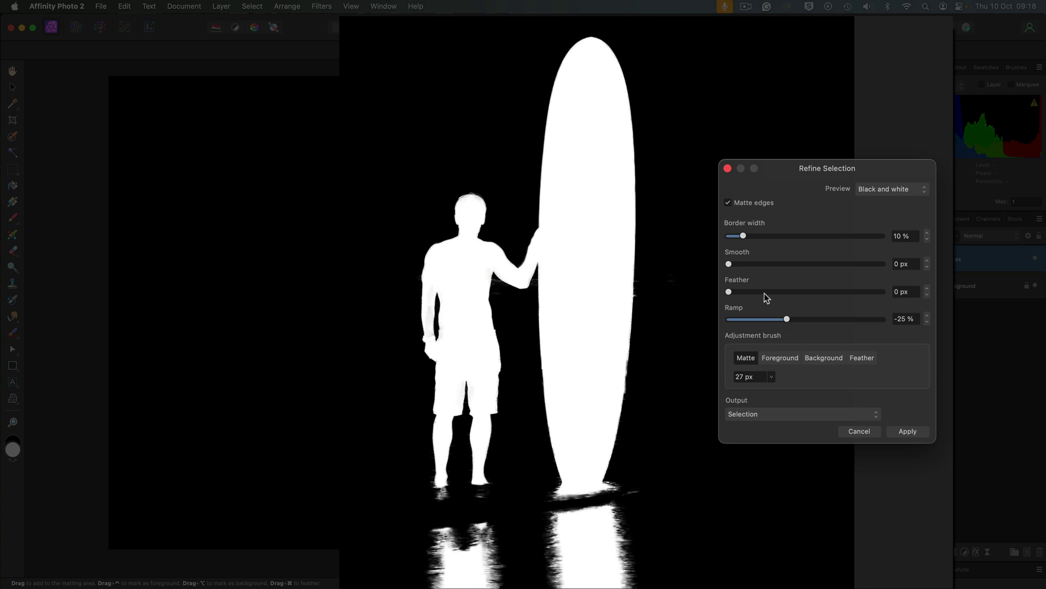
pyautogui.moveTo(729, 292); pyautogui.dragTo(770, 291)
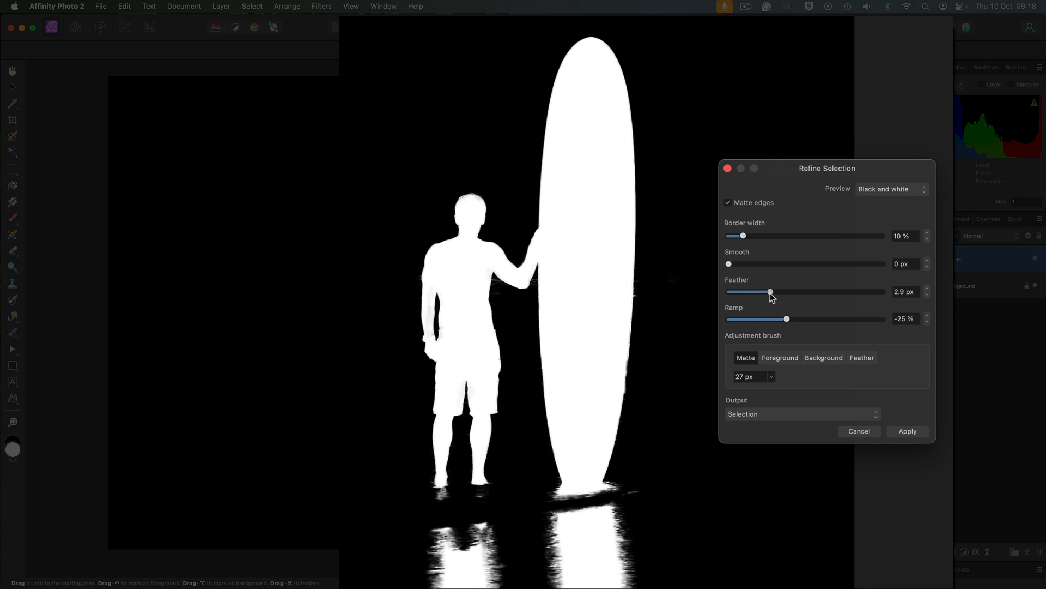
pyautogui.moveTo(770, 291); pyautogui.dragTo(773, 291)
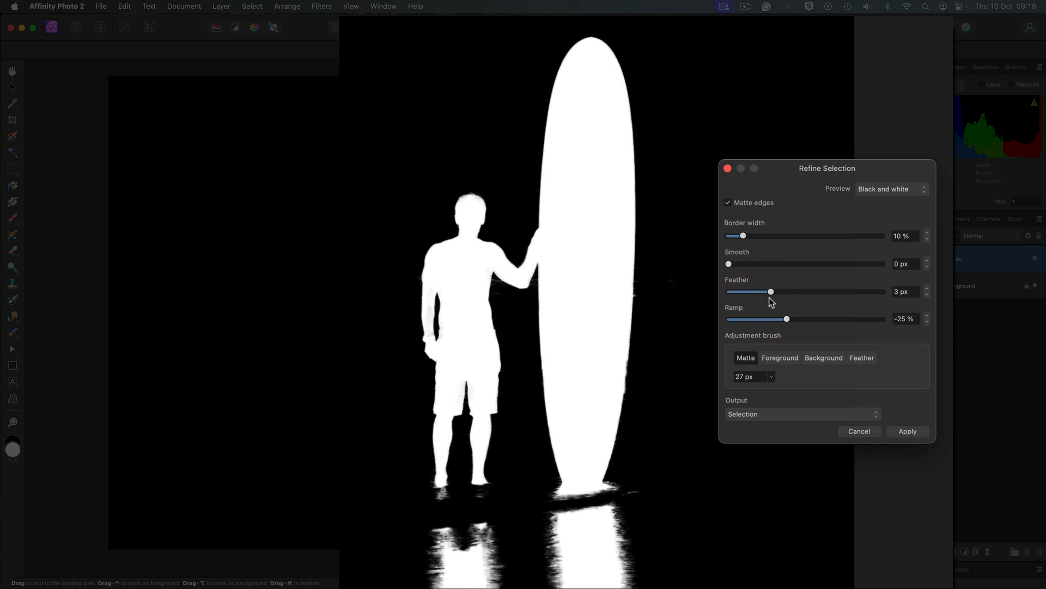
pyautogui.moveTo(728, 263); pyautogui.dragTo(758, 264)
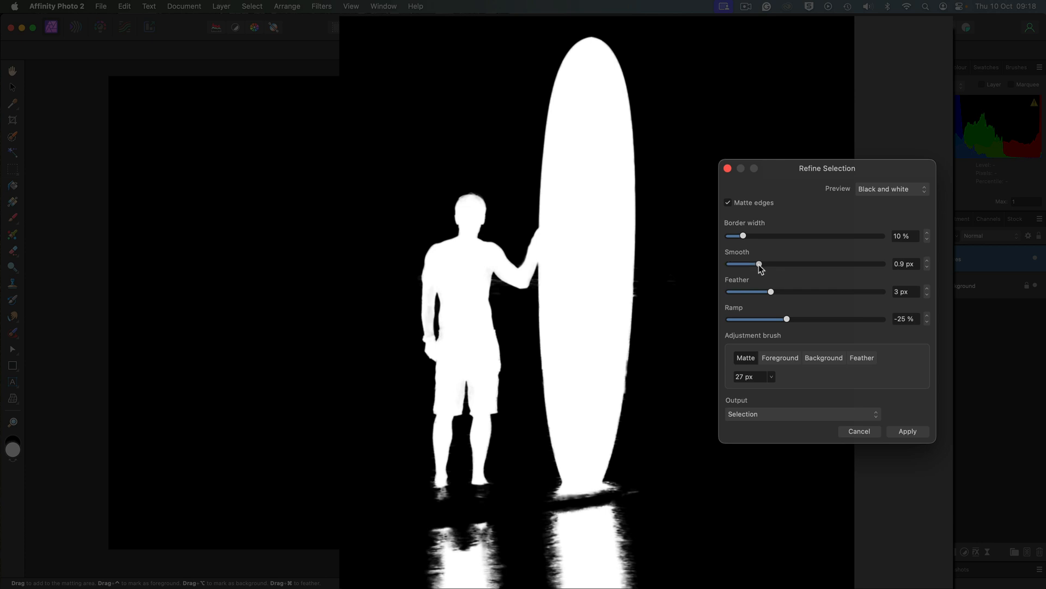
pyautogui.moveTo(758, 264); pyautogui.dragTo(765, 264)
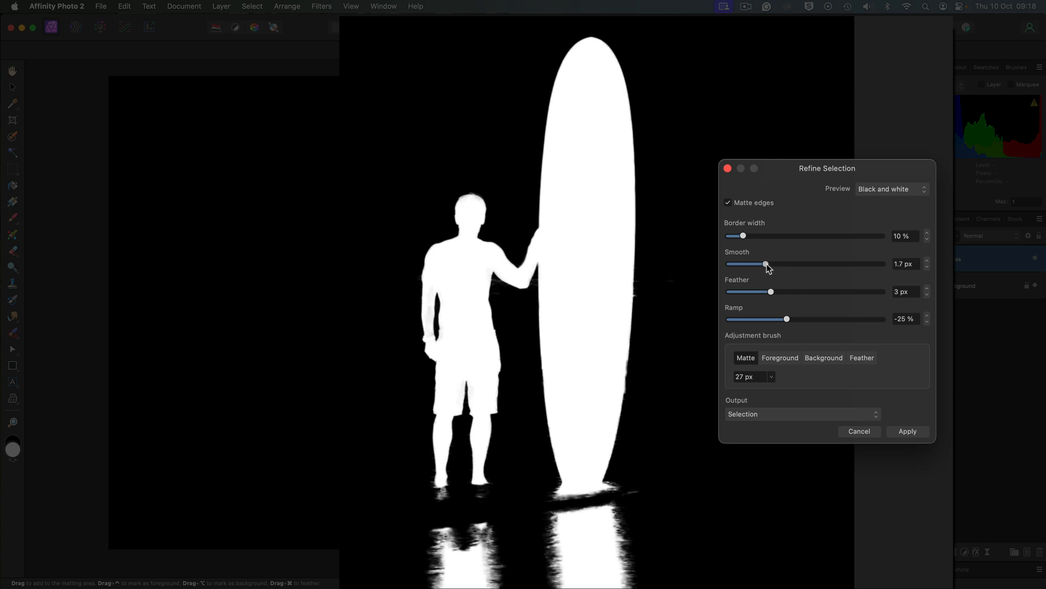
pyautogui.moveTo(765, 263); pyautogui.dragTo(769, 263)
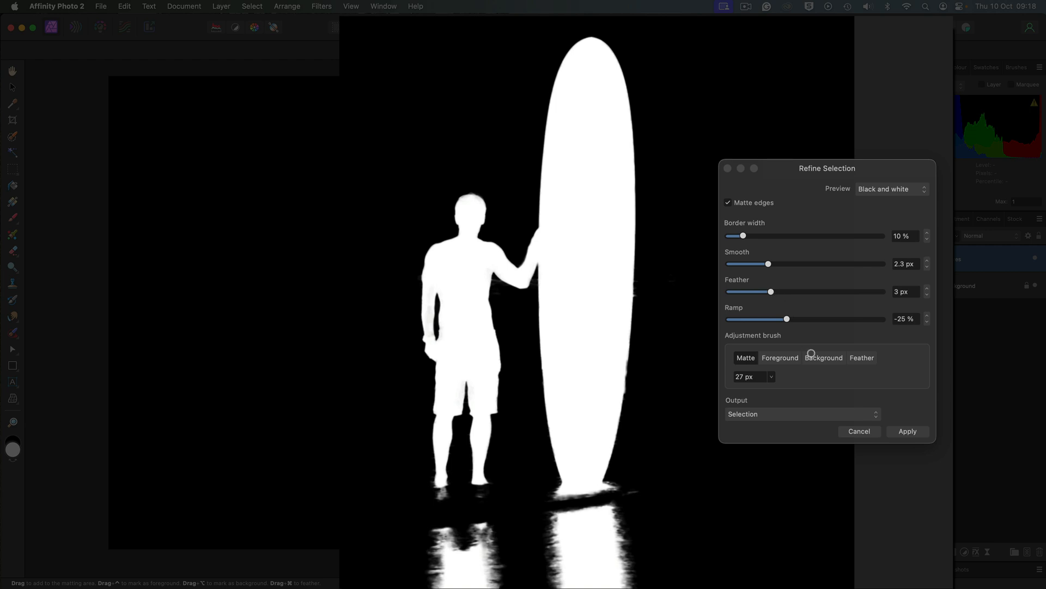
pyautogui.click(803, 414)
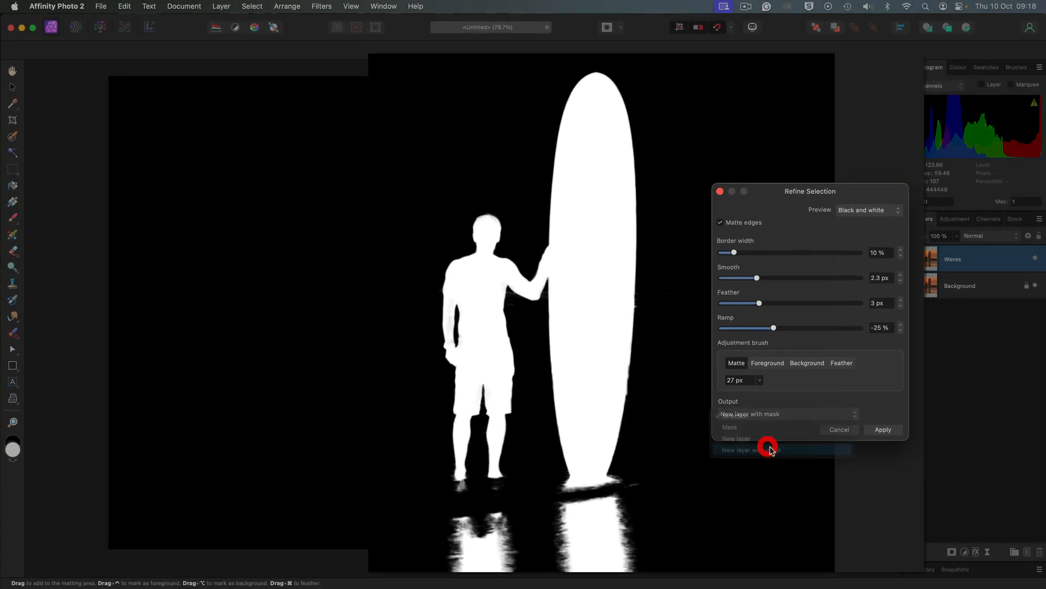
# Step: Apply the refinement as a new layer with mask and hide the Background layer
pyautogui.click(770, 449)
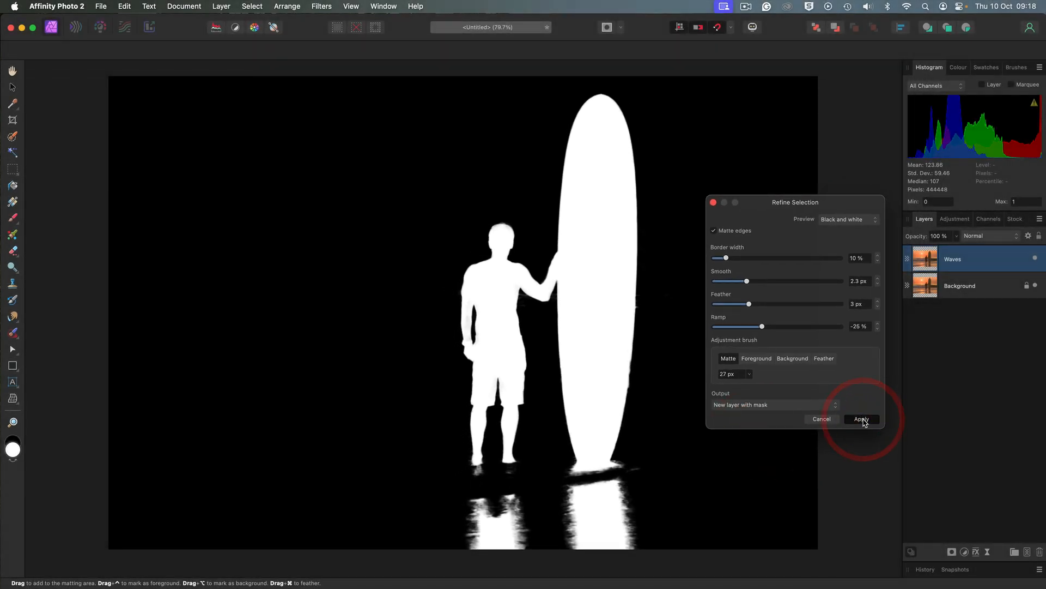
pyautogui.click(861, 419)
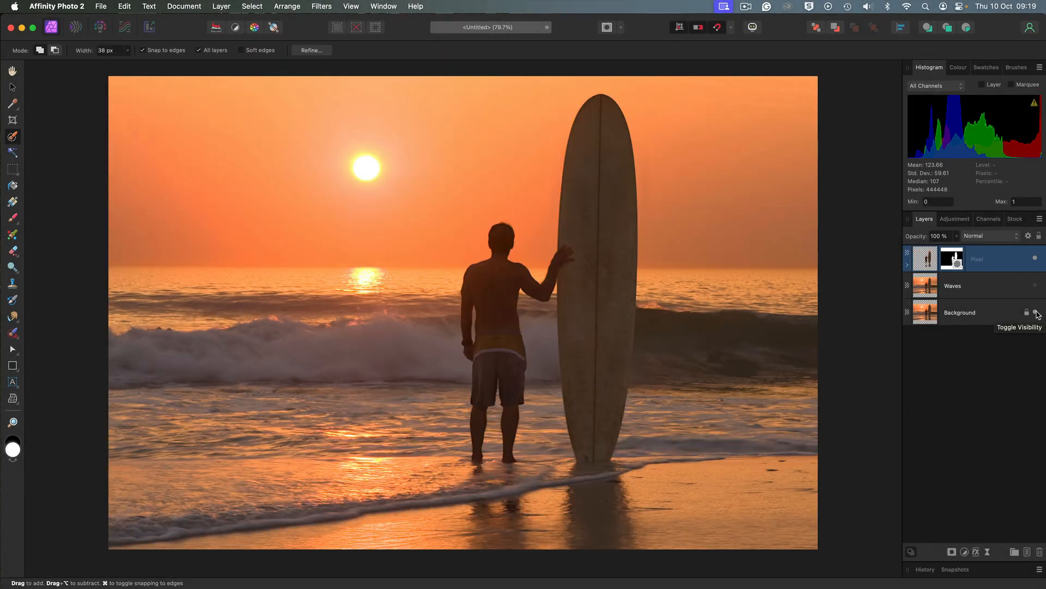
pyautogui.click(1036, 312)
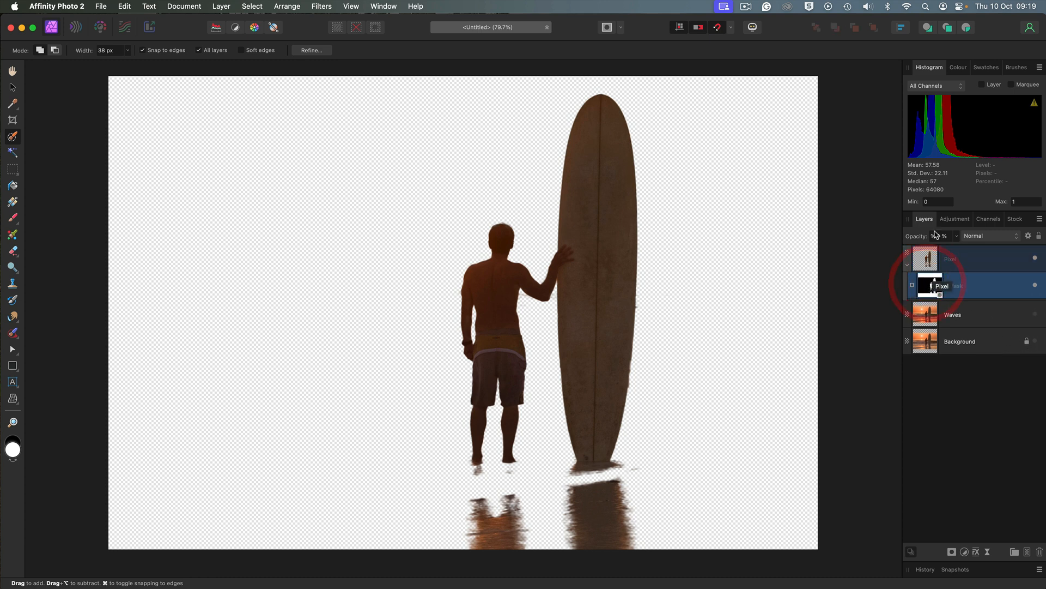
# Step: Paint on the mask with a black hard round brush to straighten the surfboard's edges
pyautogui.click(958, 67)
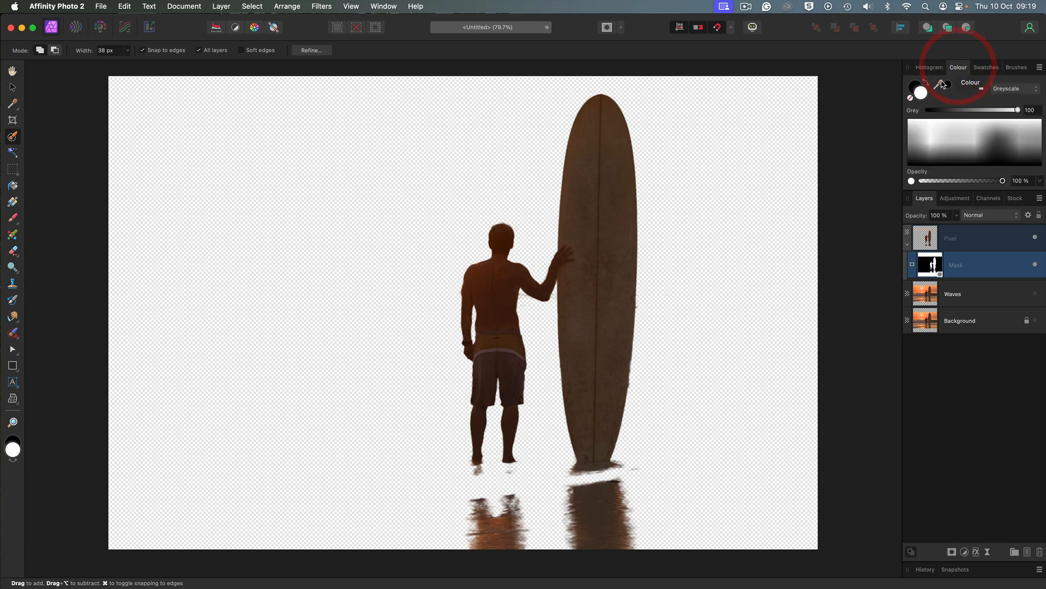
pyautogui.moveTo(919, 90)
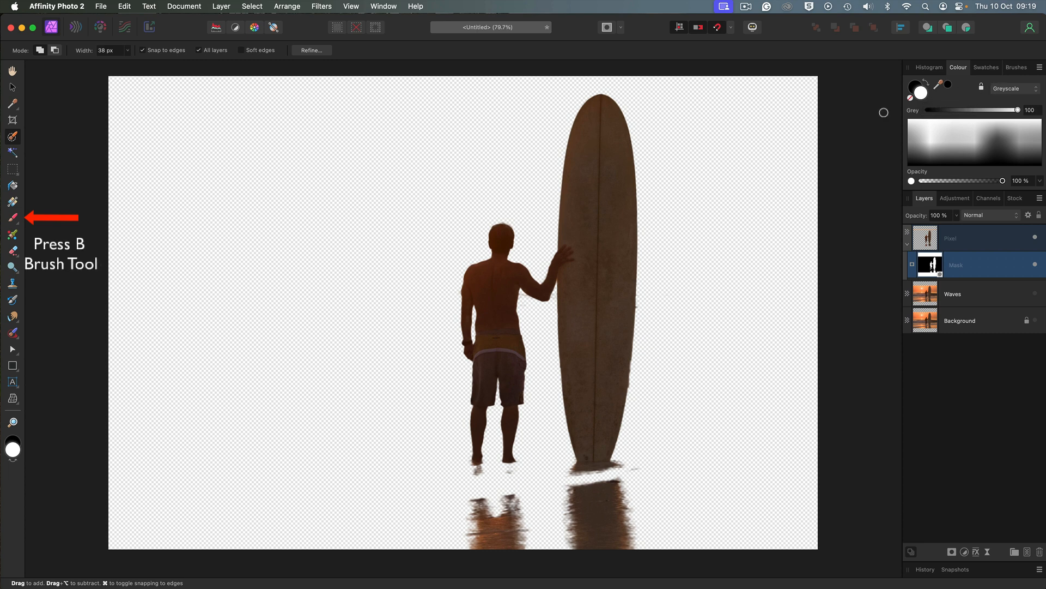
pyautogui.press('b')
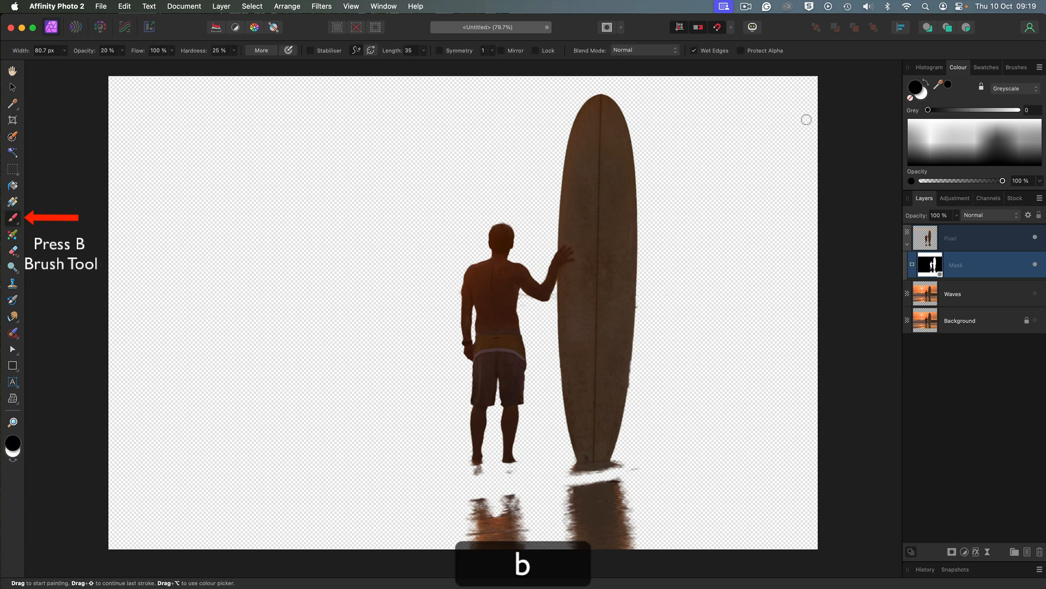
pyautogui.click(1016, 68)
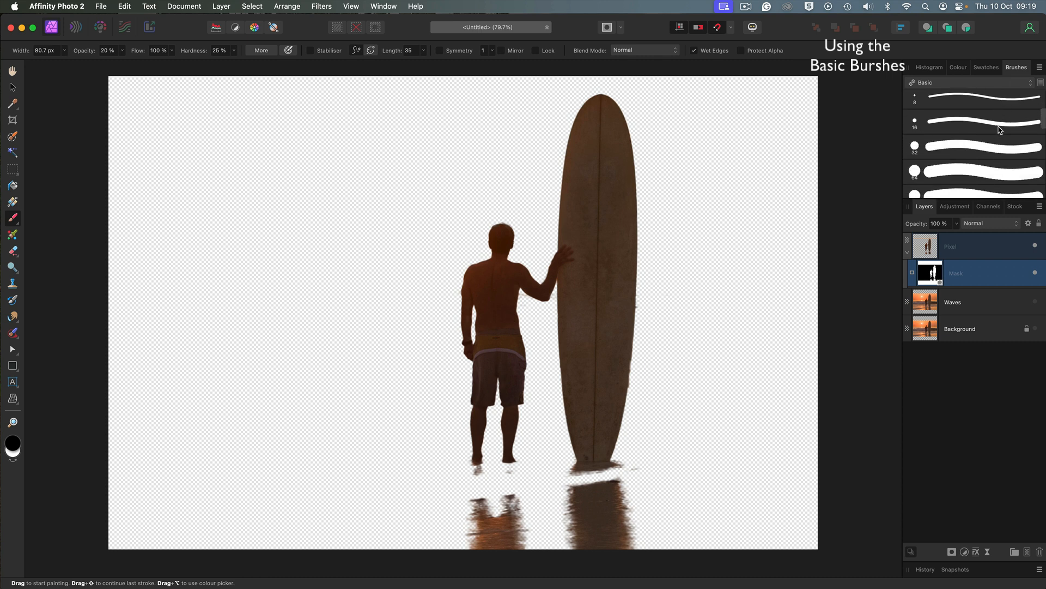
pyautogui.click(975, 176)
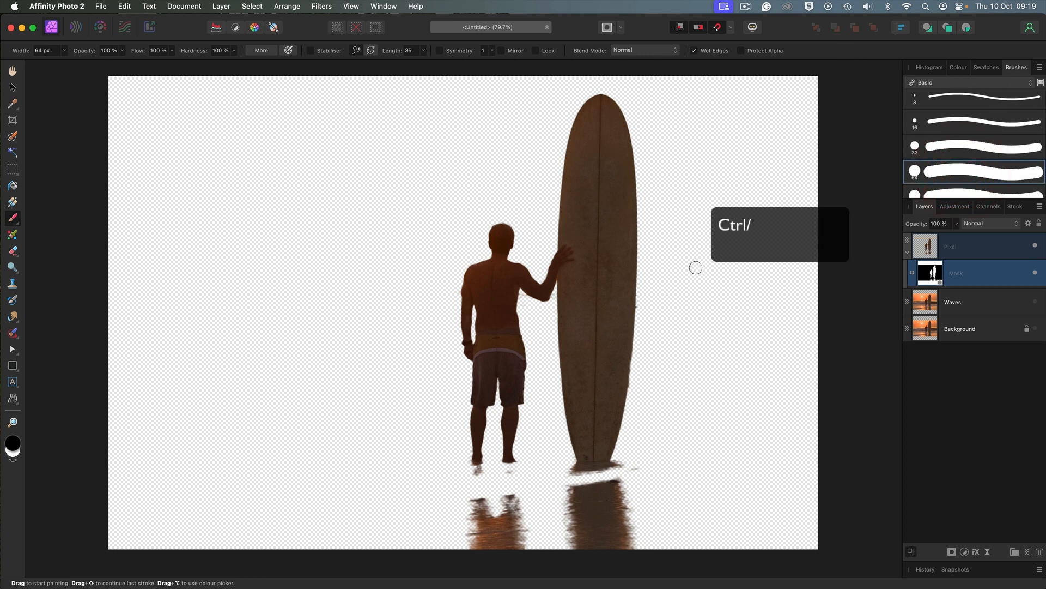
pyautogui.press('cmd+1')
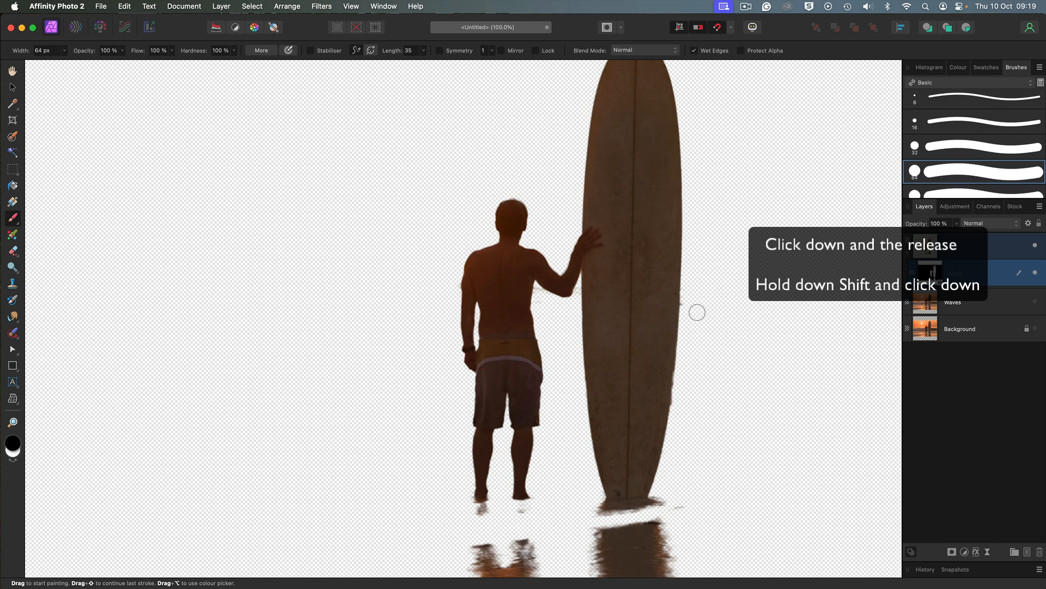
pyautogui.moveTo(695, 315)
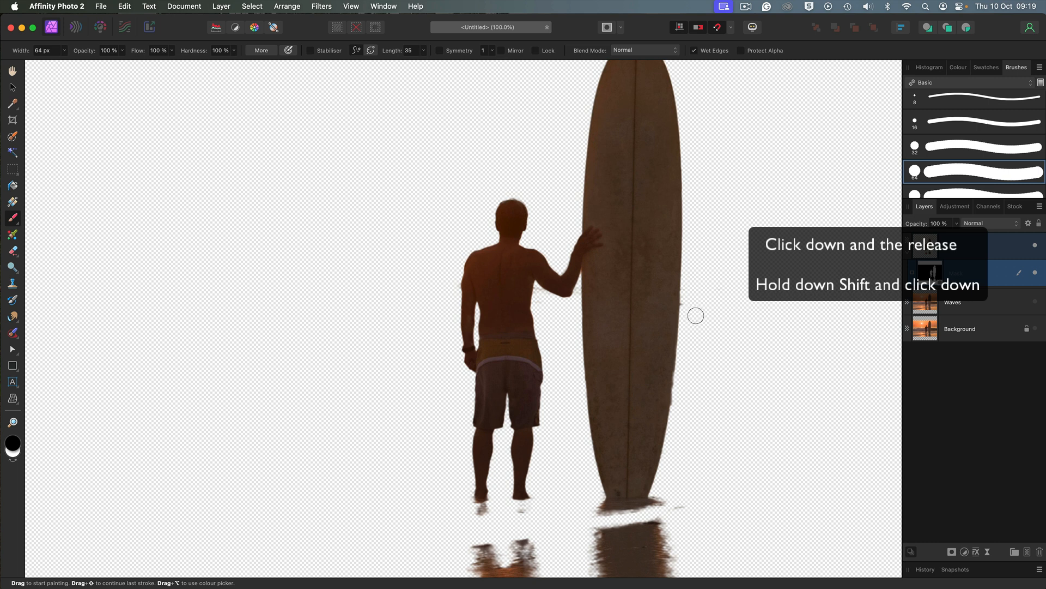
pyautogui.moveTo(688, 315)
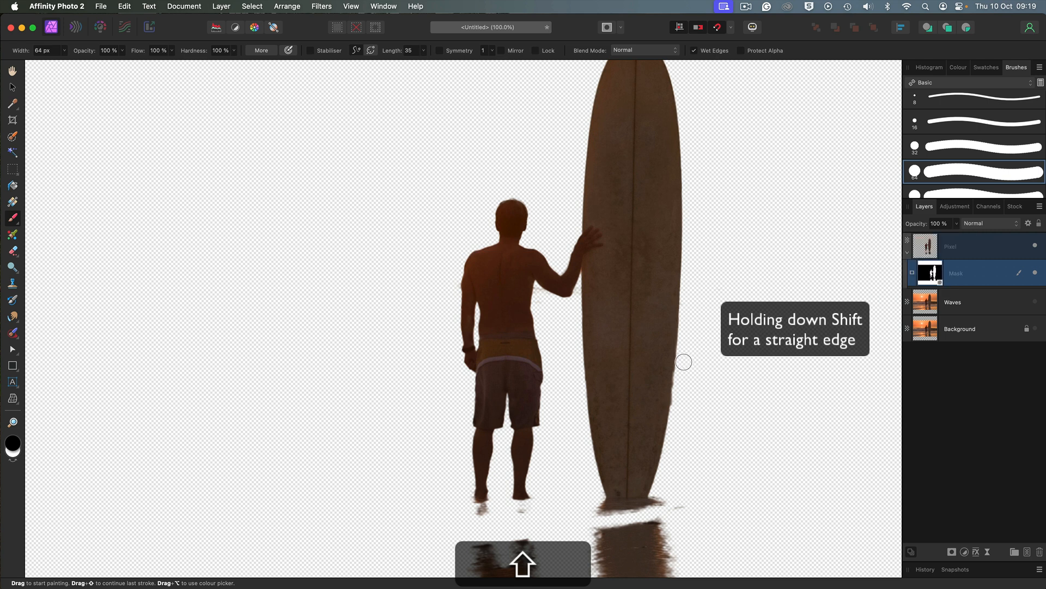
pyautogui.moveTo(683, 369)
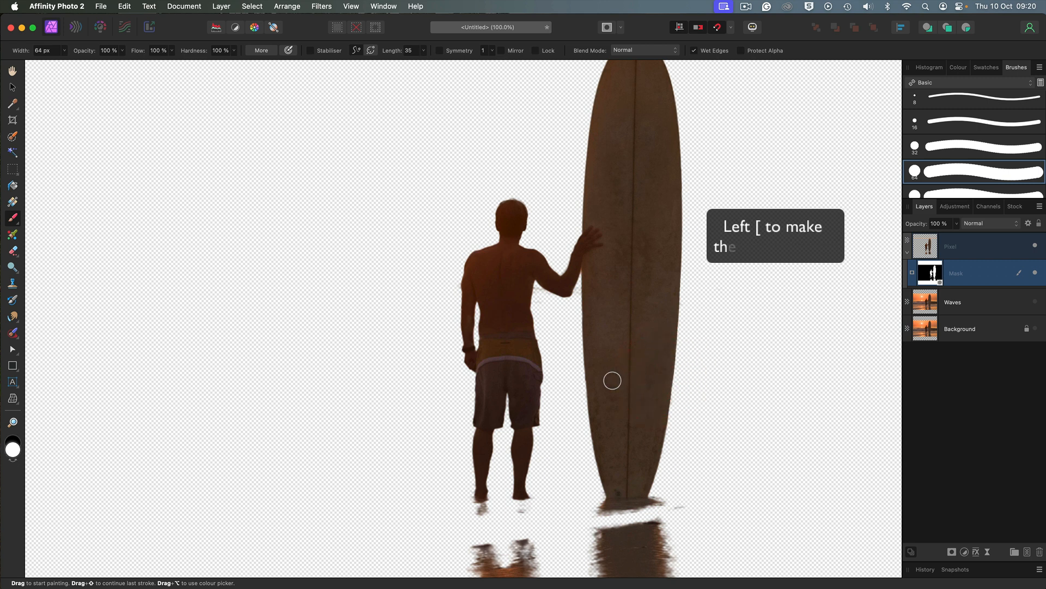
pyautogui.scroll(-3)
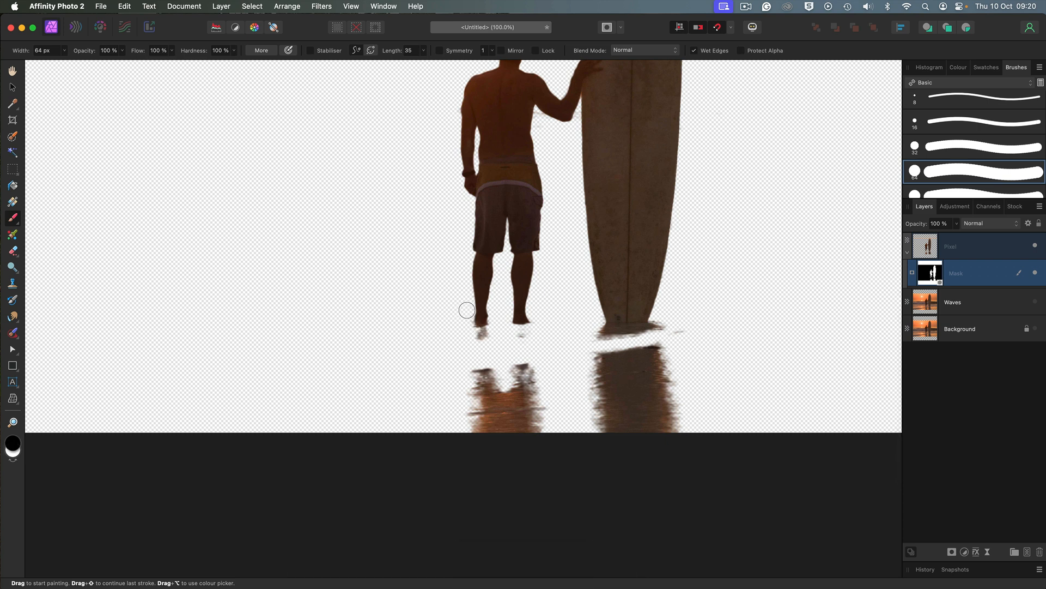
pyautogui.moveTo(465, 324)
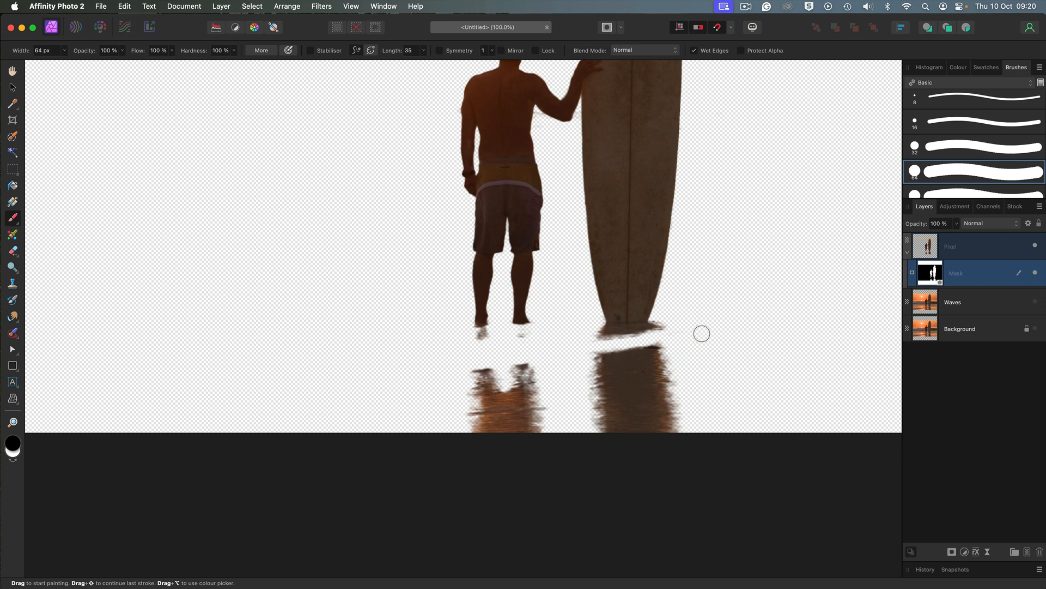
pyautogui.press('Cmd+0')
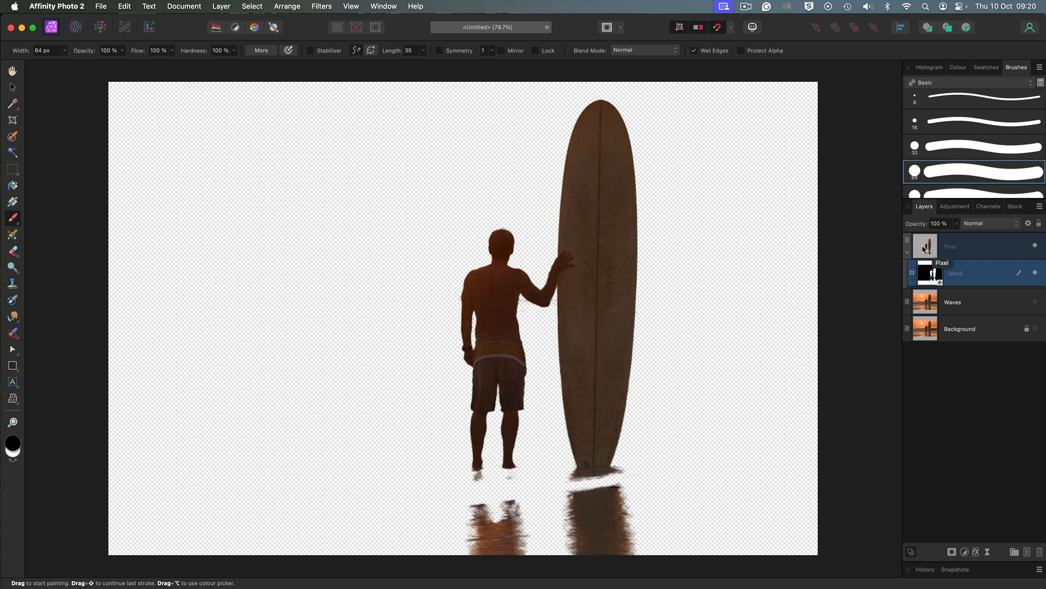
# Step: Rename the cutout layer Surfer, load its silhouette as a selection, and hide it
pyautogui.doubleClick(966, 246)
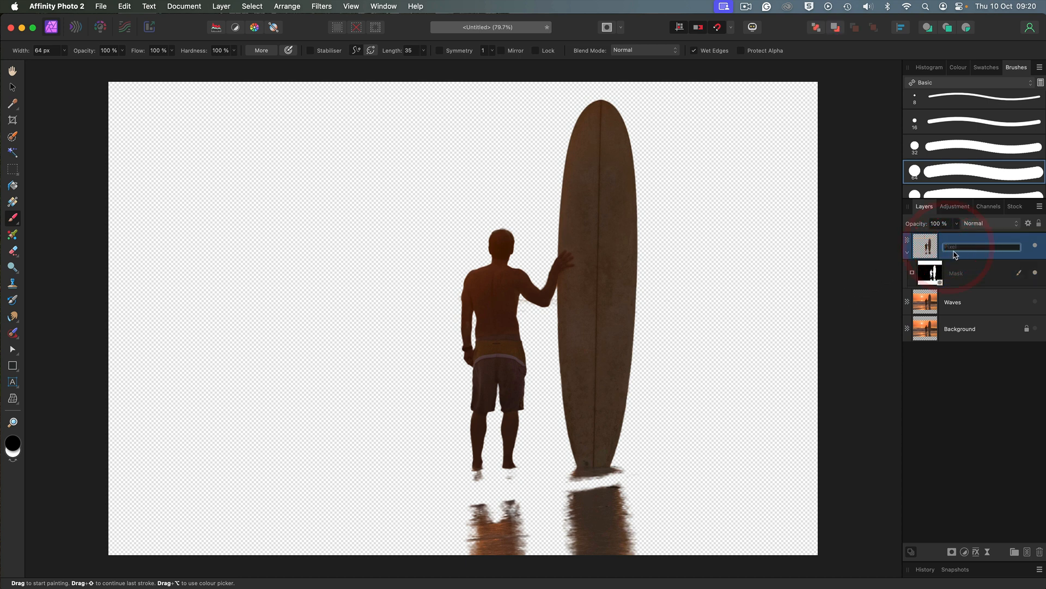
pyautogui.write('Surfer')
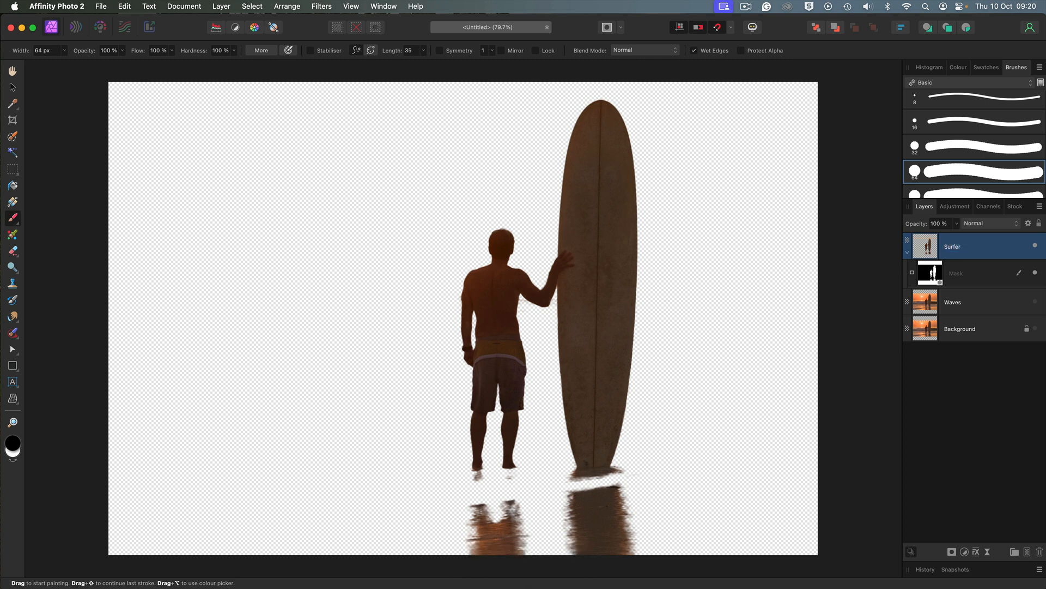
pyautogui.doubleClick(952, 246)
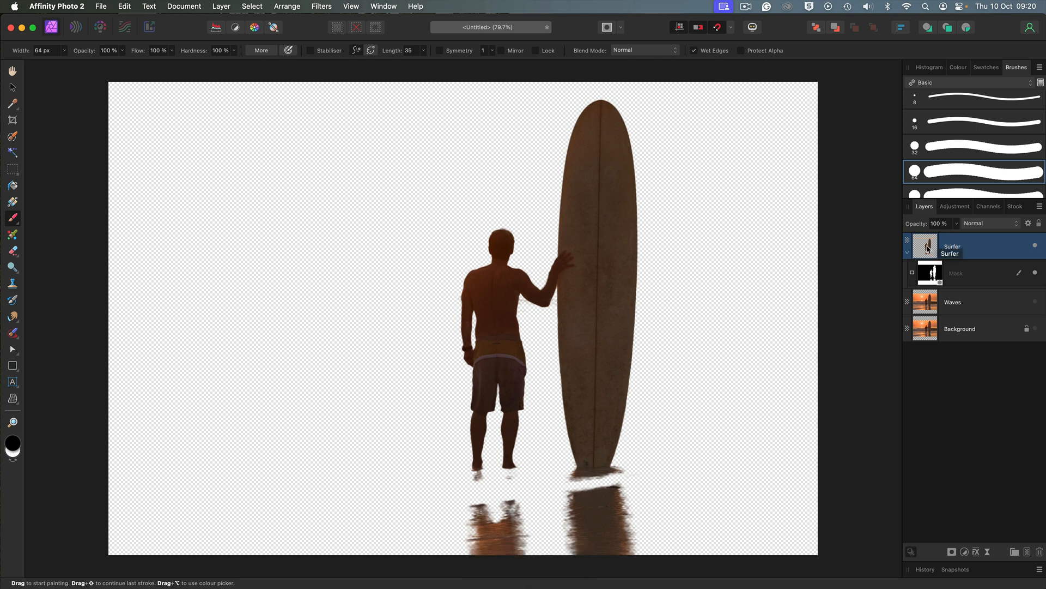
pyautogui.click(924, 245)
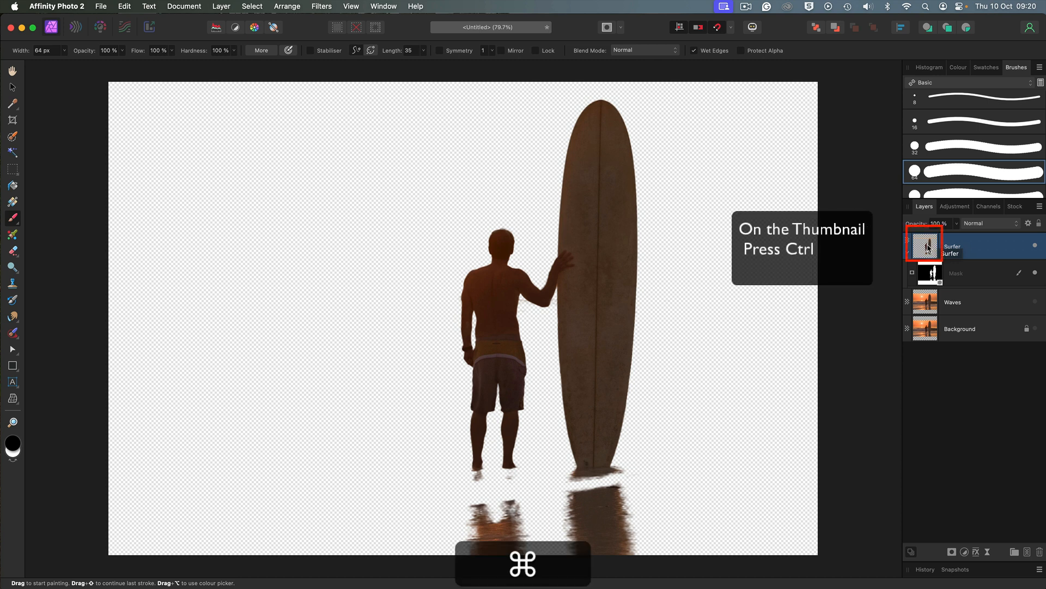
pyautogui.click(925, 245)
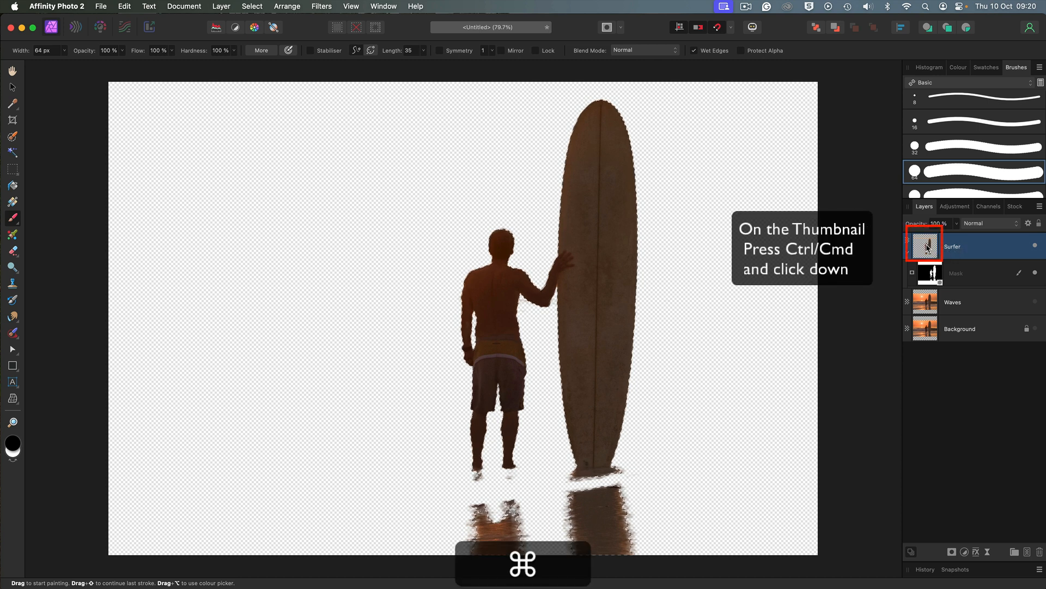
pyautogui.click(926, 246)
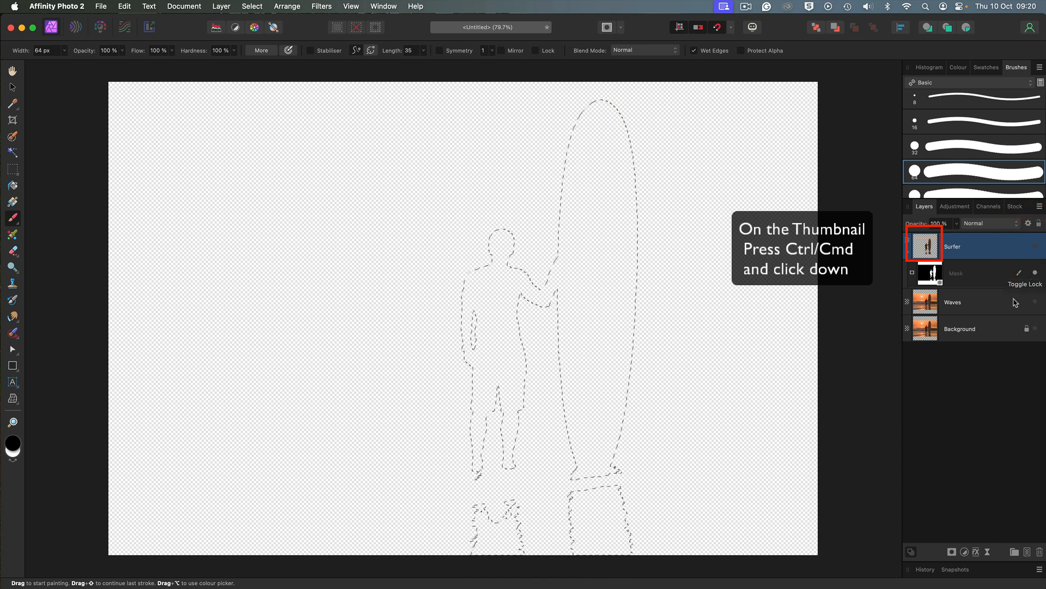
# Step: Show the Waves layer and grow the selection by 26.3 px with Circular corners
pyautogui.click(974, 302)
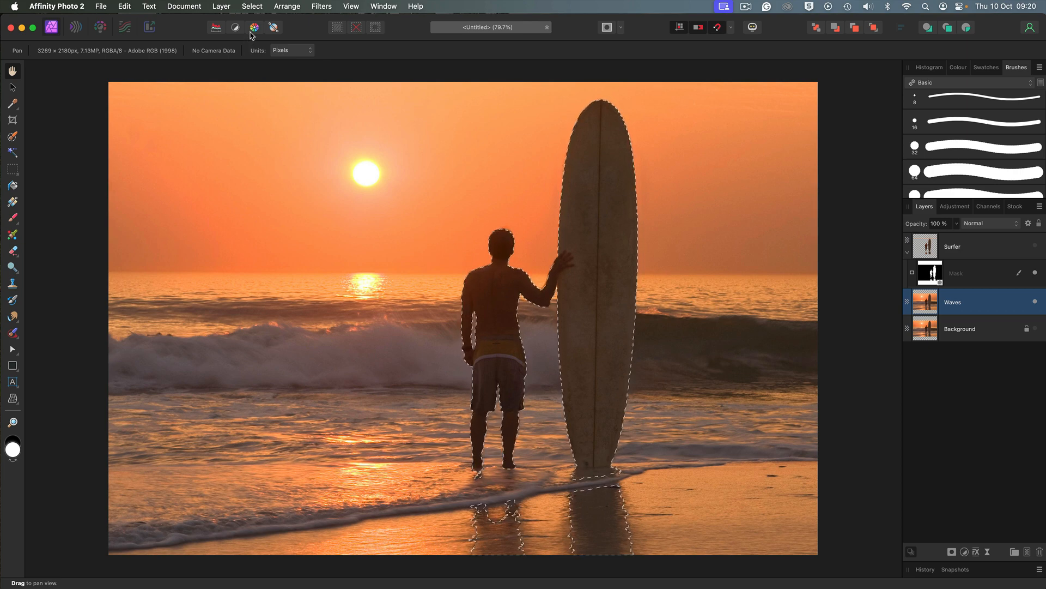
pyautogui.click(252, 6)
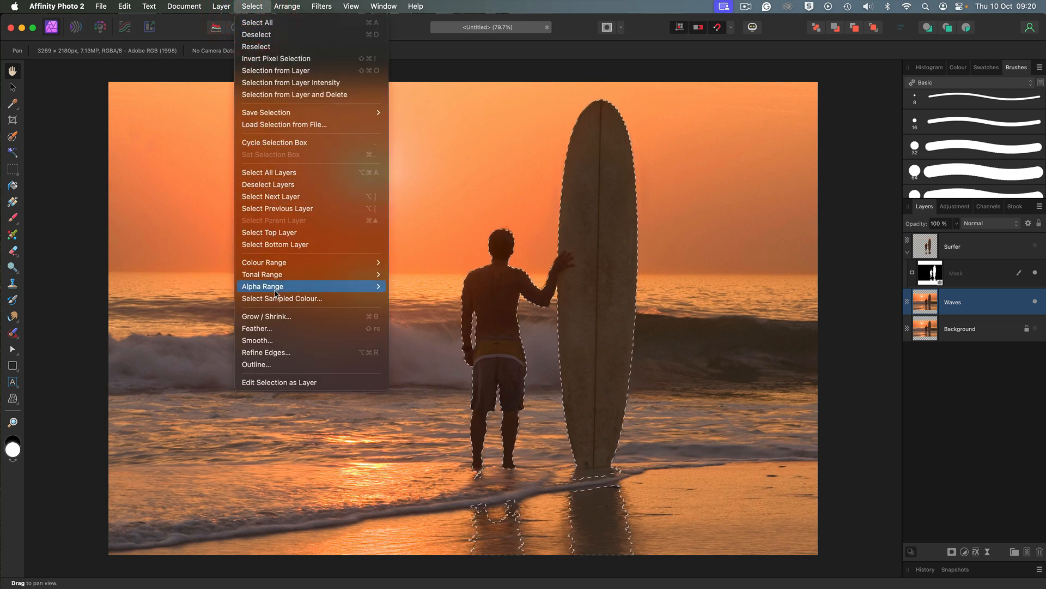
pyautogui.click(266, 316)
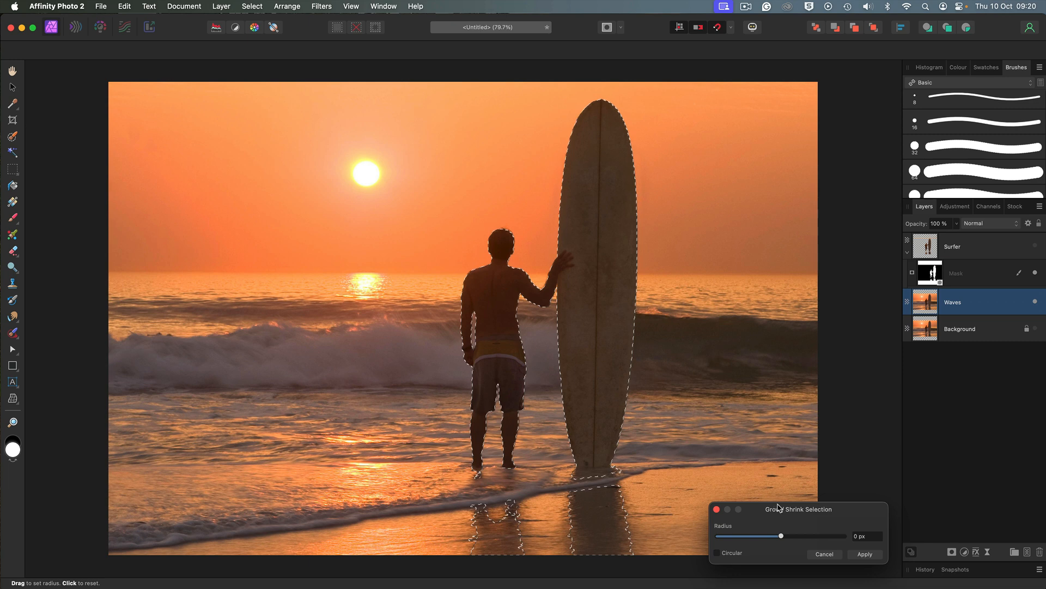
pyautogui.moveTo(798, 508); pyautogui.dragTo(787, 300)
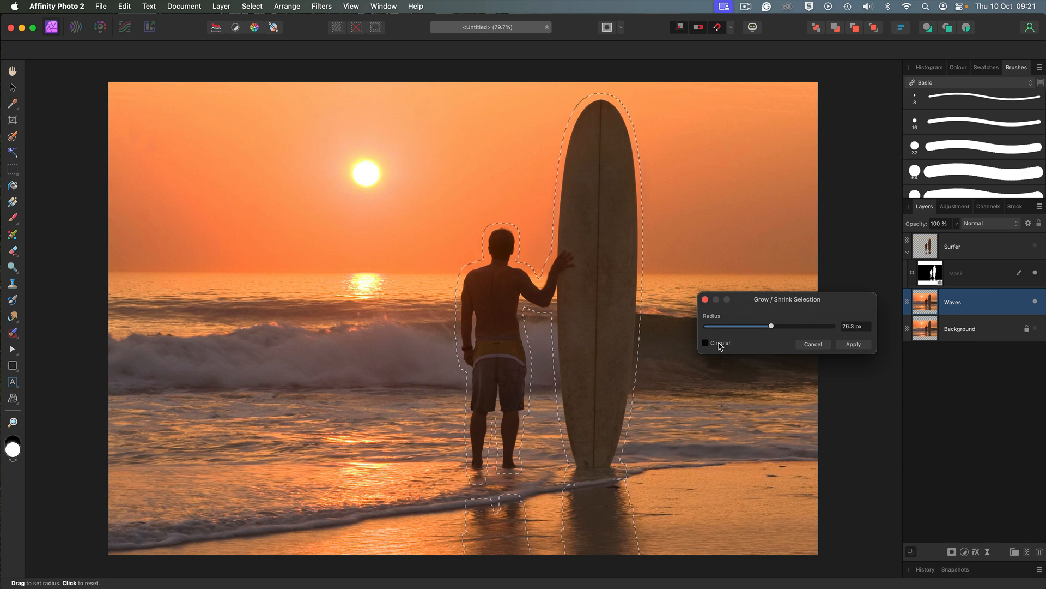
pyautogui.click(705, 343)
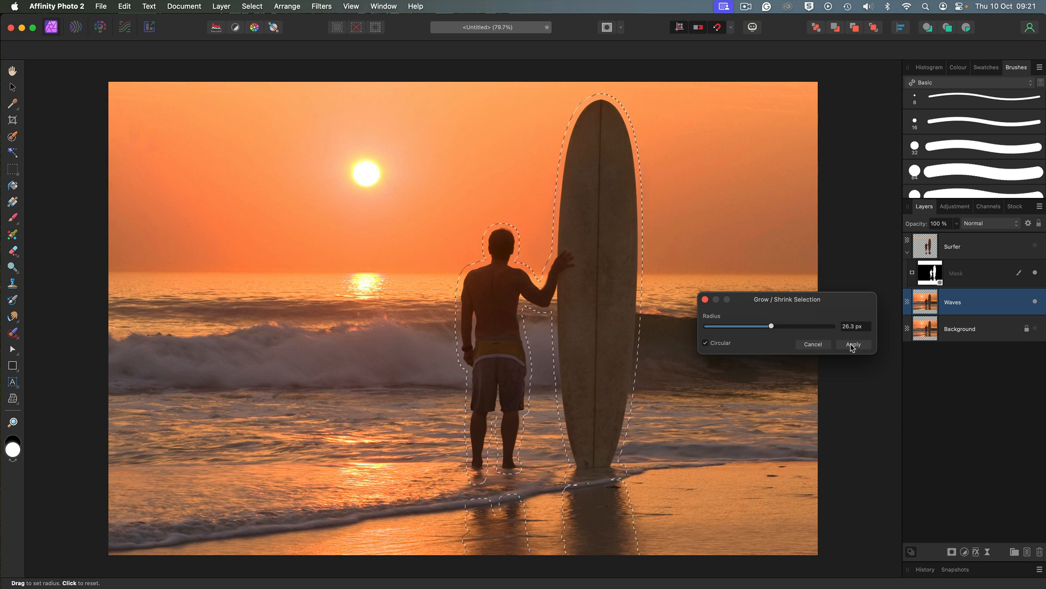
pyautogui.click(853, 344)
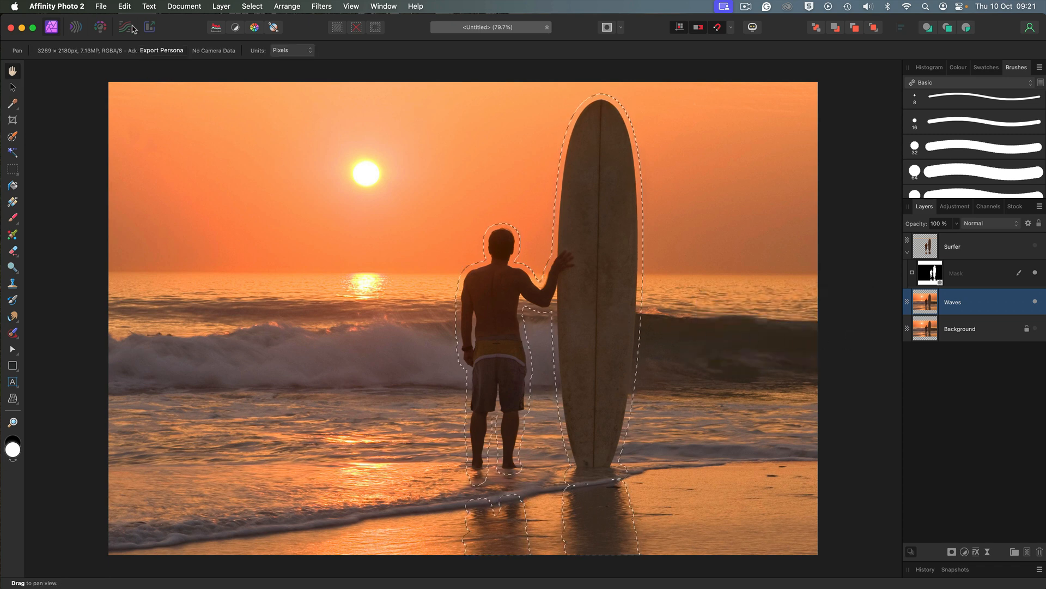
# Step: Inpaint the grown selection from the Edit menu, then deselect with Cmd+D
pyautogui.click(131, 6)
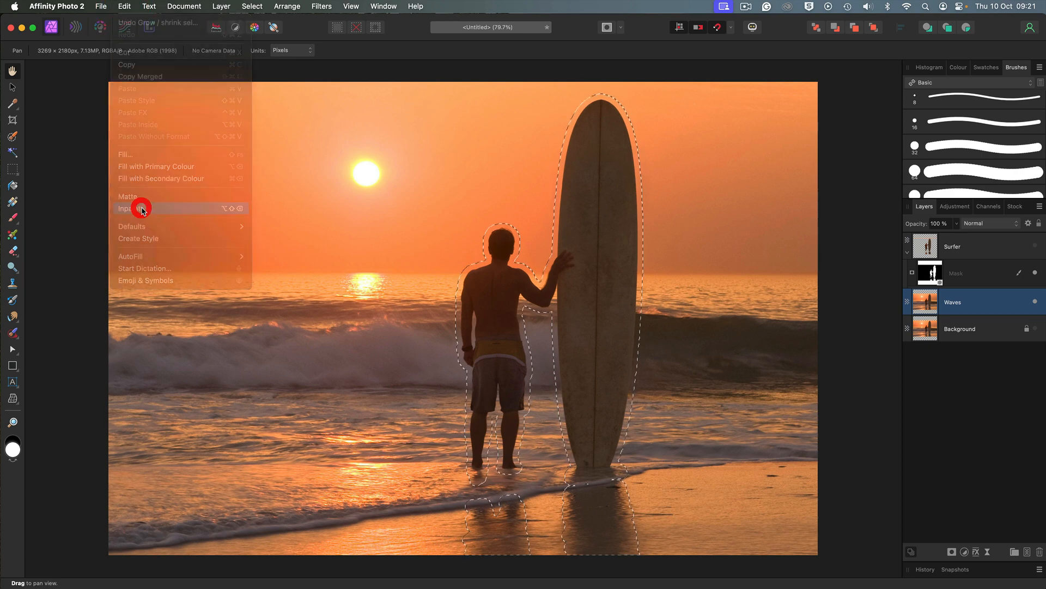
pyautogui.click(139, 208)
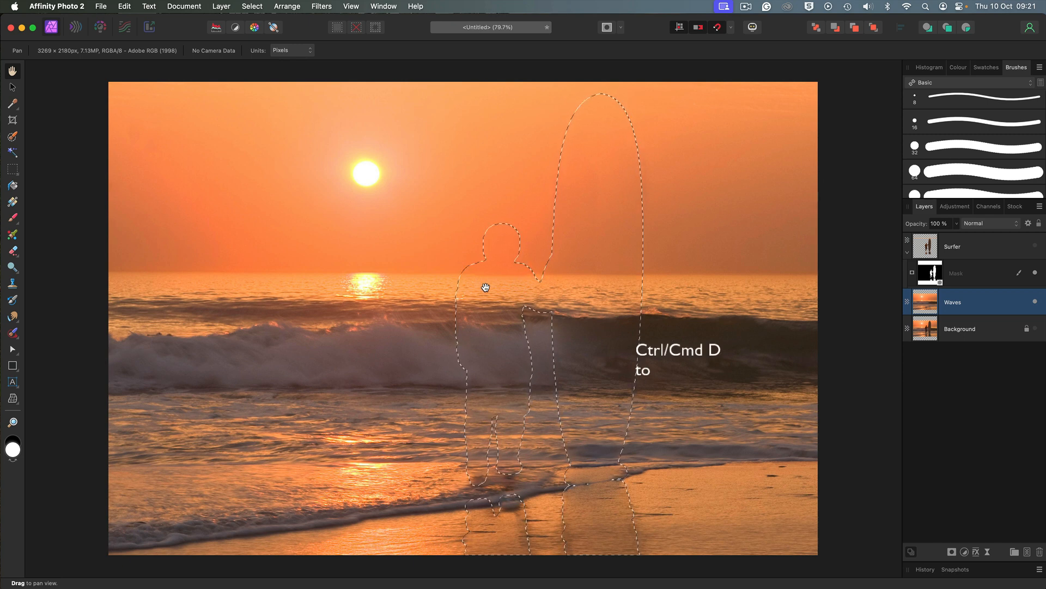
pyautogui.press('cmd+d')
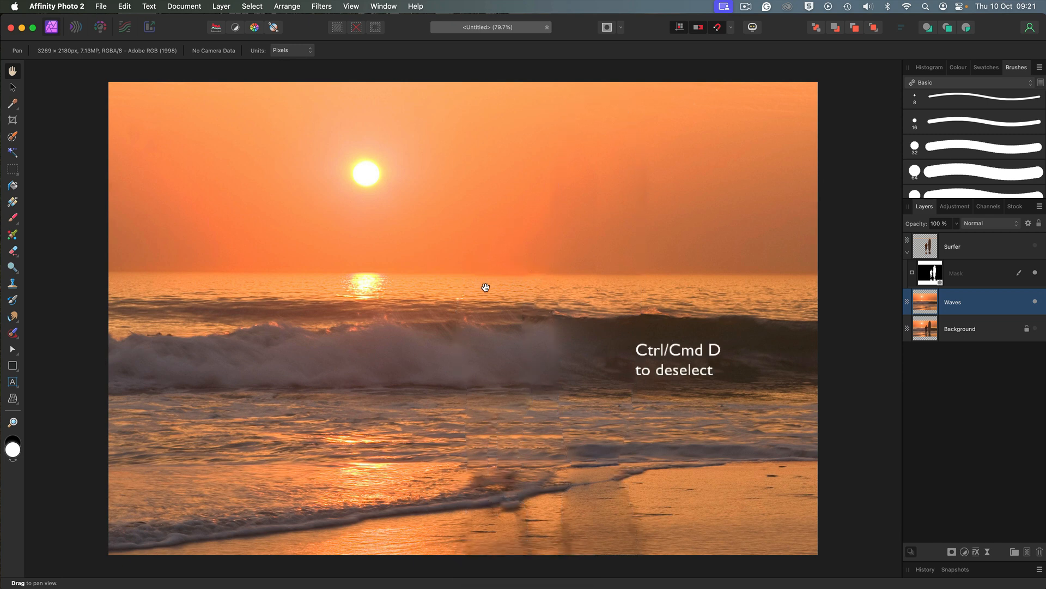
pyautogui.moveTo(527, 363)
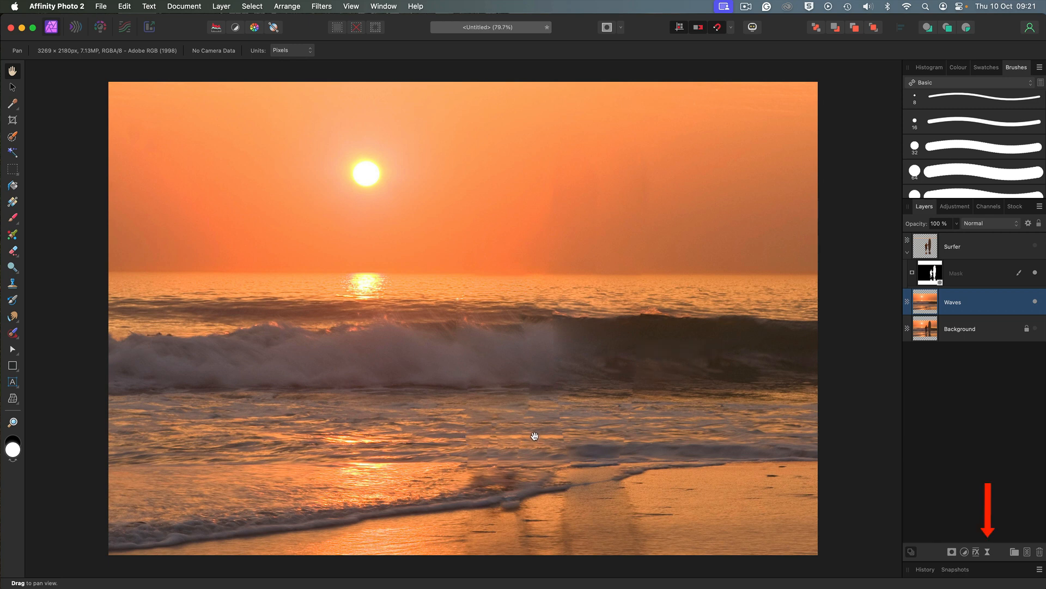
pyautogui.moveTo(989, 551)
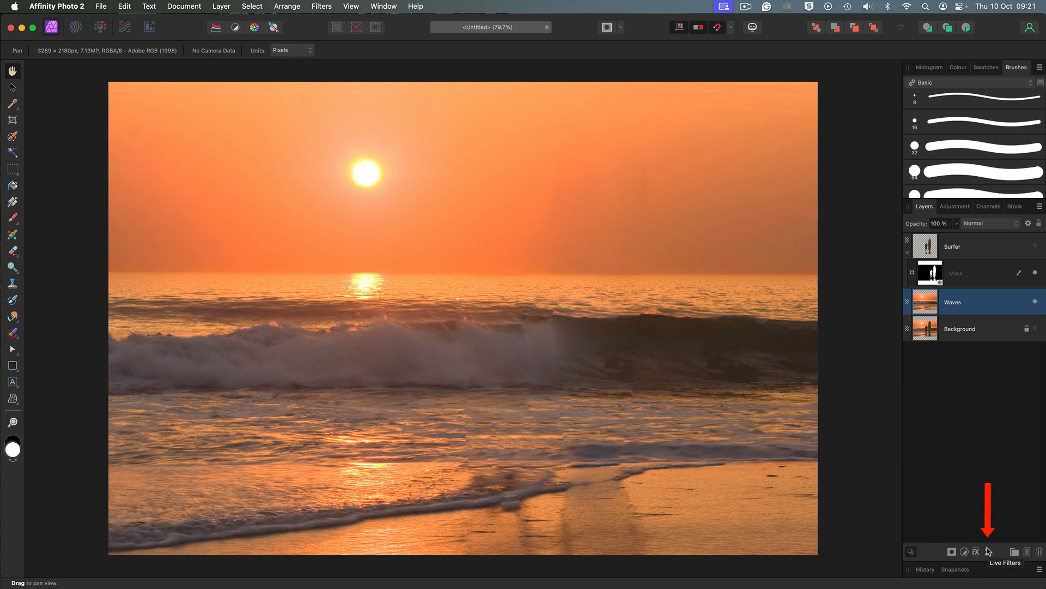
# Step: Add a live Motion Blur to Waves with Preserve Alpha and a 300 px radius
pyautogui.click(989, 552)
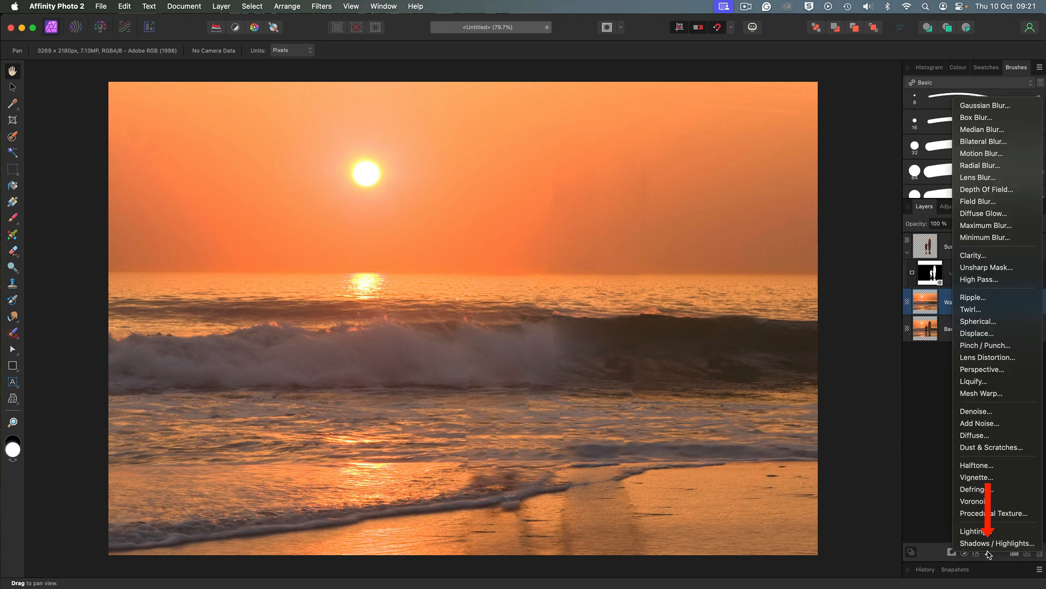
pyautogui.moveTo(988, 154)
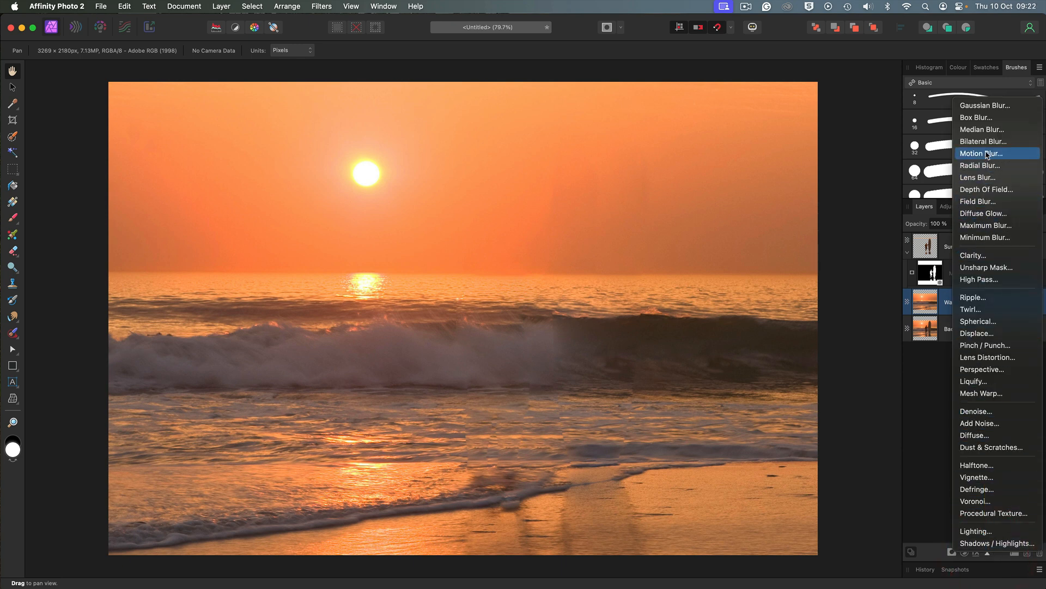
pyautogui.click(982, 153)
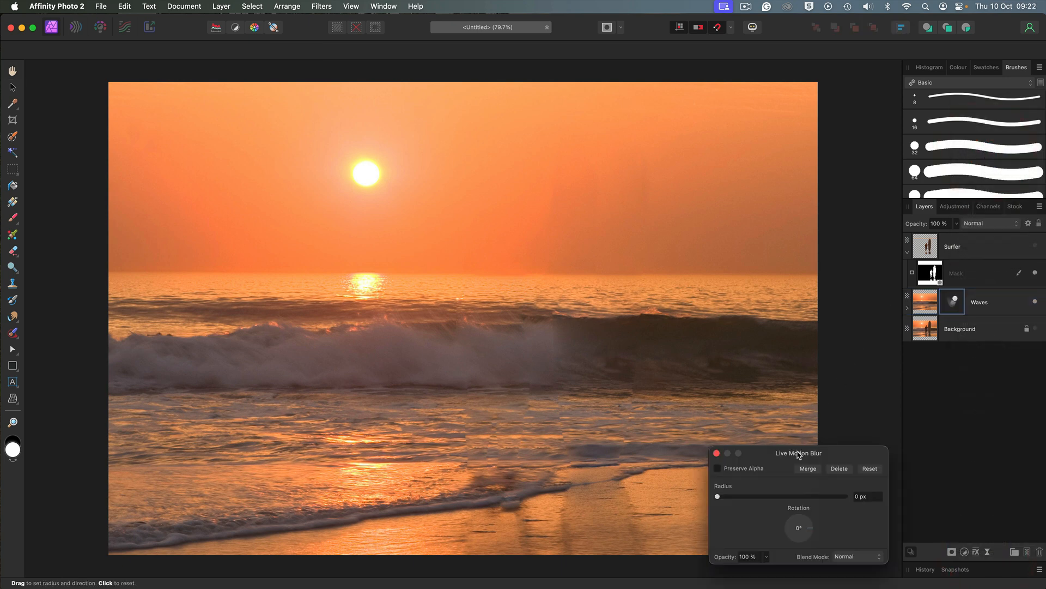
pyautogui.moveTo(798, 453); pyautogui.dragTo(791, 199)
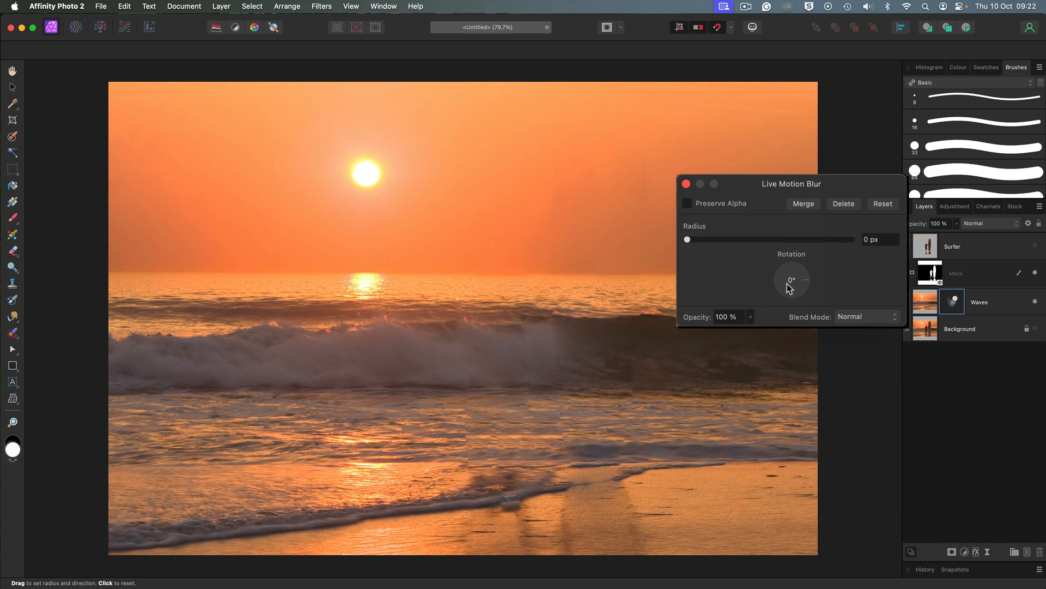
pyautogui.moveTo(757, 262)
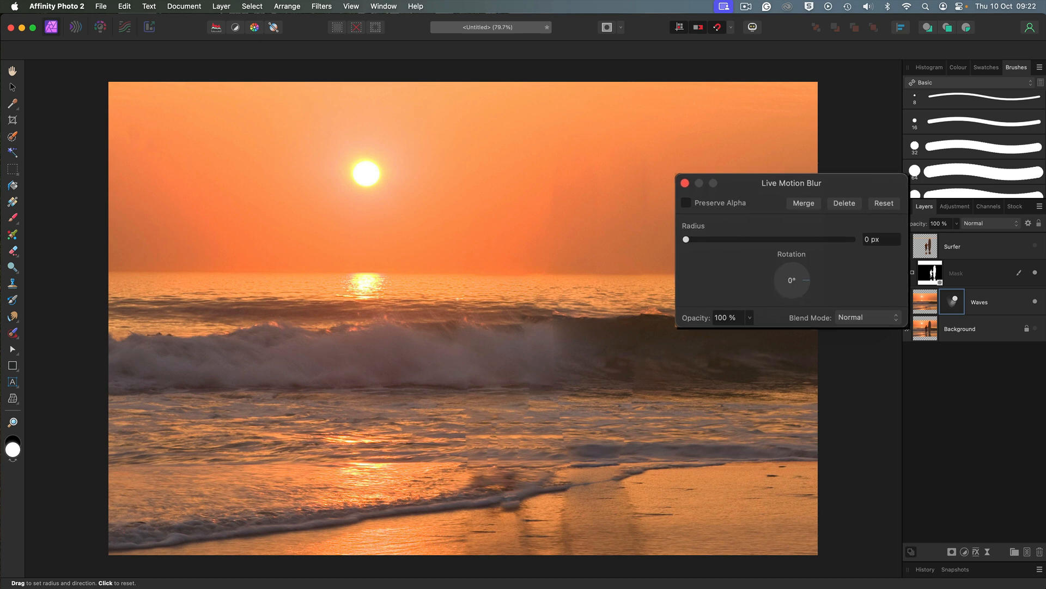
pyautogui.moveTo(684, 239); pyautogui.dragTo(821, 238)
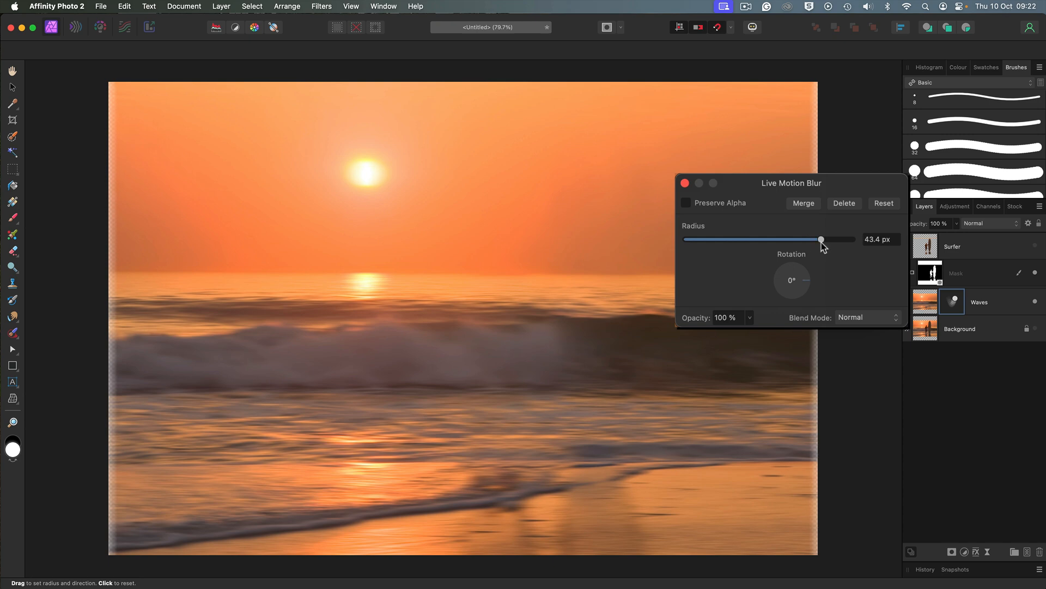
pyautogui.moveTo(820, 239); pyautogui.dragTo(852, 239)
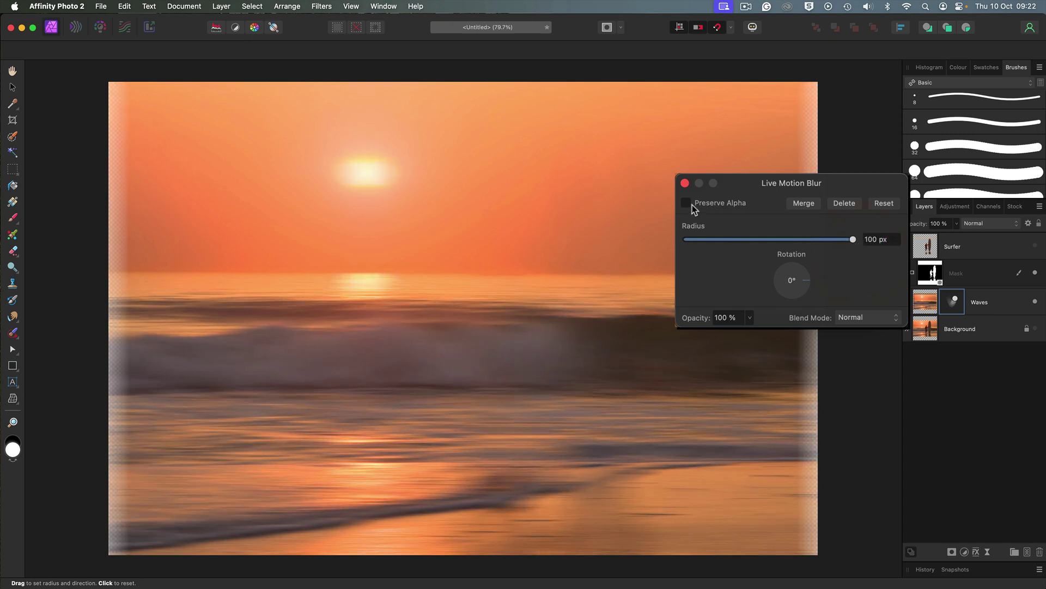
pyautogui.click(686, 202)
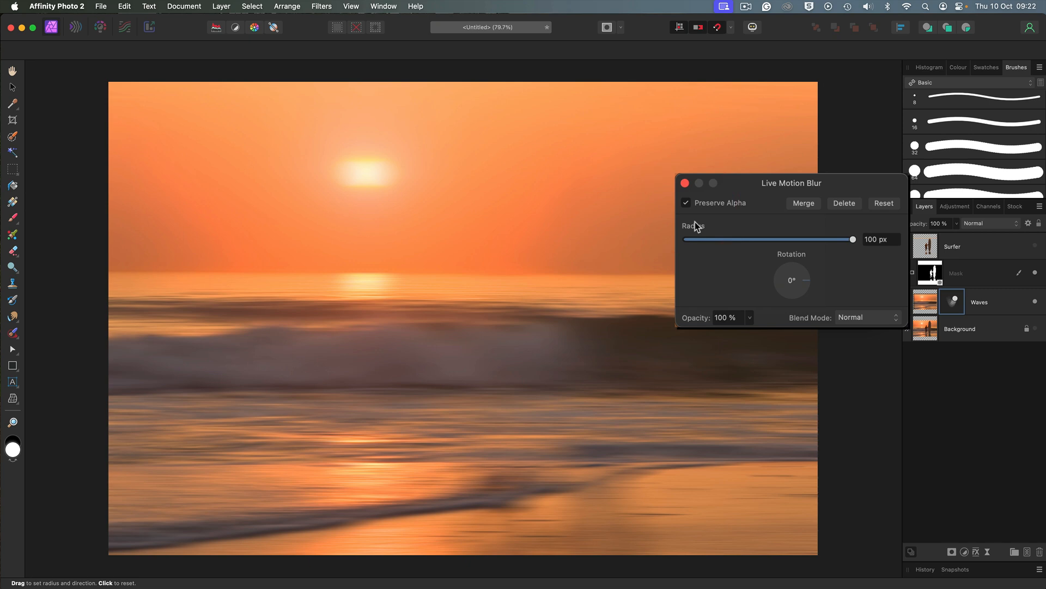
pyautogui.moveTo(775, 263)
pyautogui.write('300')
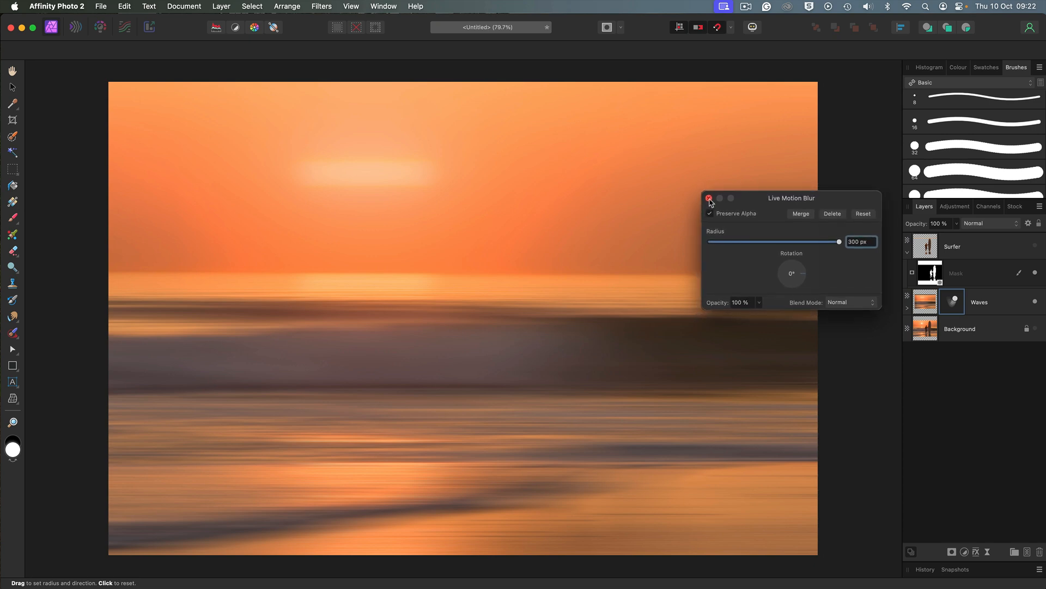
pyautogui.click(710, 199)
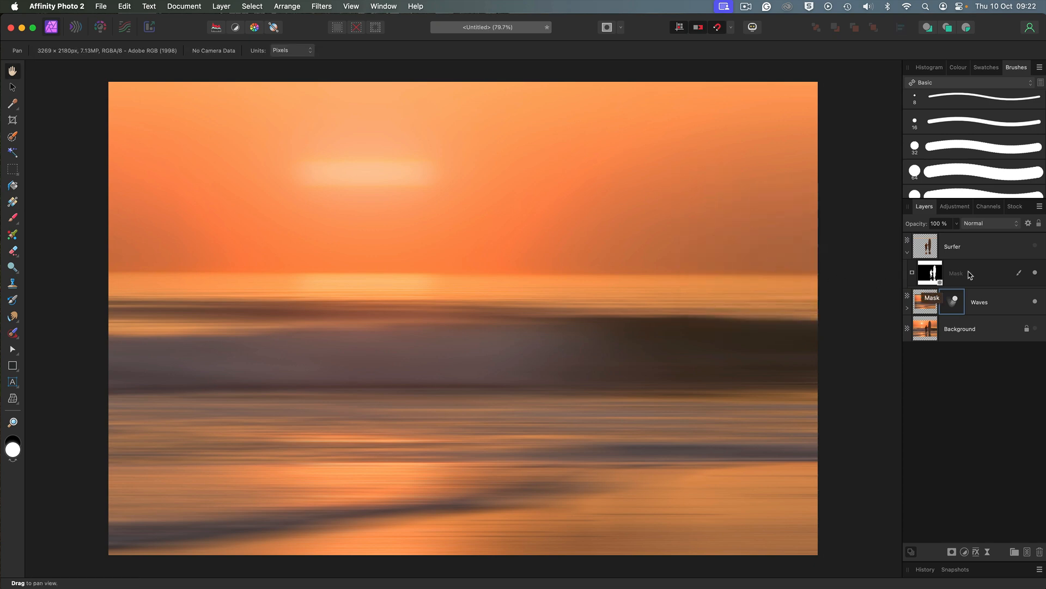
# Step: Unhide and select the Surfer layer, then target its mask for painting
pyautogui.click(1031, 246)
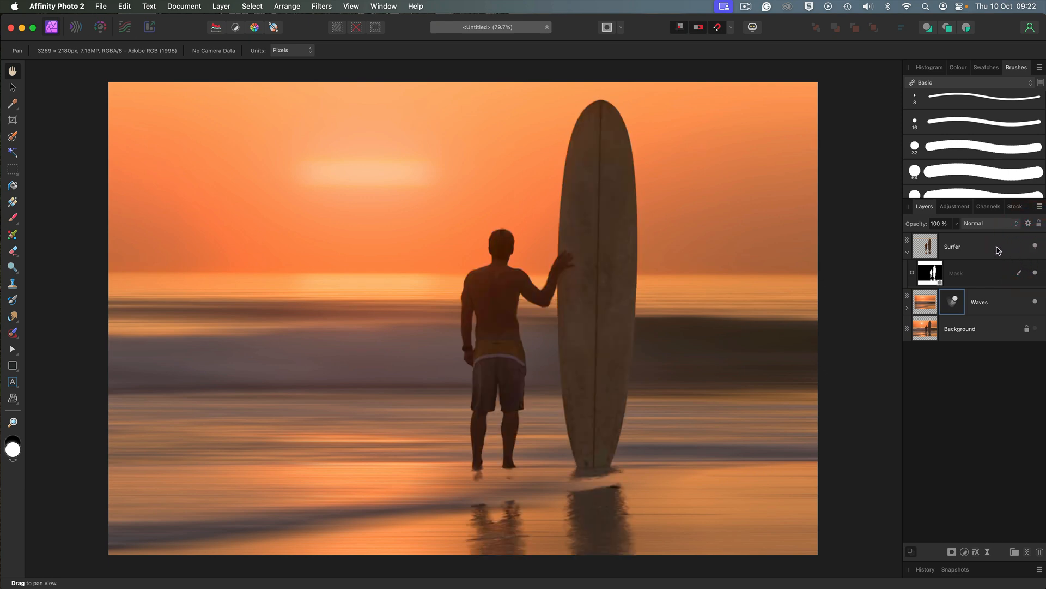
pyautogui.click(974, 246)
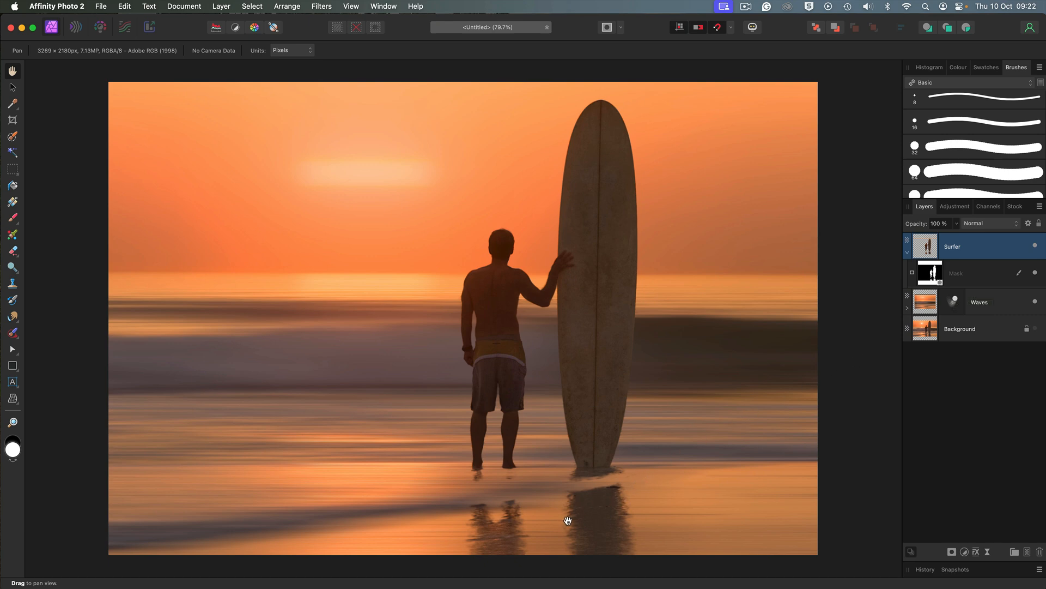
pyautogui.moveTo(599, 506)
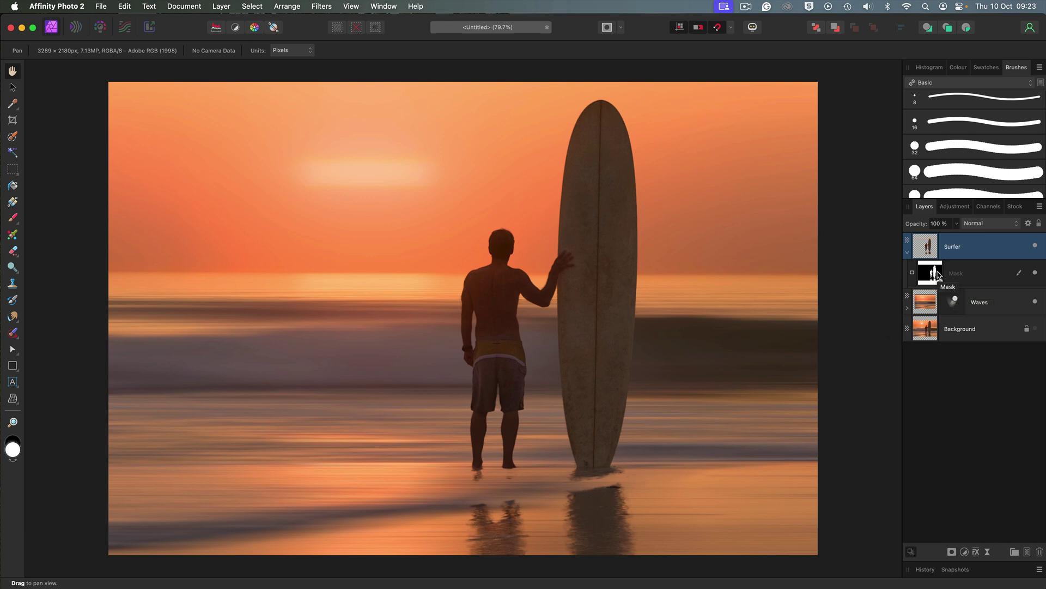
pyautogui.click(930, 273)
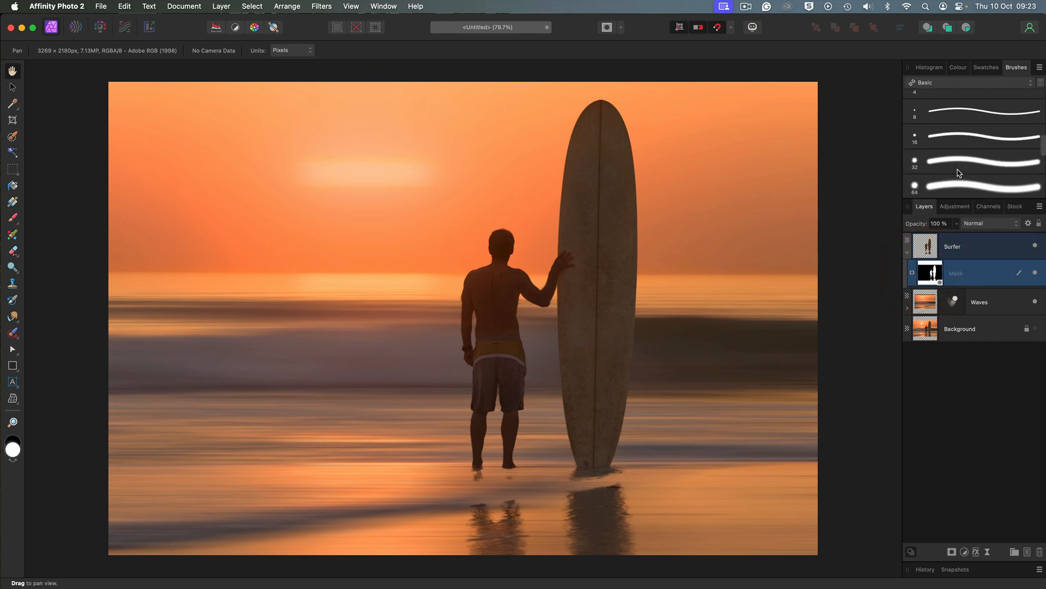
pyautogui.scroll(-3)
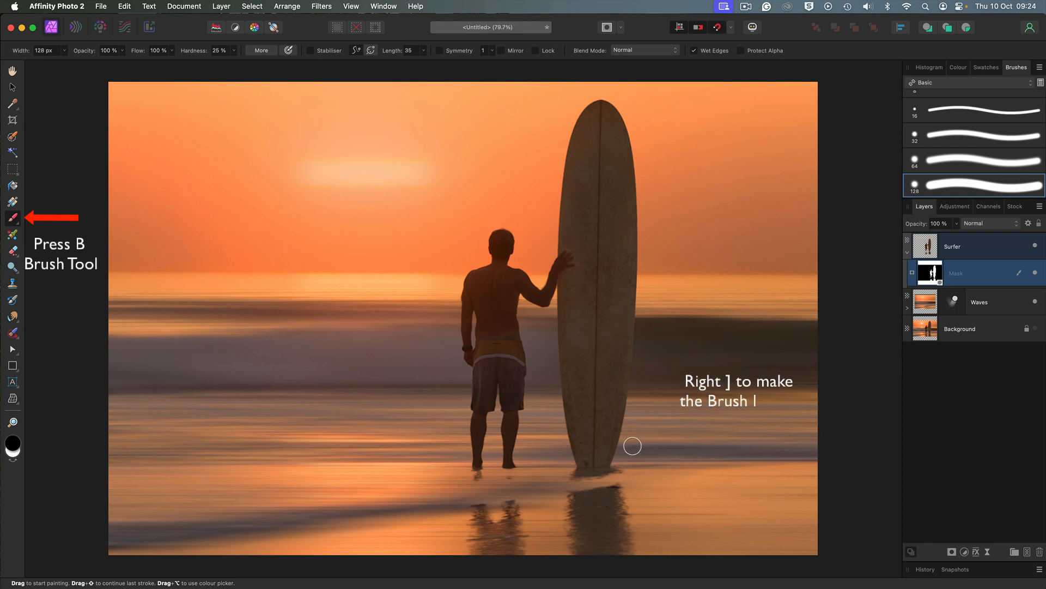
# Step: Enlarge the brush and lower its opacity to 20%
pyautogui.press(']')
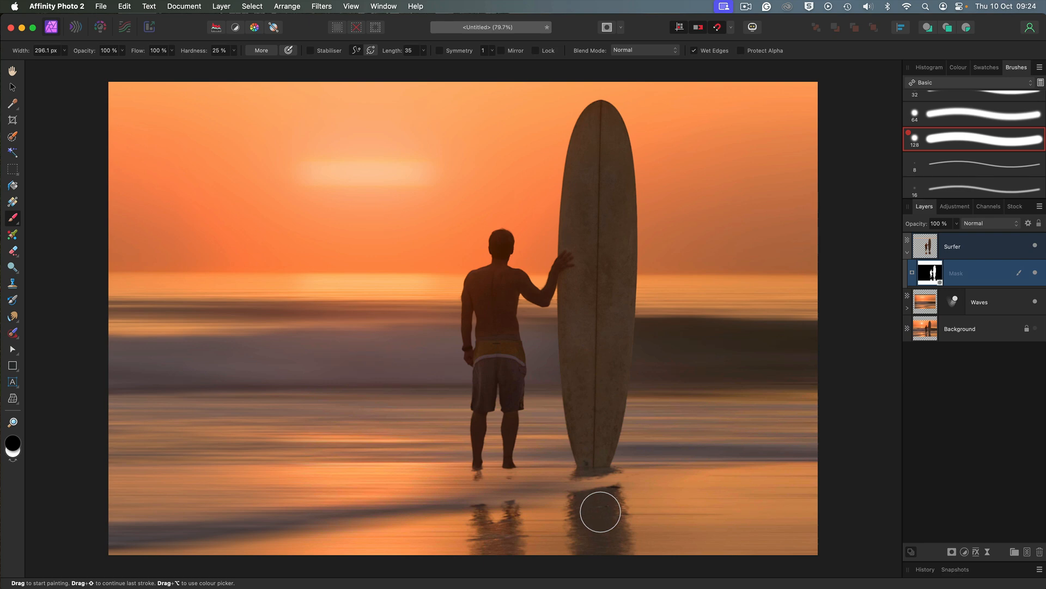
pyautogui.moveTo(599, 513)
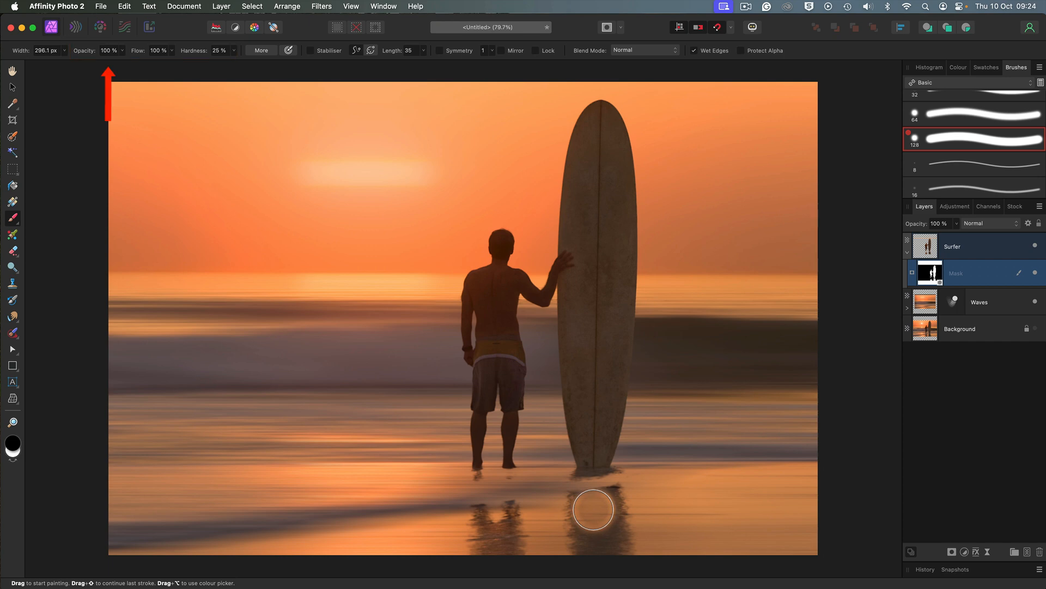
pyautogui.press('5')
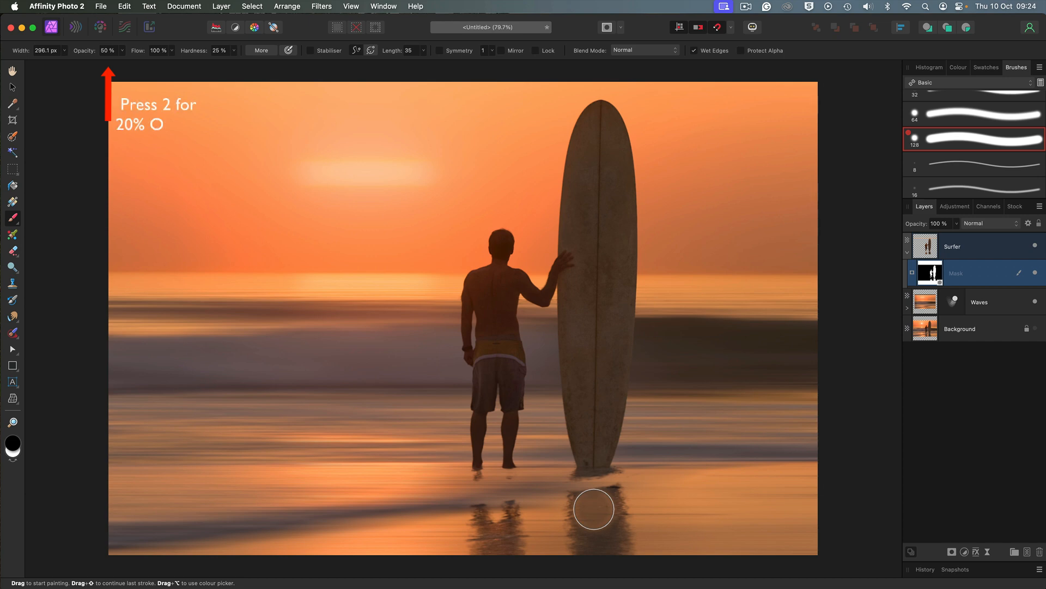
pyautogui.press('2')
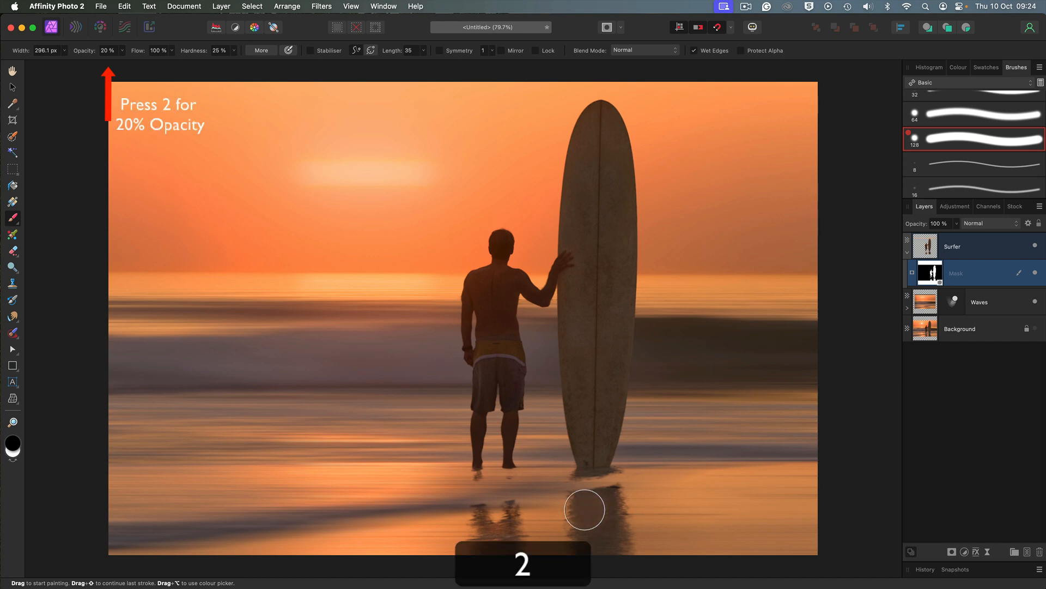
pyautogui.moveTo(618, 493)
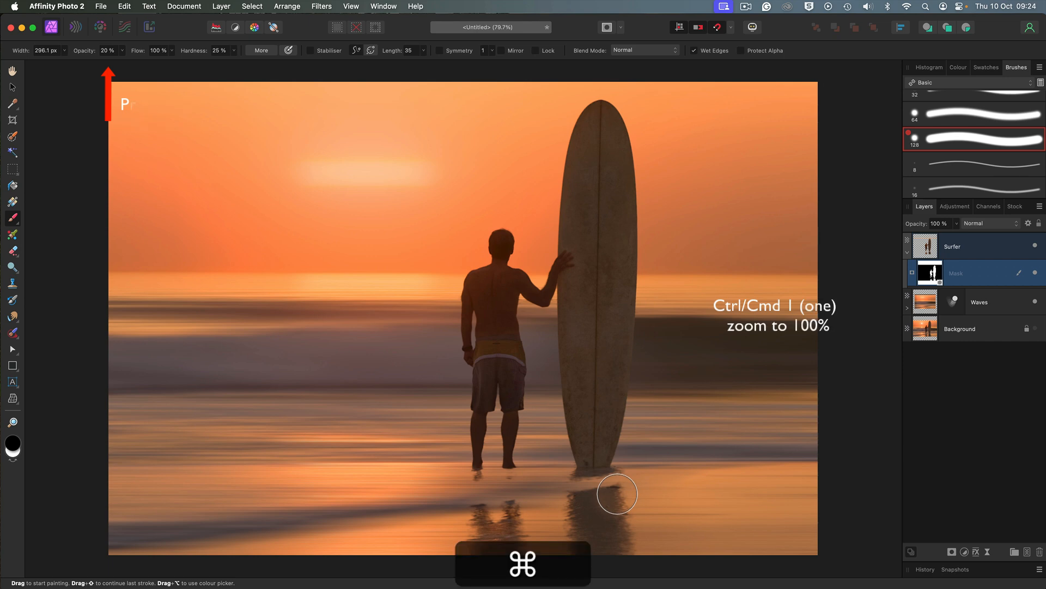
# Step: At 100% zoom with a smaller brush, dab the mask near the surfer's feet, then fit the view
pyautogui.press('Cmd+1')
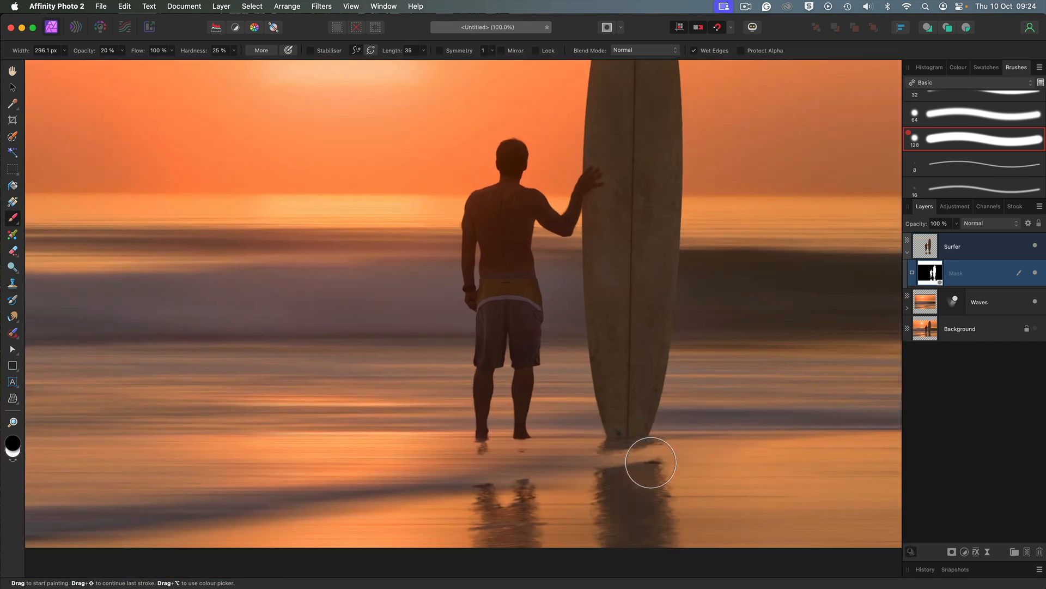
pyautogui.press('[')
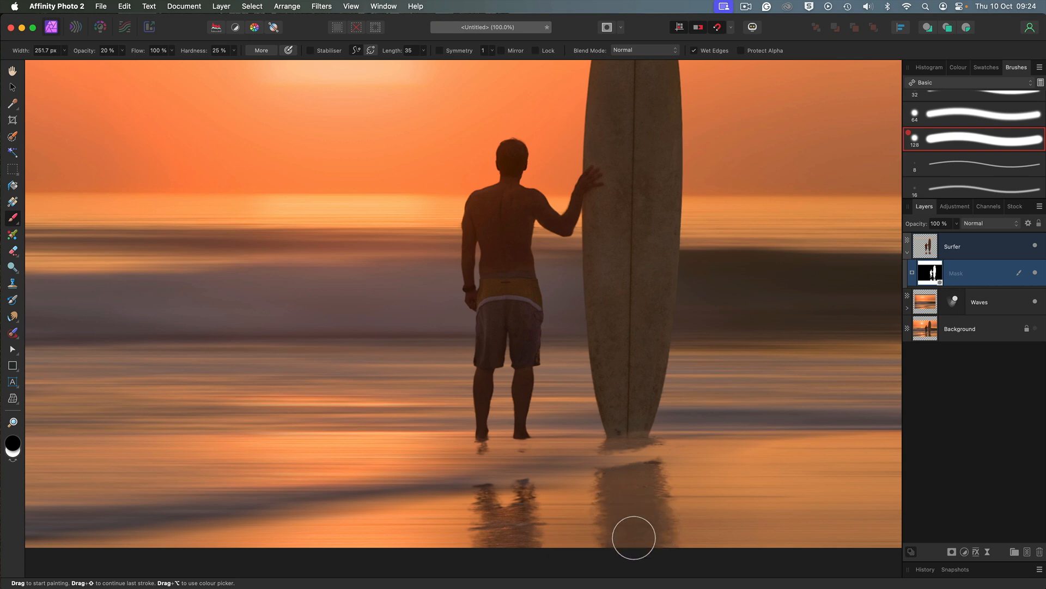
pyautogui.moveTo(526, 497)
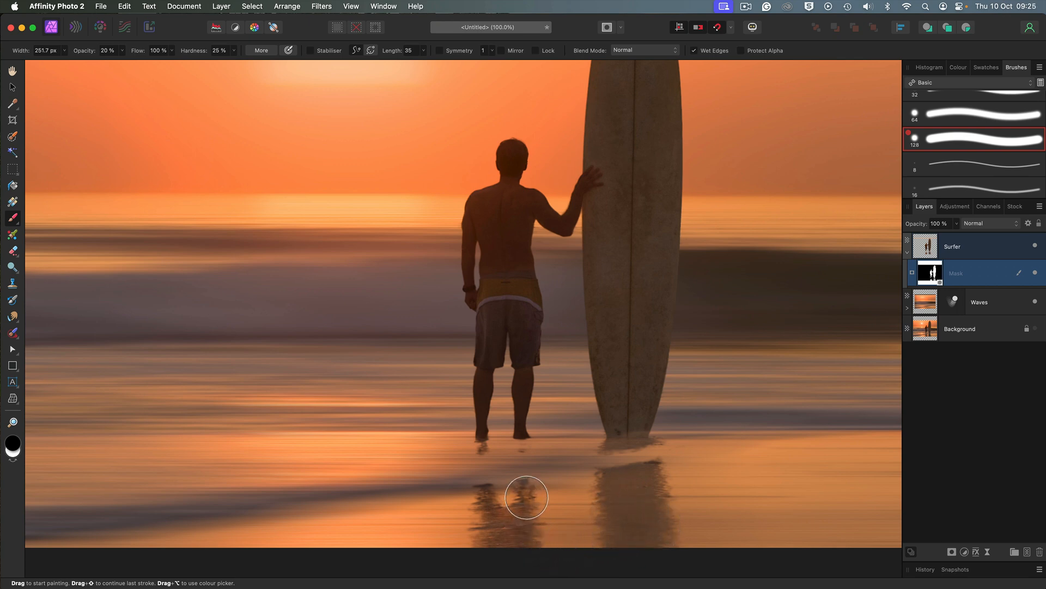
pyautogui.moveTo(526, 508)
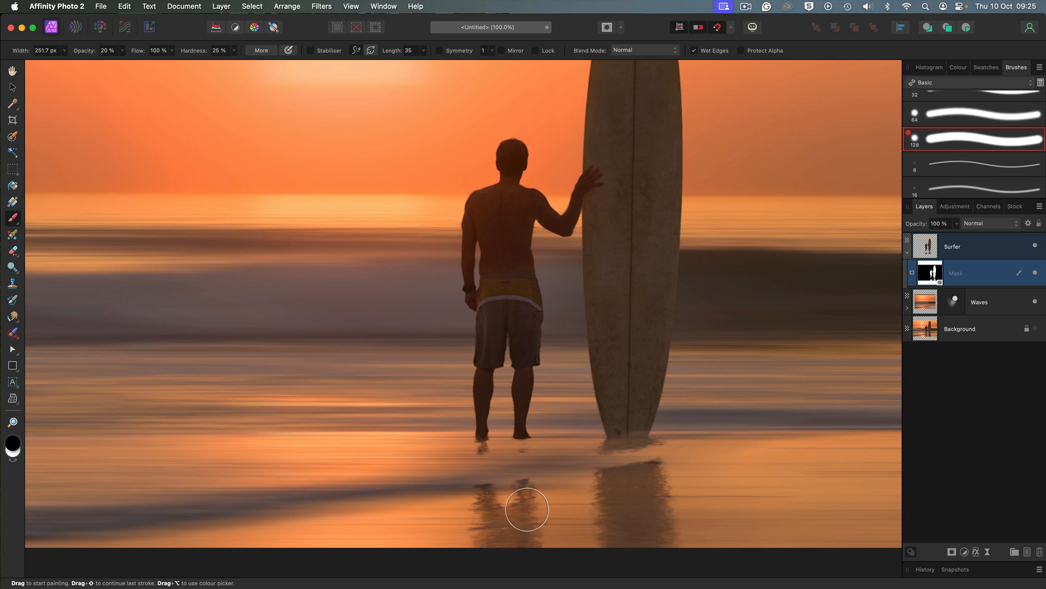
pyautogui.moveTo(504, 502)
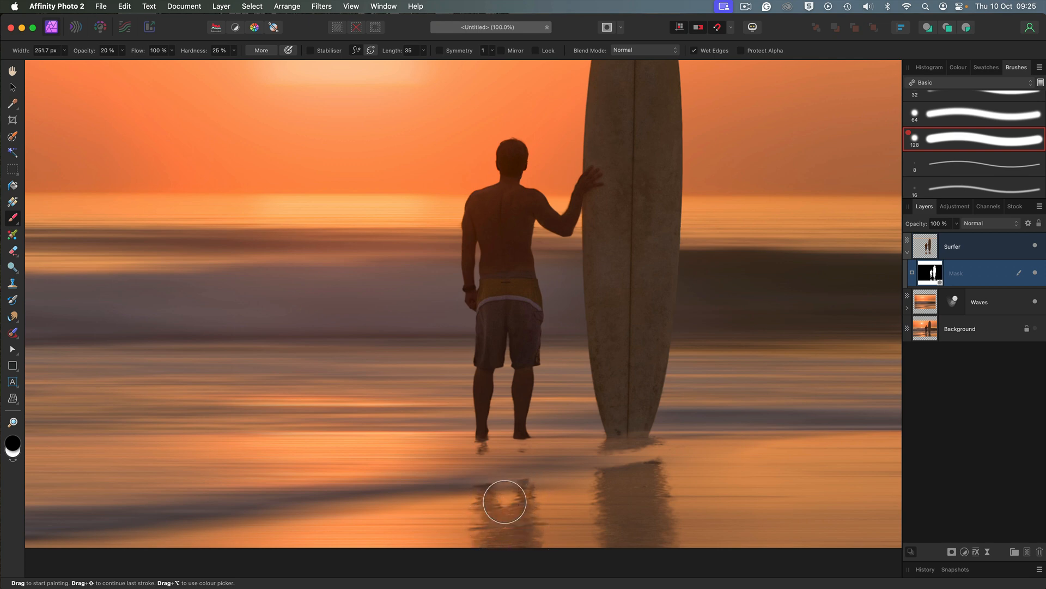
pyautogui.moveTo(507, 525)
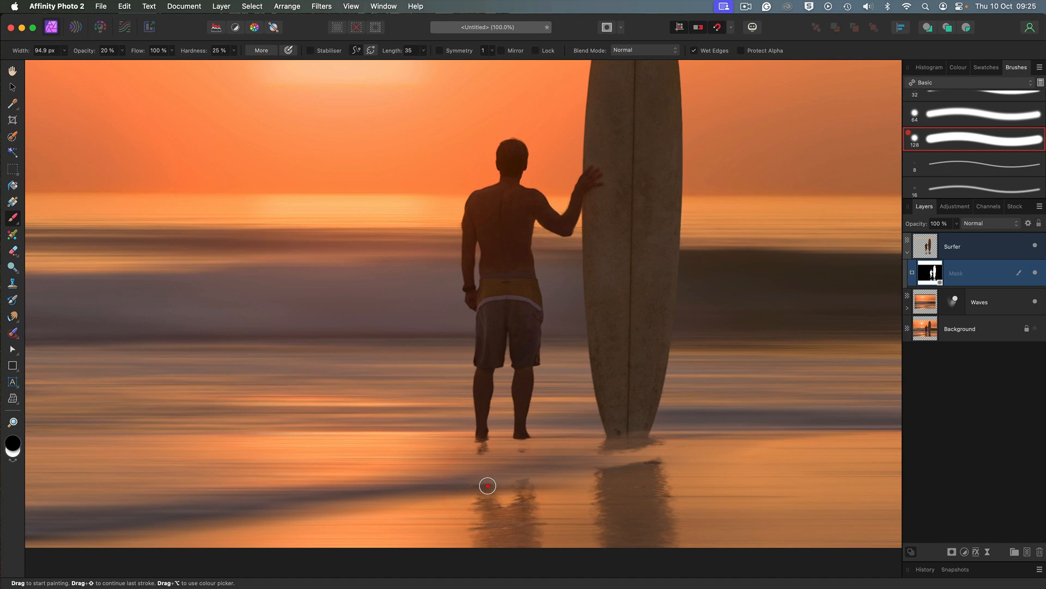
pyautogui.moveTo(487, 450)
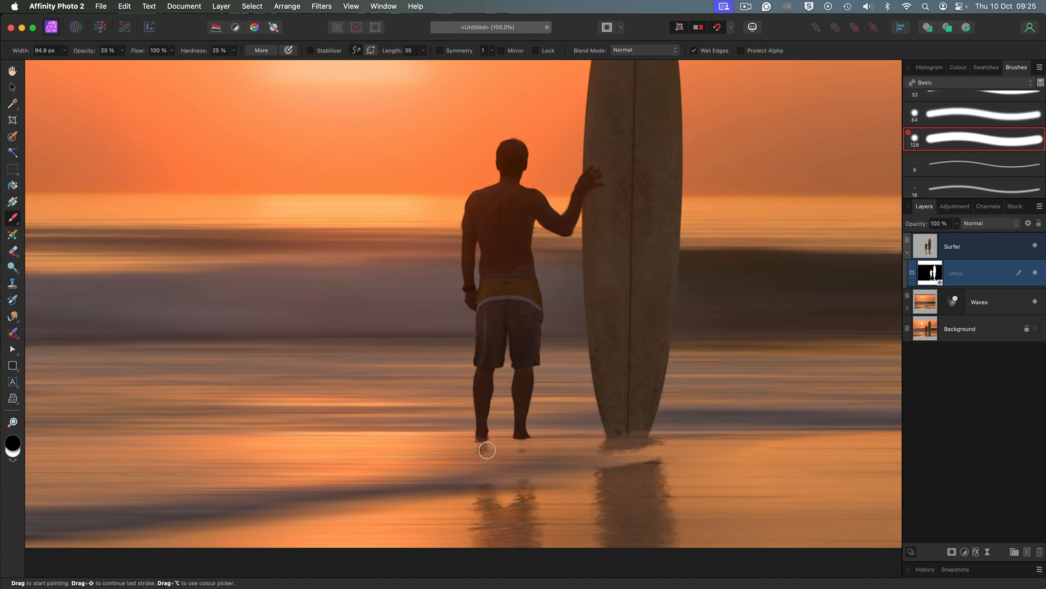
pyautogui.click(481, 453)
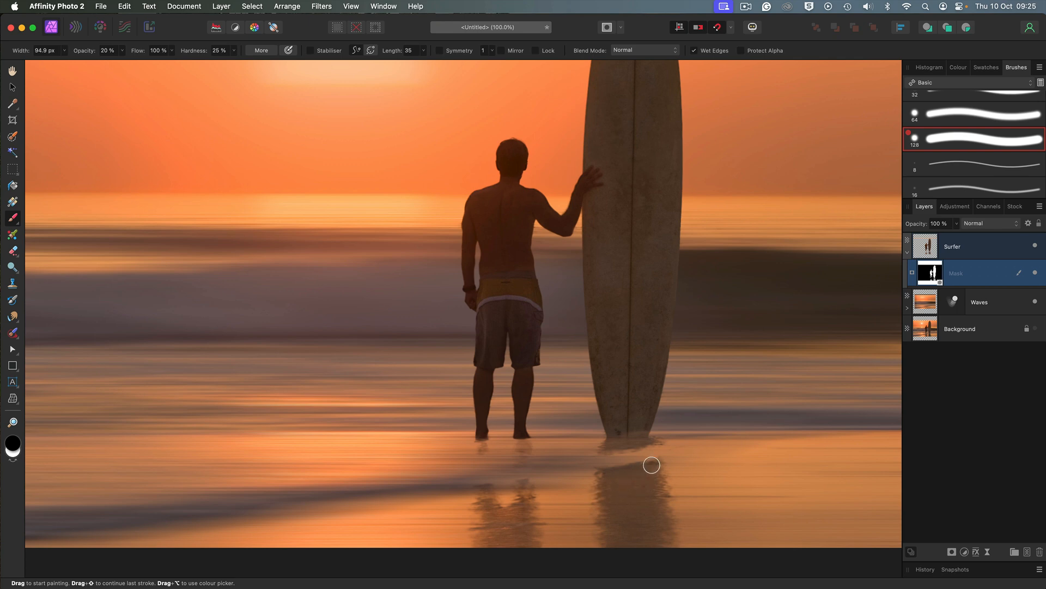
pyautogui.moveTo(653, 464)
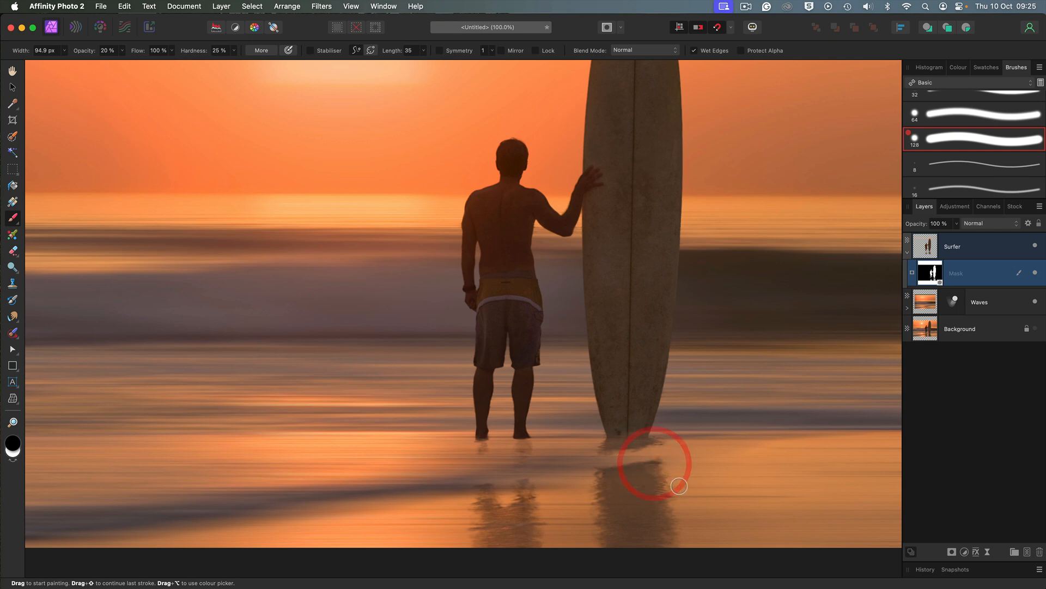
pyautogui.press('cmd+z')
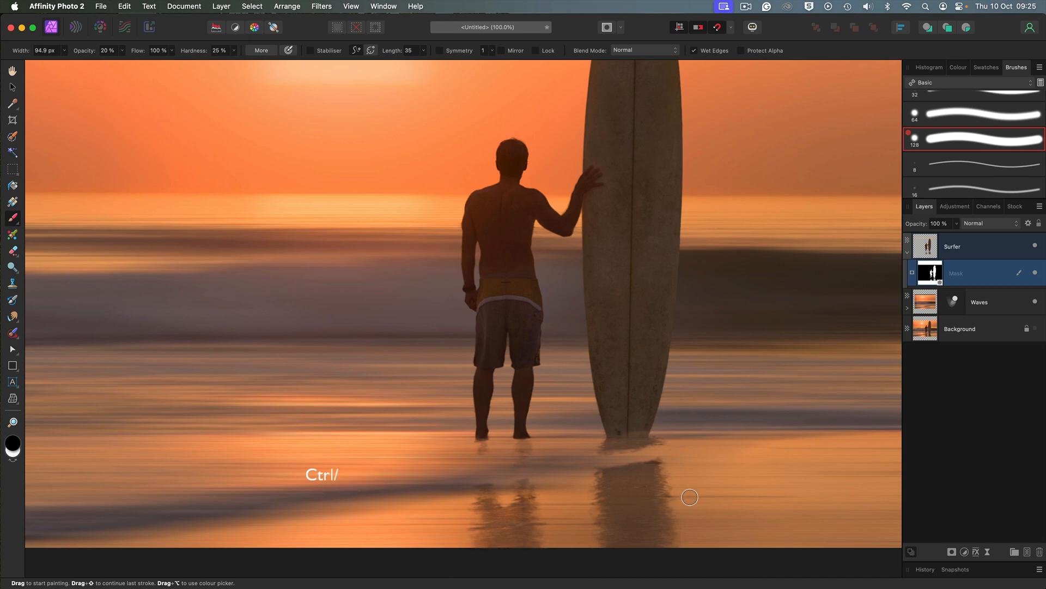
pyautogui.press('Cmd+0')
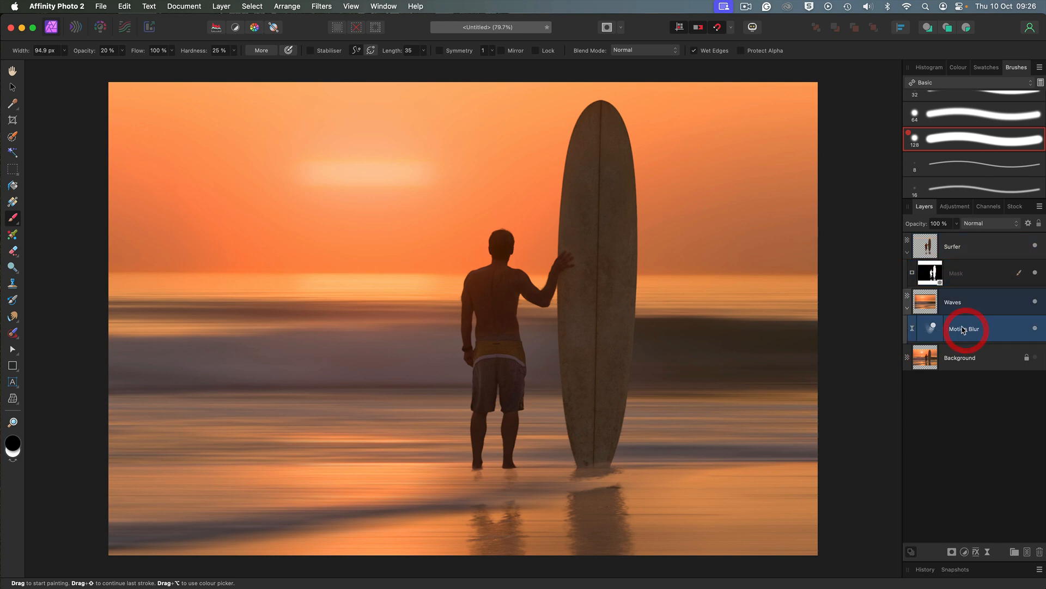
# Step: On the Motion Blur mask, paint the sun back sharp at full opacity, then lower opacity for the reflection
pyautogui.click(962, 329)
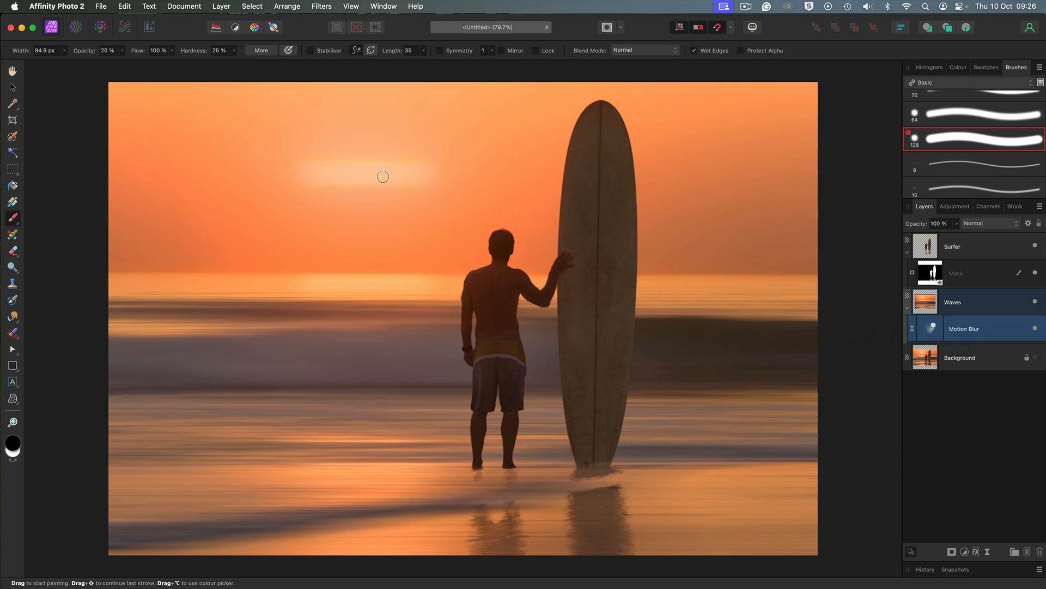
pyautogui.press(']')
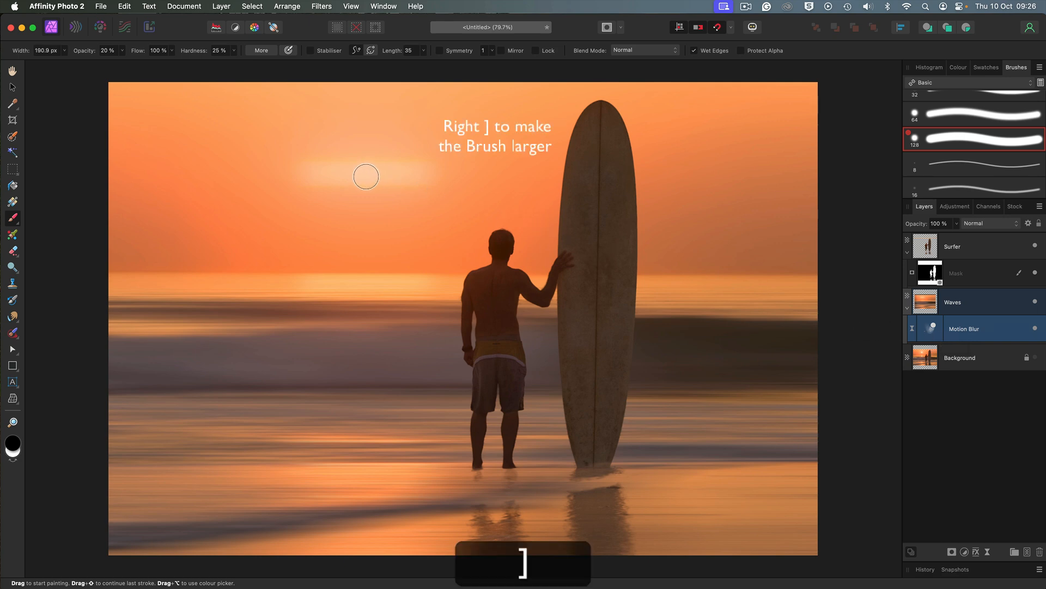
pyautogui.press(']')
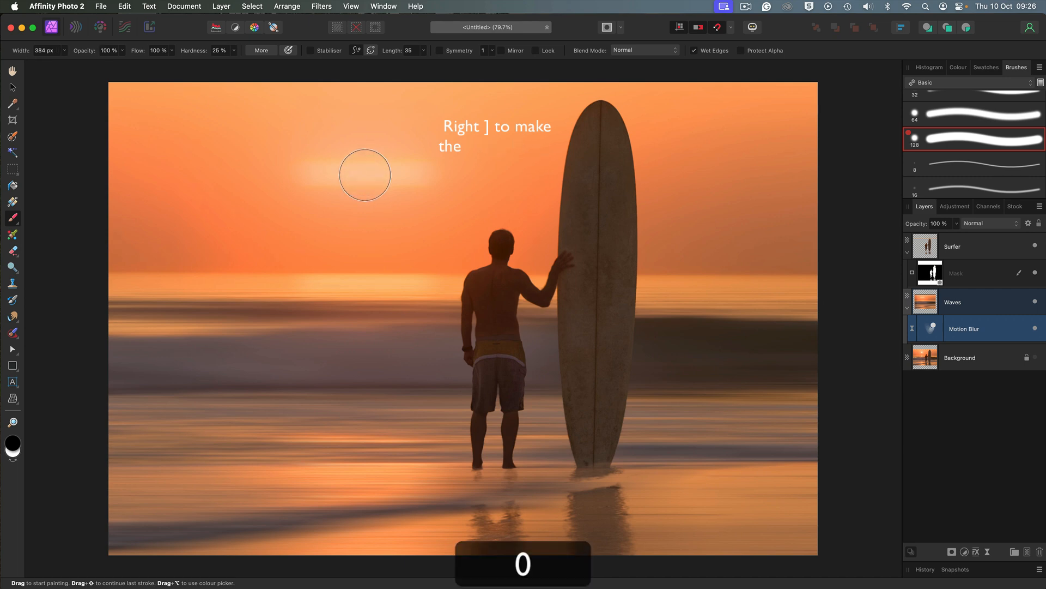
pyautogui.press('0')
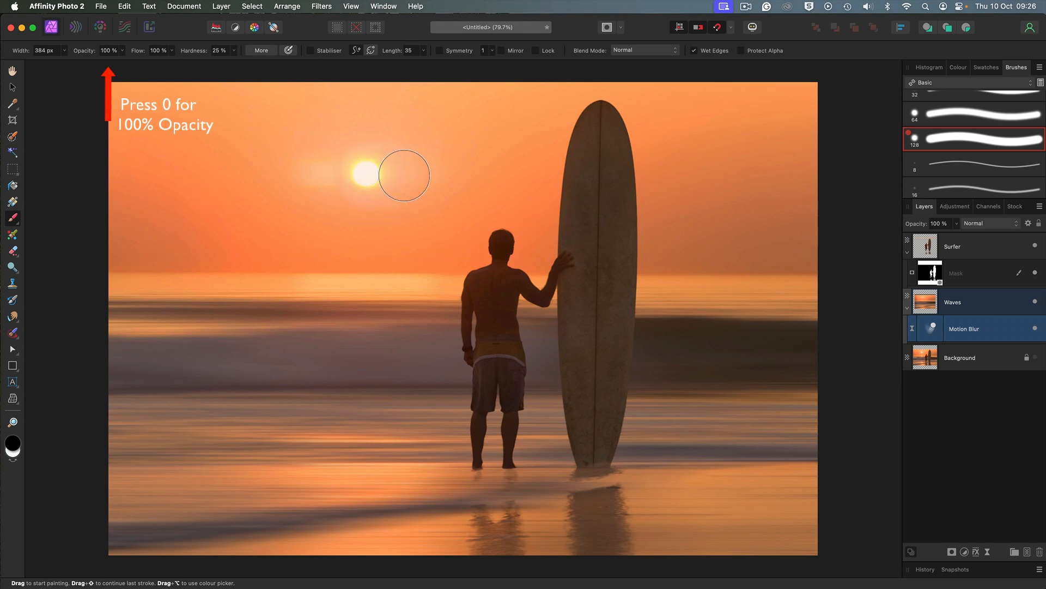
pyautogui.moveTo(376, 163)
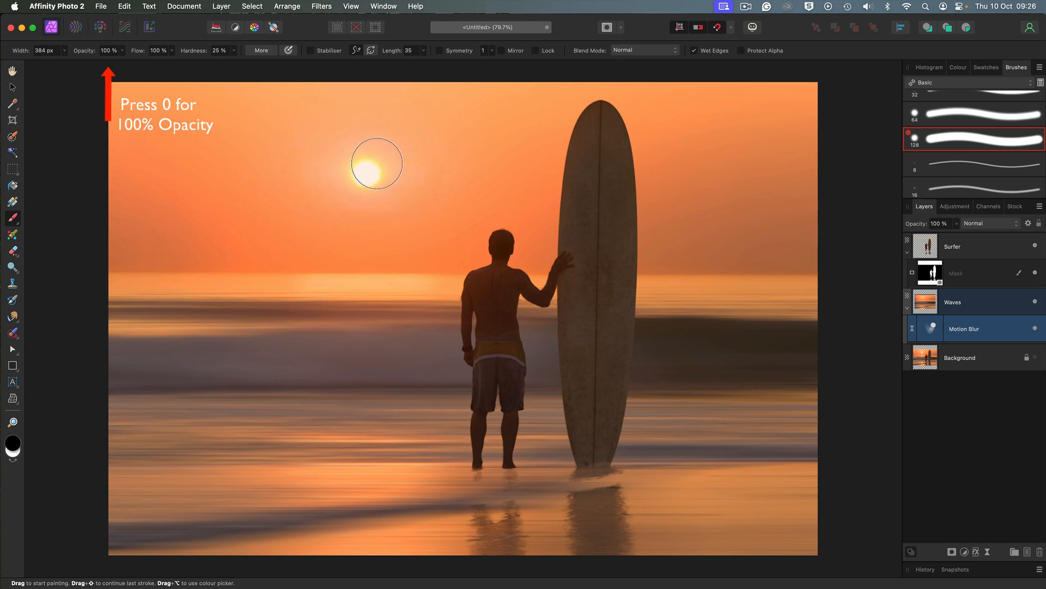
pyautogui.moveTo(377, 163); pyautogui.dragTo(356, 274)
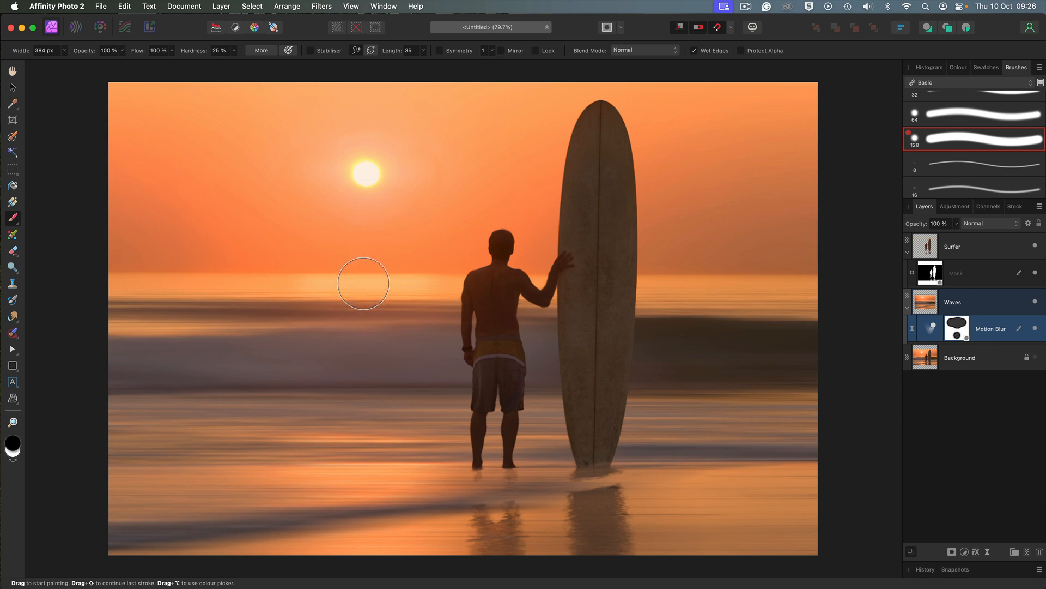
pyautogui.press('5')
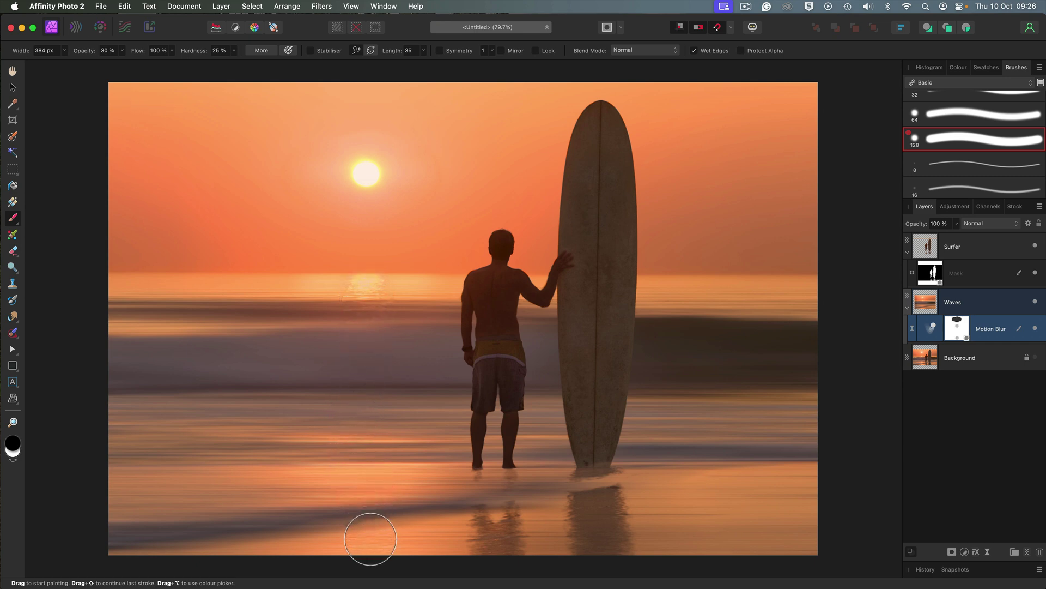
pyautogui.moveTo(371, 473)
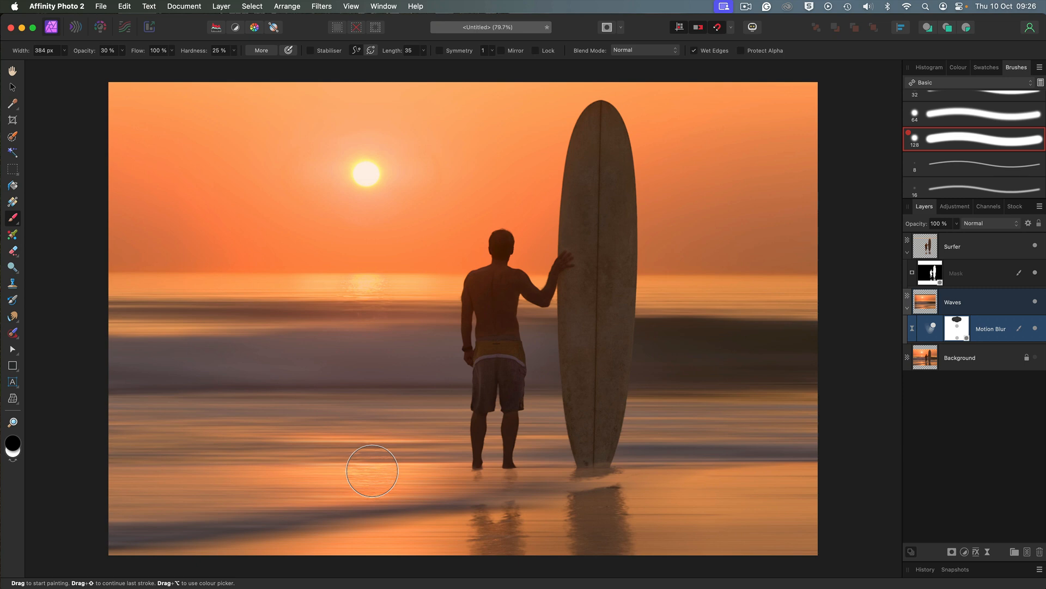
pyautogui.press('[')
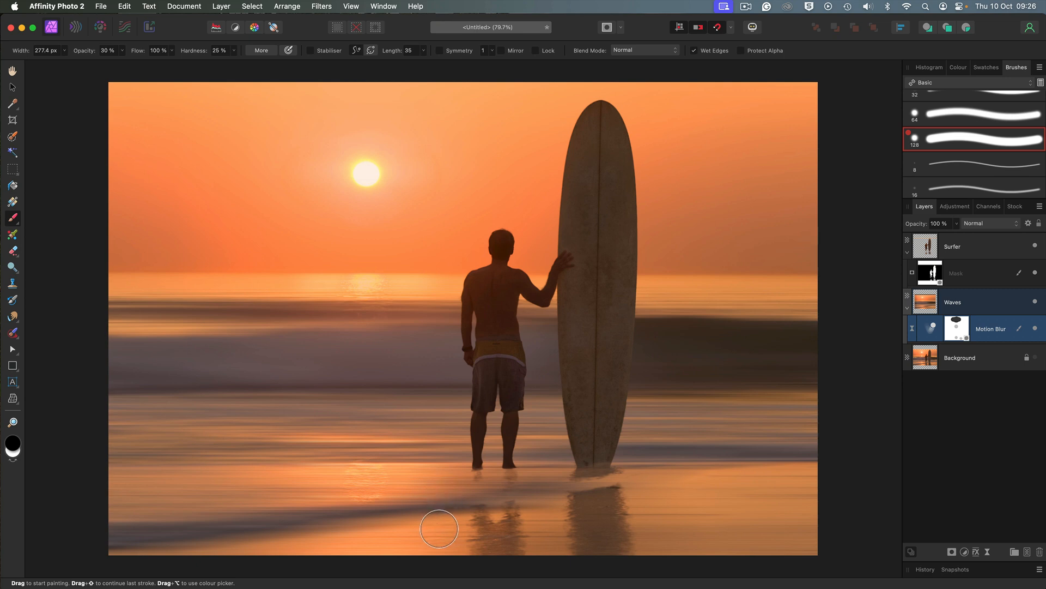
pyautogui.moveTo(405, 564)
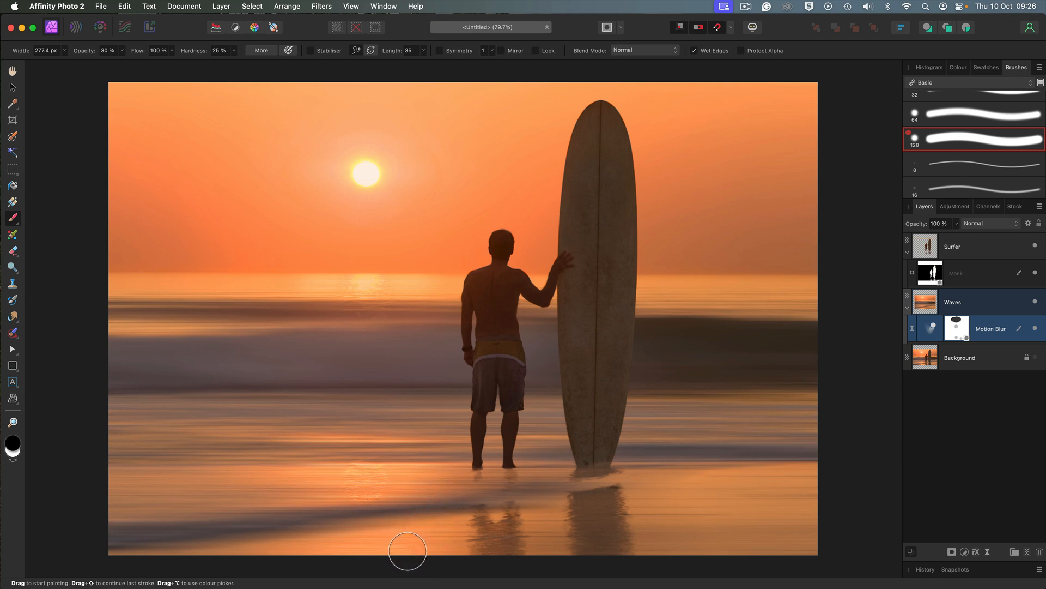
pyautogui.moveTo(592, 537)
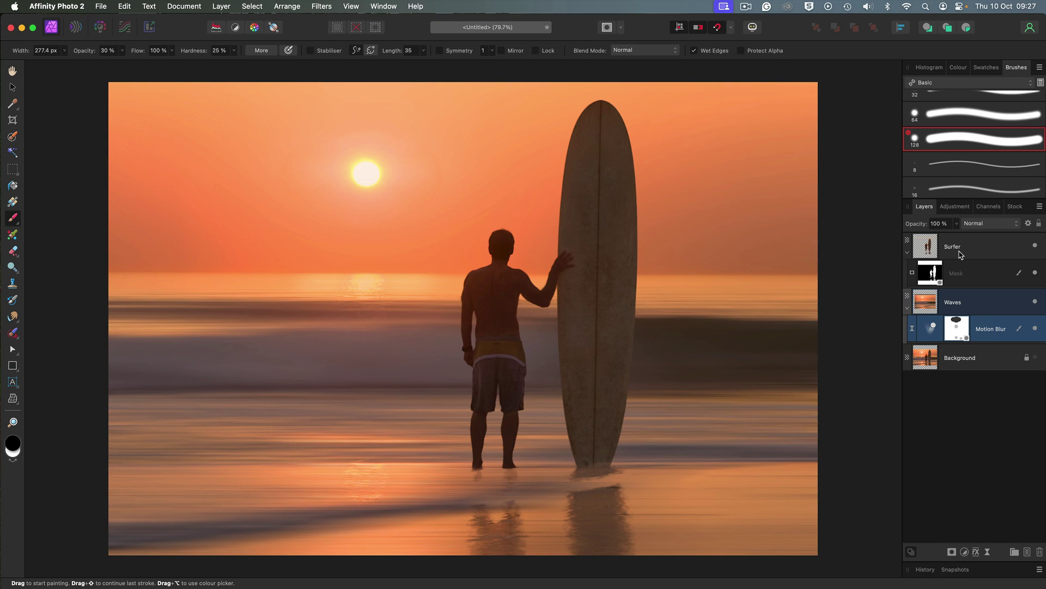
pyautogui.moveTo(955, 248)
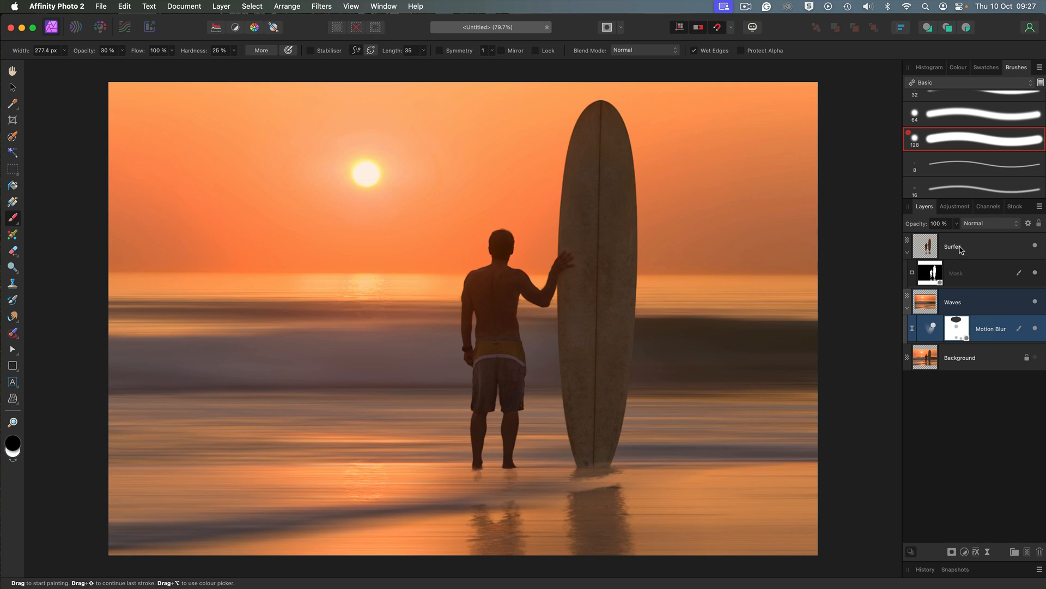
# Step: Set the Surfer layer's blend mode to Soft Light
pyautogui.click(954, 246)
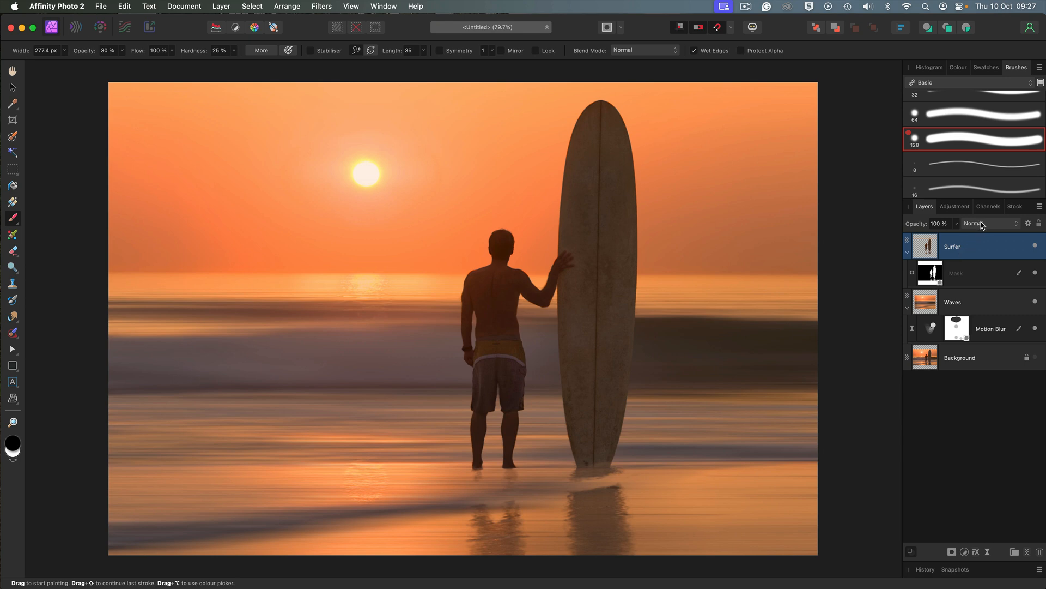
pyautogui.click(983, 223)
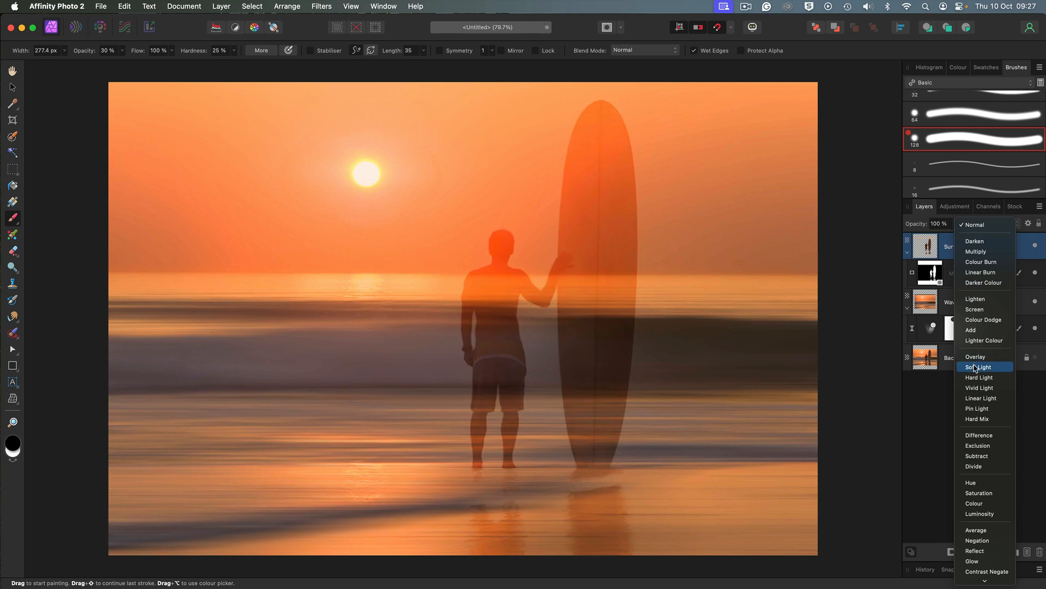
pyautogui.click(977, 367)
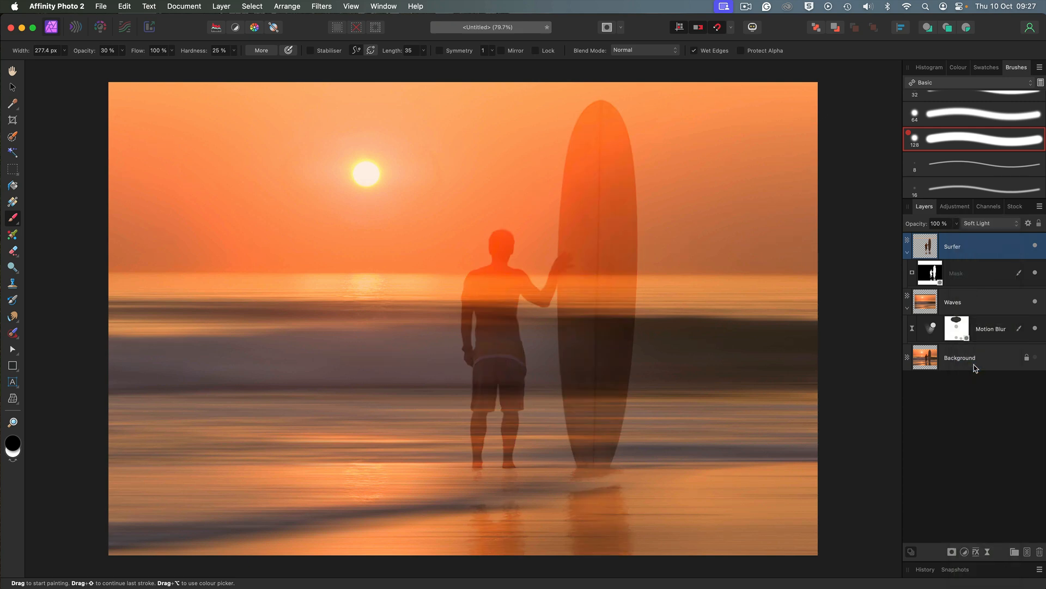
pyautogui.moveTo(759, 343)
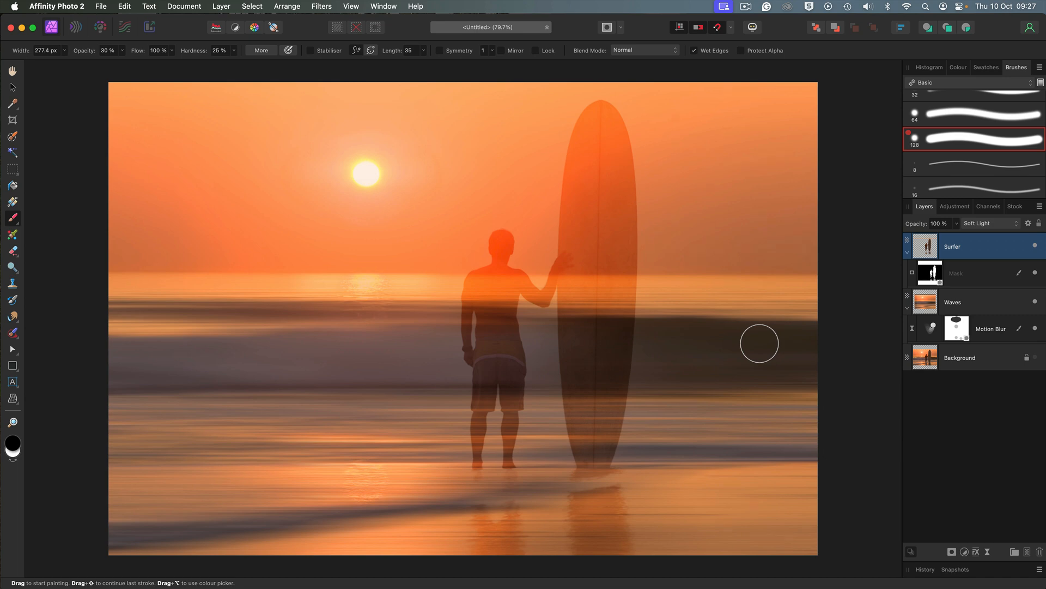
pyautogui.moveTo(765, 342)
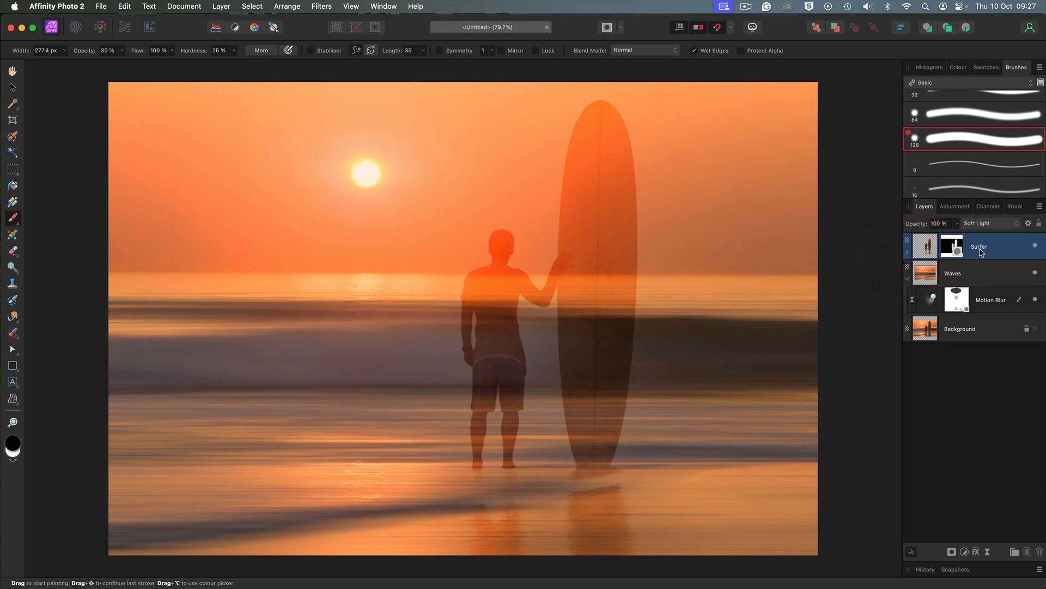
# Step: Duplicate the Surfer layer and lower the copy's opacity to about 33%
pyautogui.press('cmd+j')
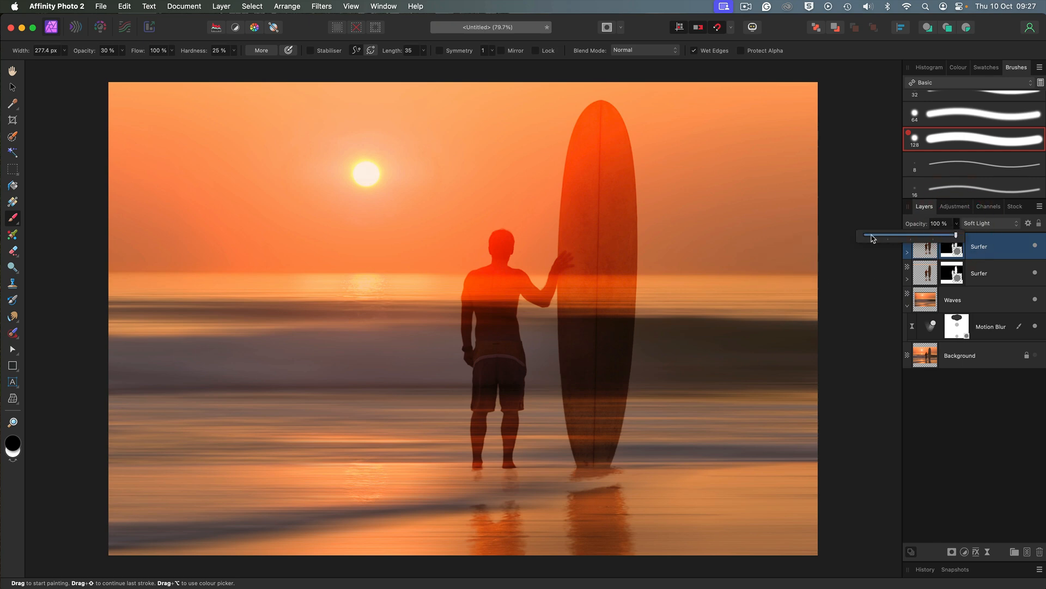
pyautogui.moveTo(955, 235); pyautogui.dragTo(864, 236)
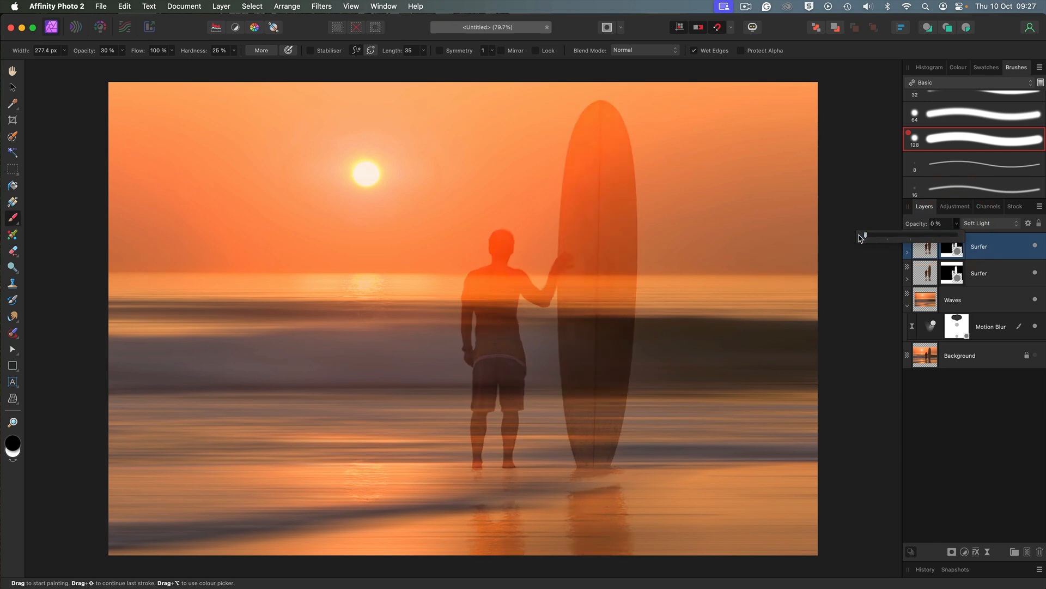
pyautogui.moveTo(862, 238); pyautogui.dragTo(870, 238)
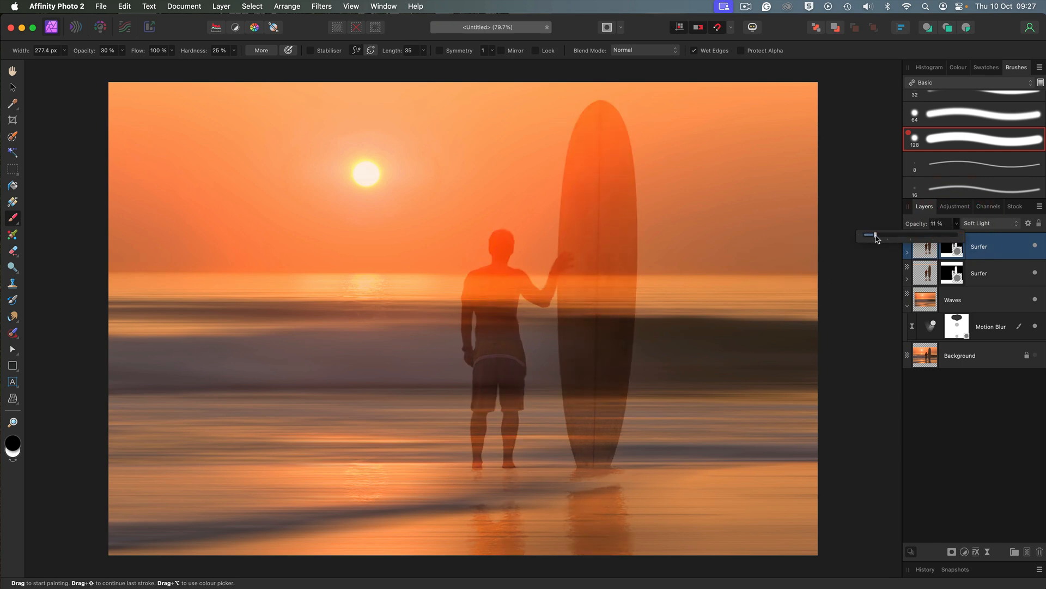
pyautogui.moveTo(870, 236); pyautogui.dragTo(888, 236)
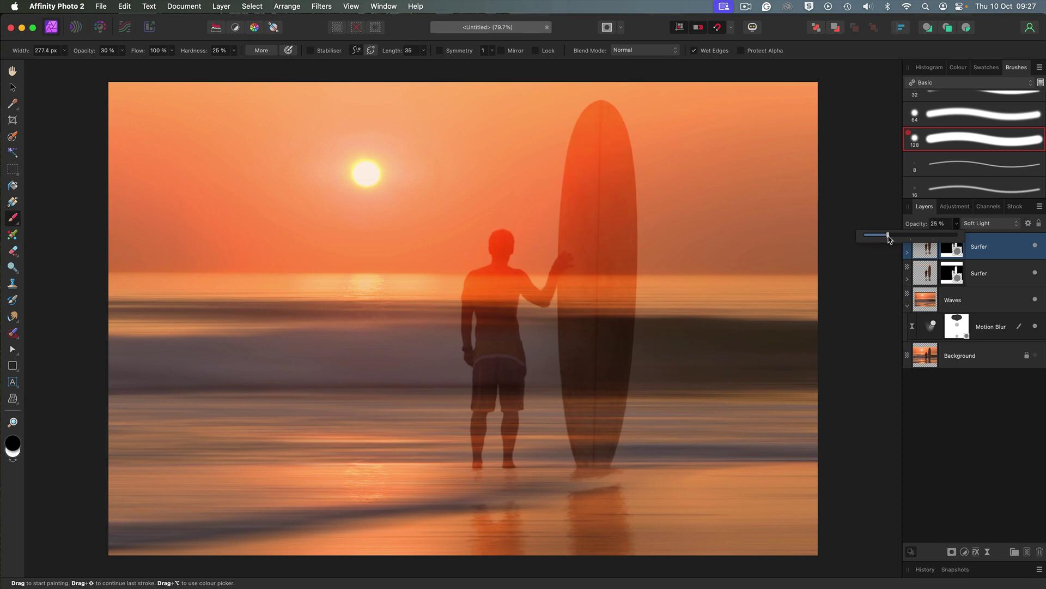
pyautogui.moveTo(886, 236); pyautogui.dragTo(898, 236)
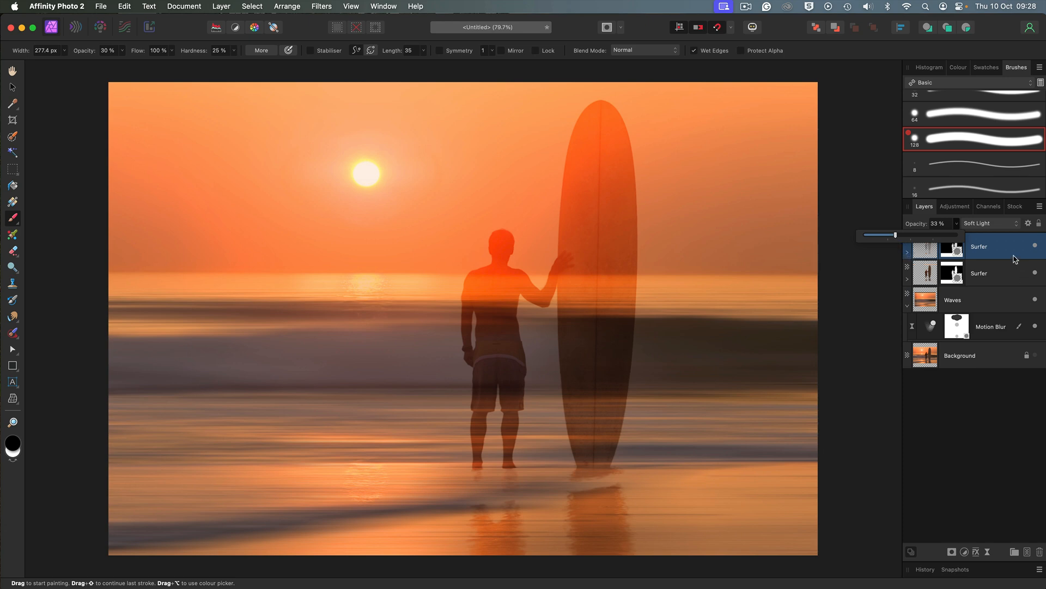
pyautogui.click(952, 300)
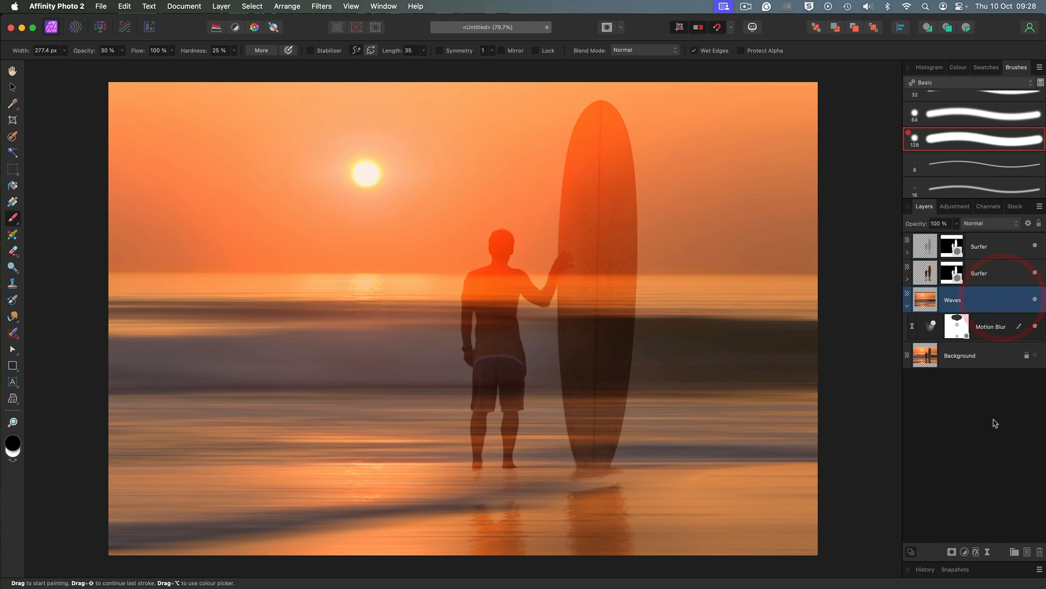
pyautogui.moveTo(964, 552)
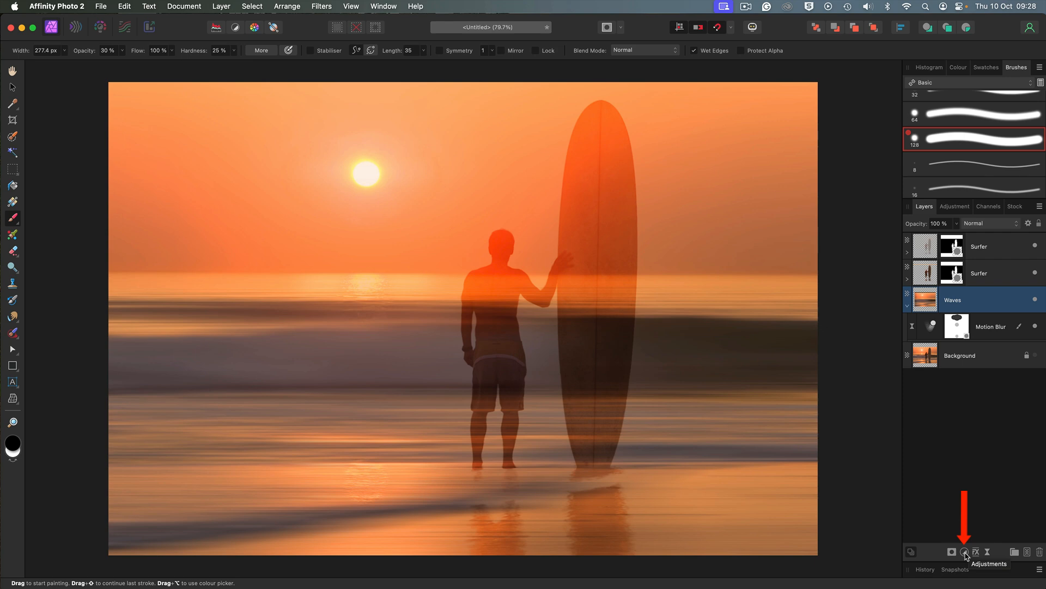
# Step: Add a Vibrance adjustment above Waves with vibrance 70% and saturation 13%
pyautogui.click(962, 551)
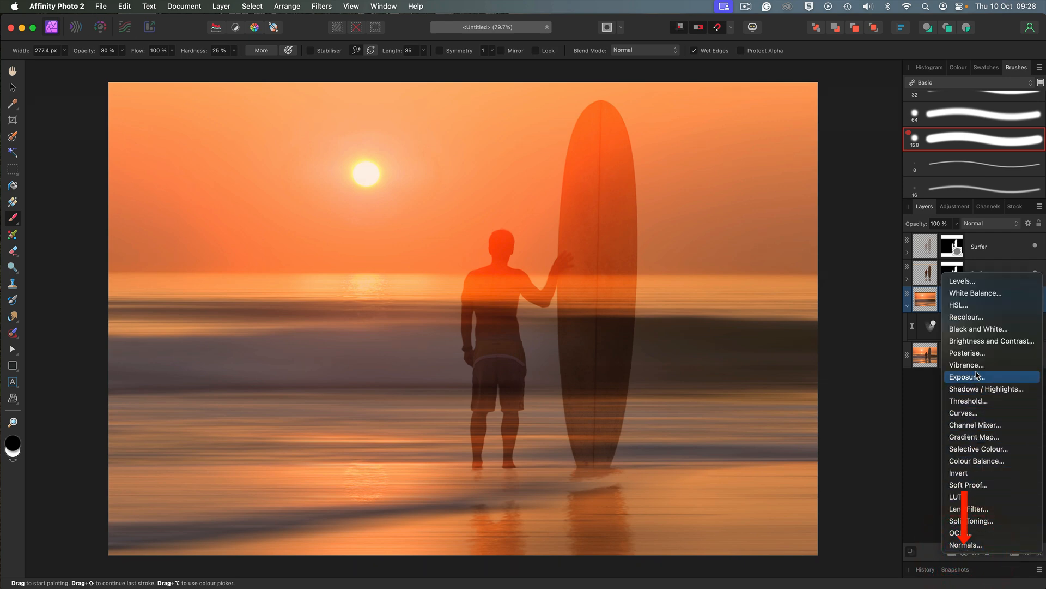
pyautogui.click(966, 365)
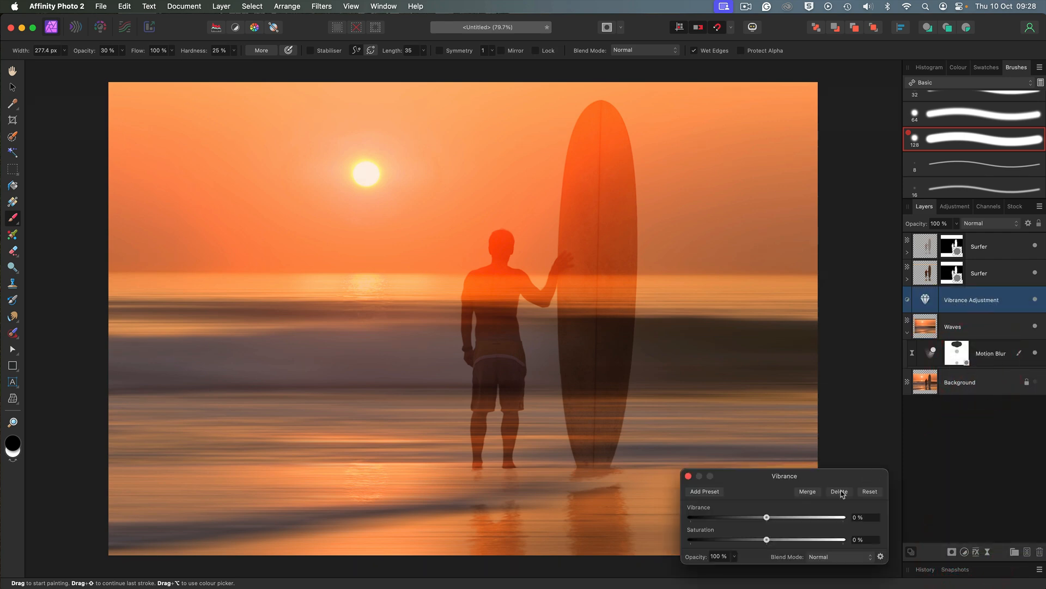
pyautogui.moveTo(784, 476); pyautogui.dragTo(833, 172)
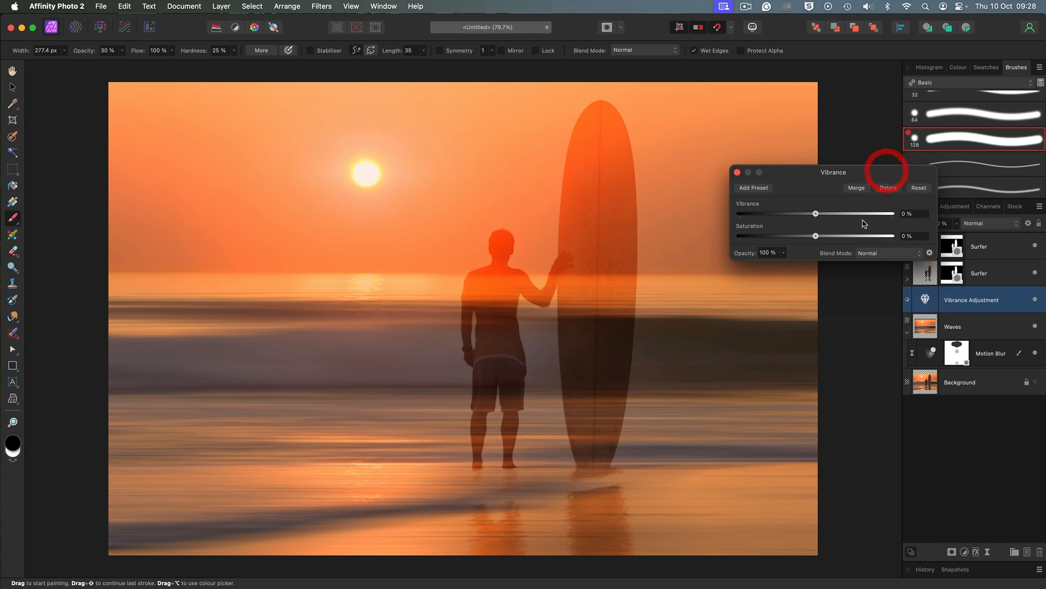
pyautogui.moveTo(815, 213); pyautogui.dragTo(868, 213)
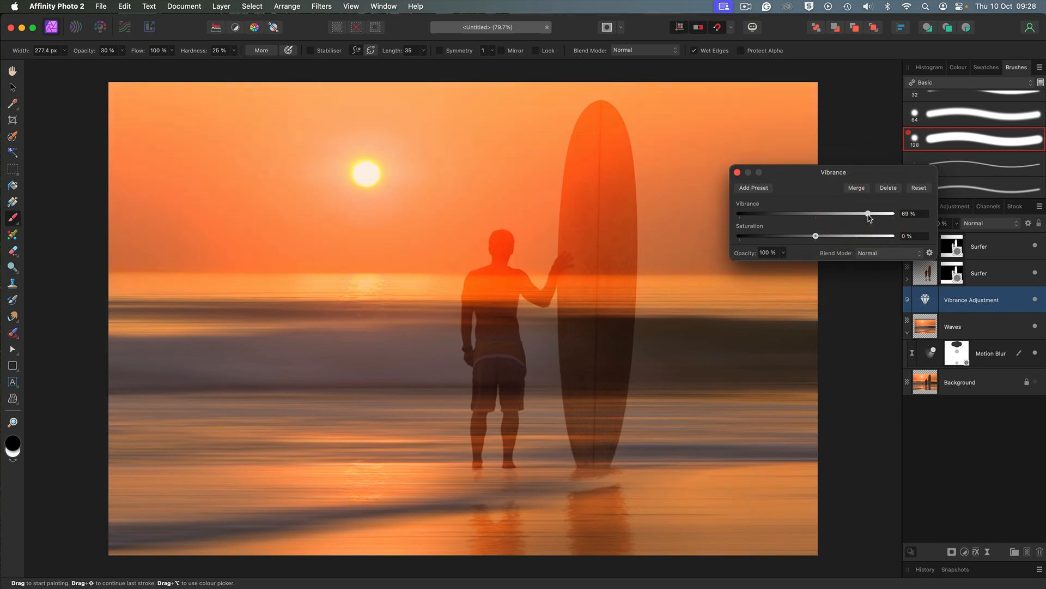
pyautogui.moveTo(868, 214); pyautogui.dragTo(869, 214)
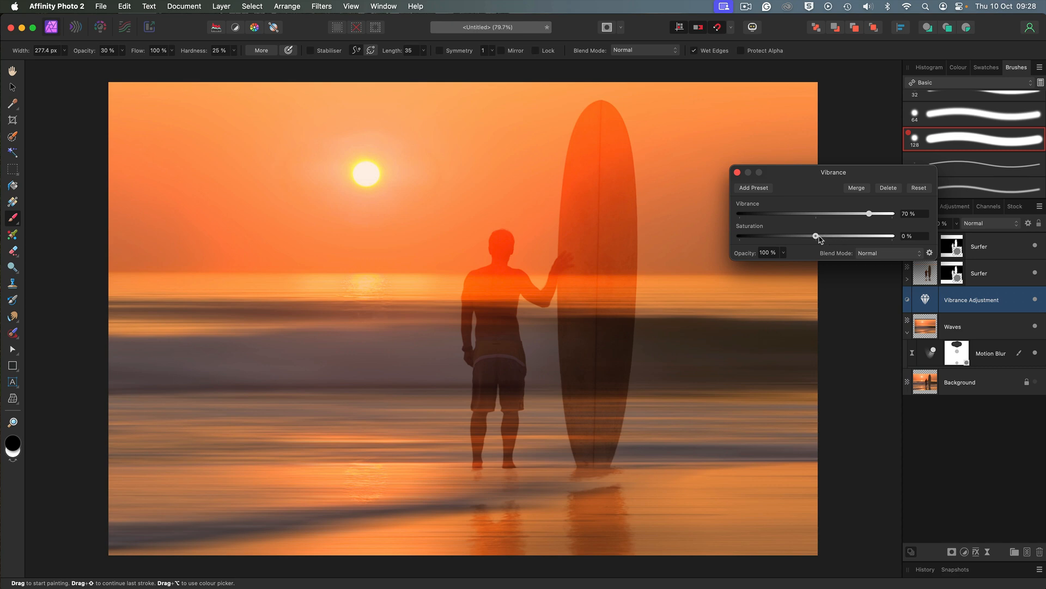
pyautogui.moveTo(815, 236); pyautogui.dragTo(822, 236)
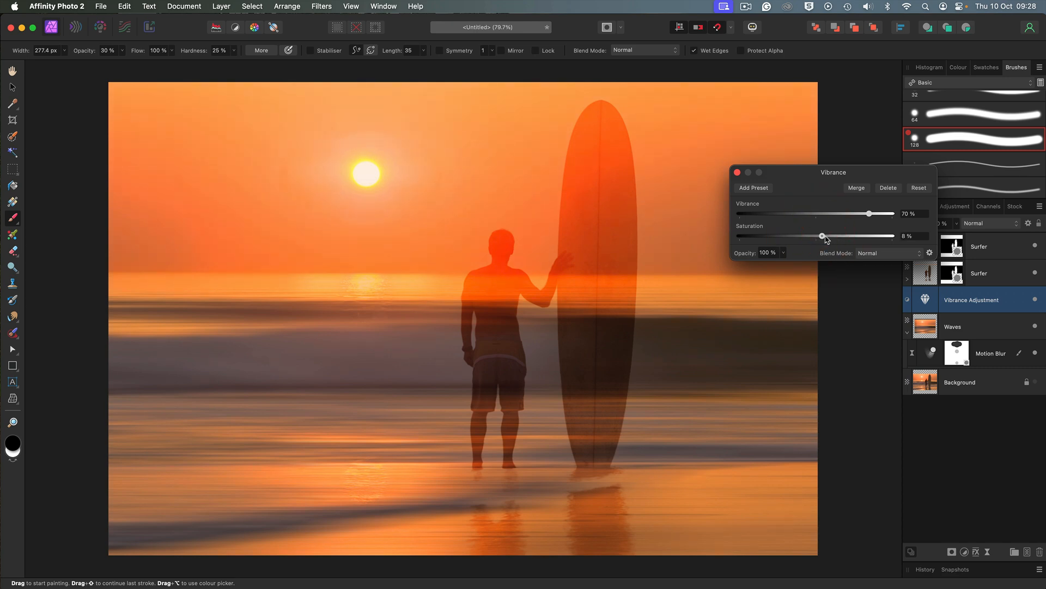
pyautogui.moveTo(822, 235); pyautogui.dragTo(826, 235)
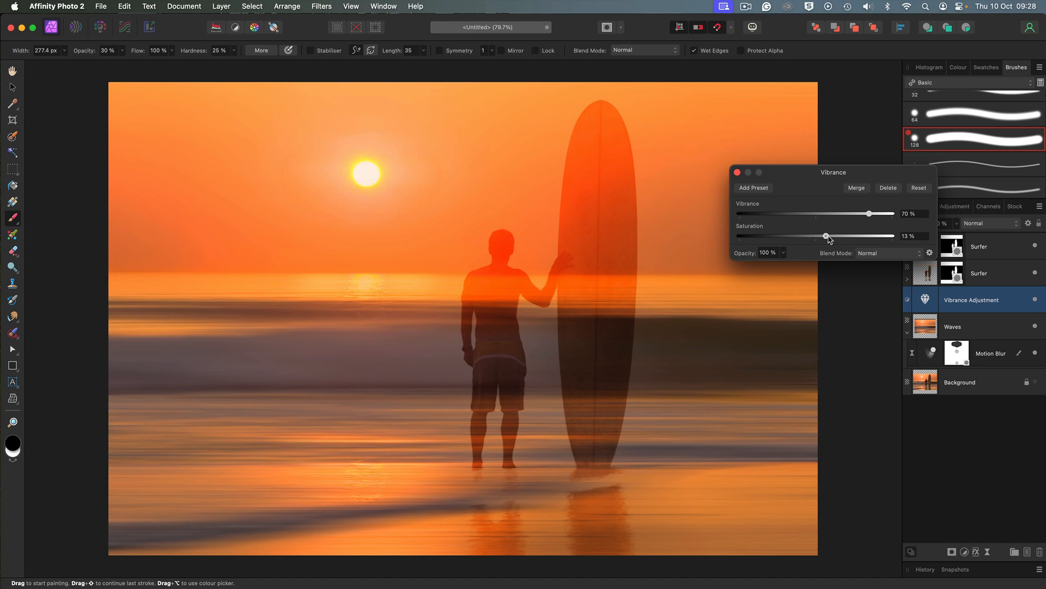
pyautogui.moveTo(754, 195)
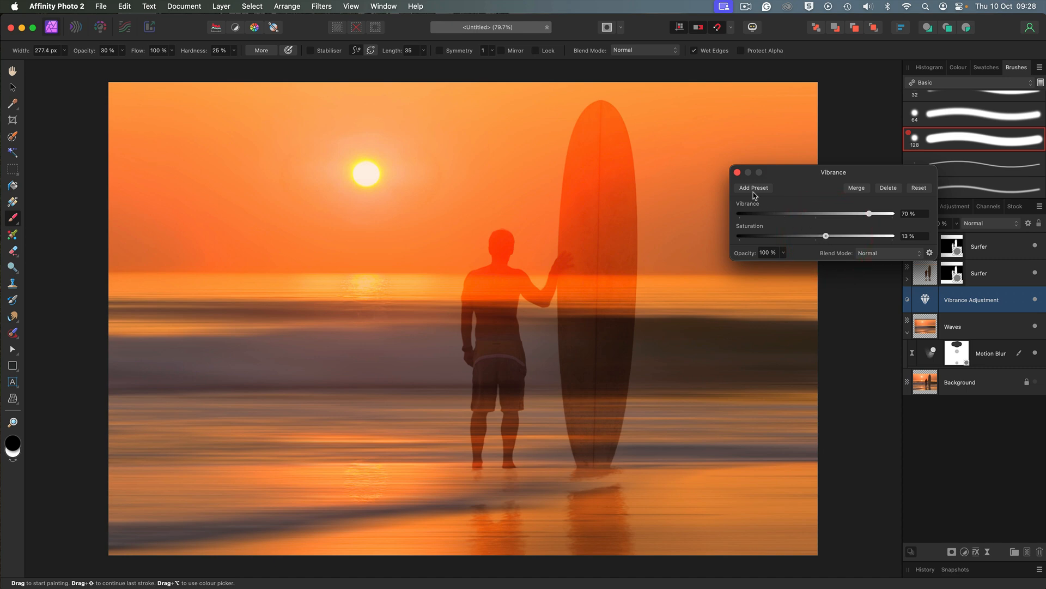
pyautogui.click(737, 172)
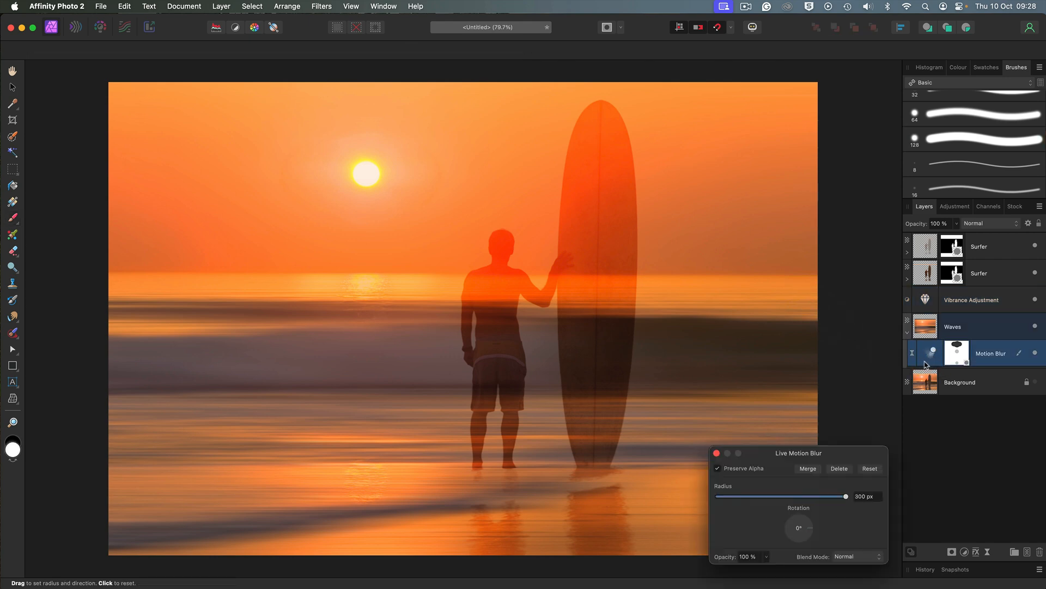
# Step: Reduce the Waves Motion Blur radius below 300 px
pyautogui.moveTo(798, 452); pyautogui.dragTo(833, 261)
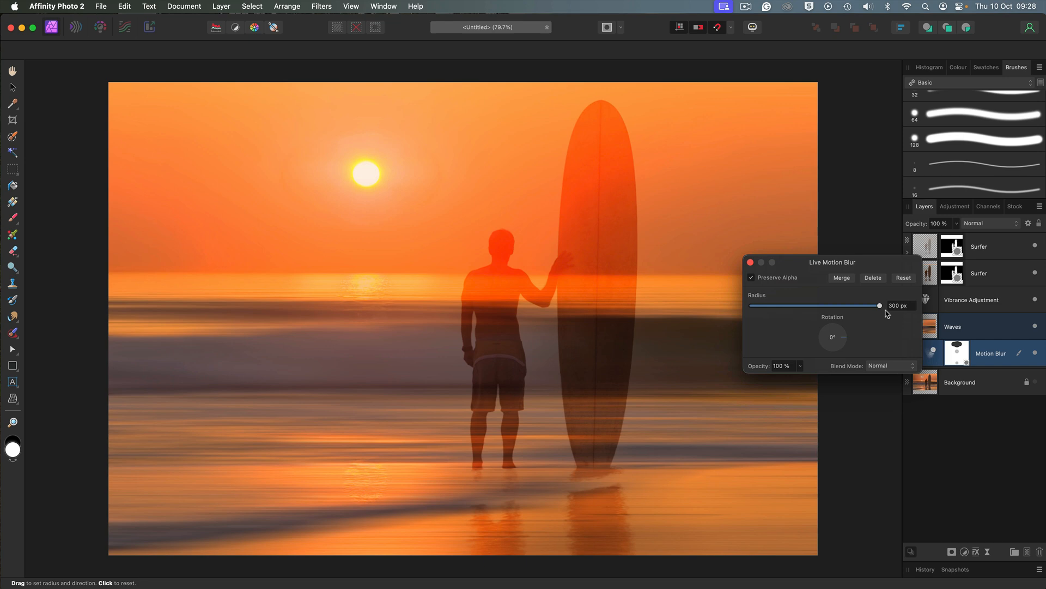
pyautogui.moveTo(883, 311)
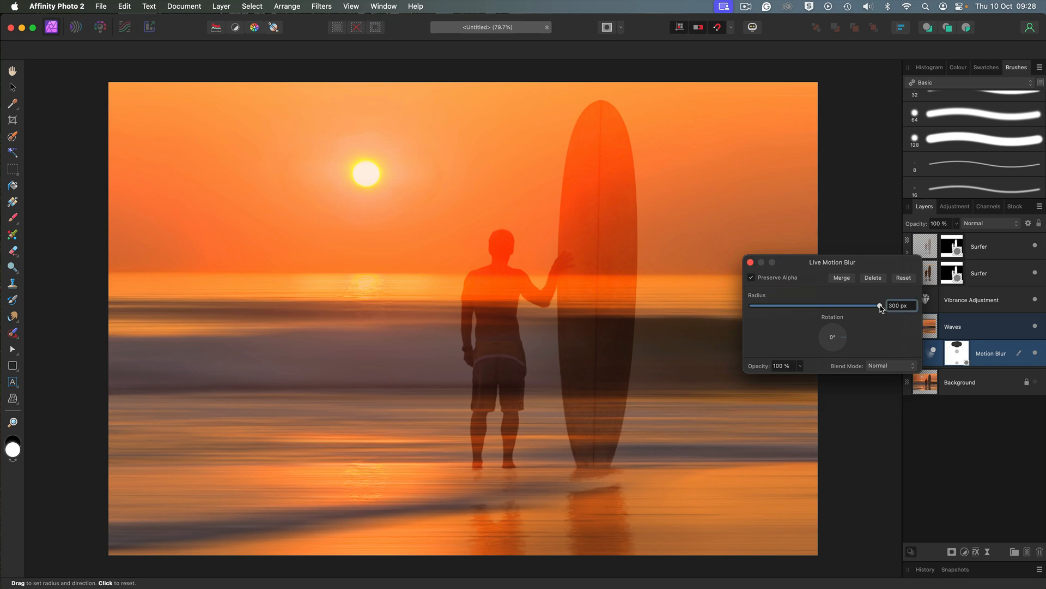
pyautogui.moveTo(873, 306); pyautogui.dragTo(881, 305)
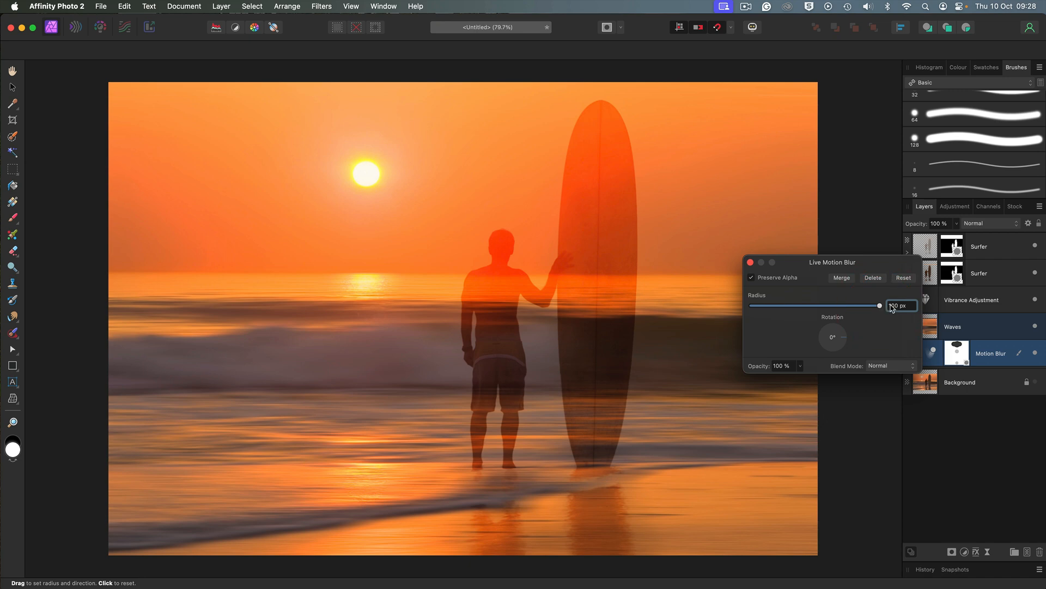
pyautogui.click(898, 305)
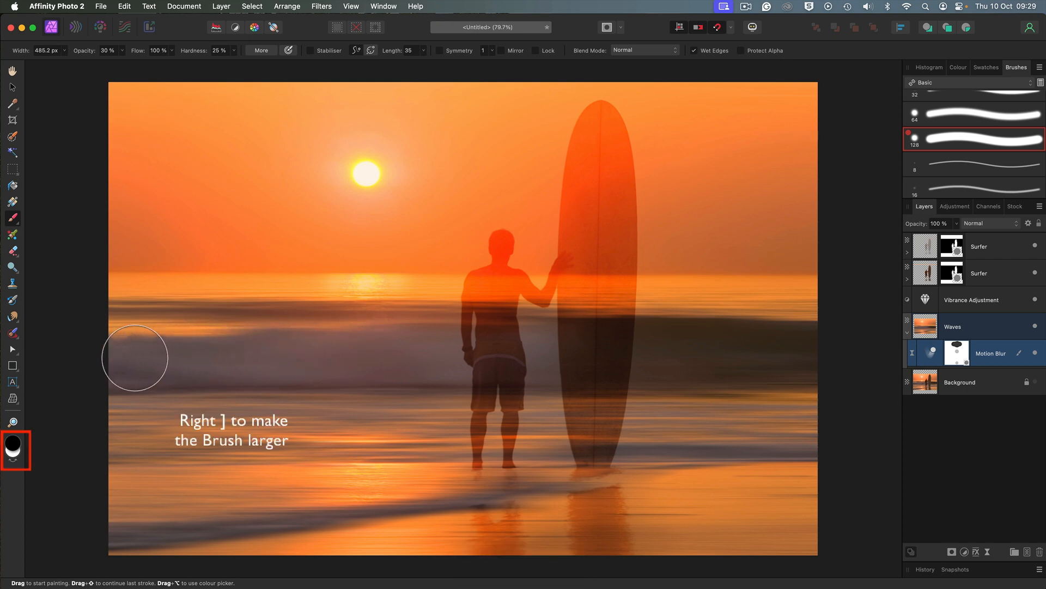
pyautogui.moveTo(267, 357)
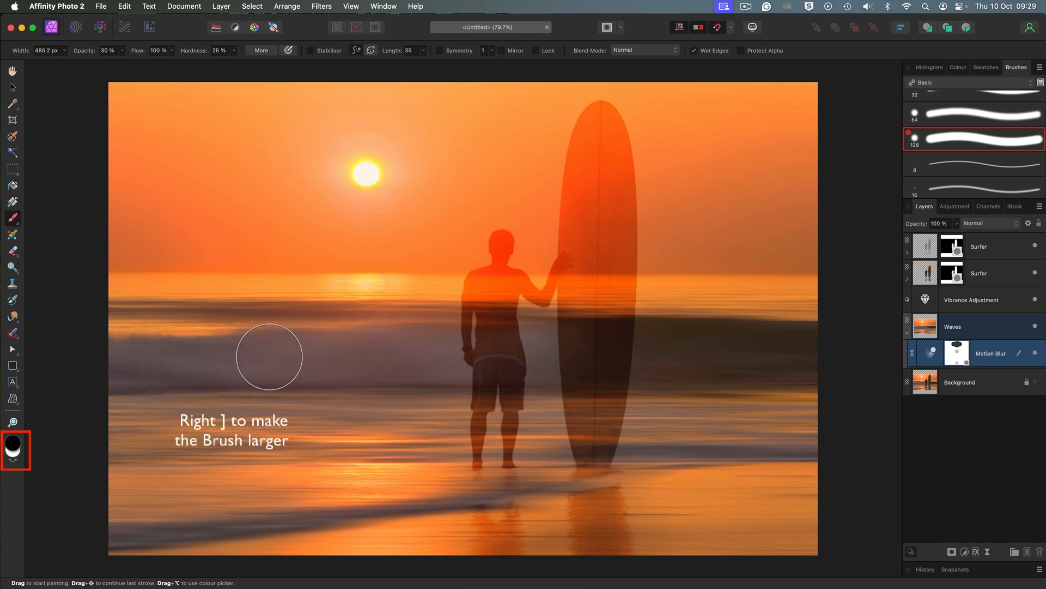
pyautogui.moveTo(579, 353)
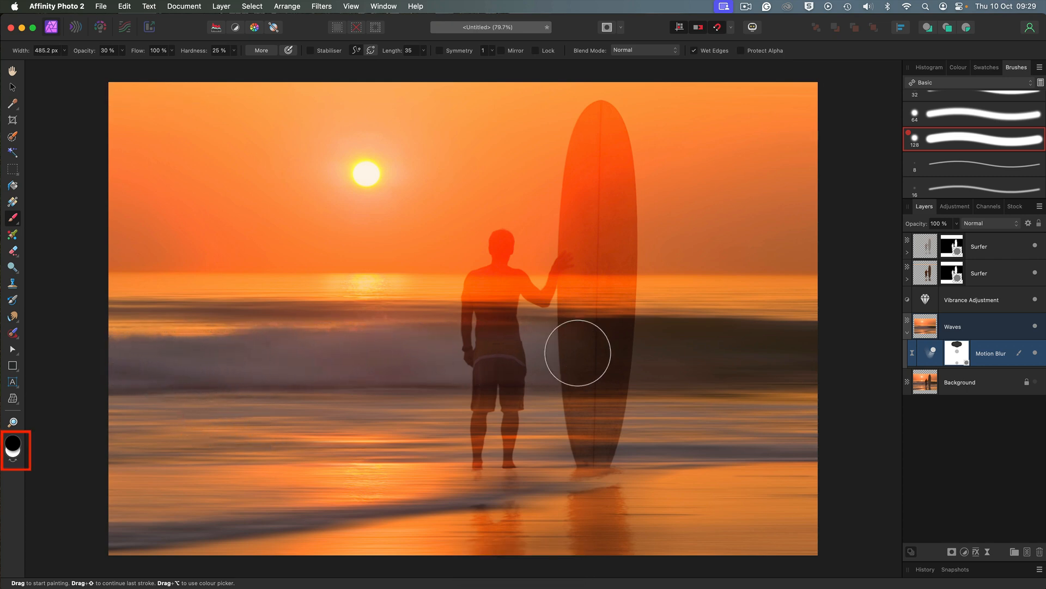
pyautogui.moveTo(860, 410)
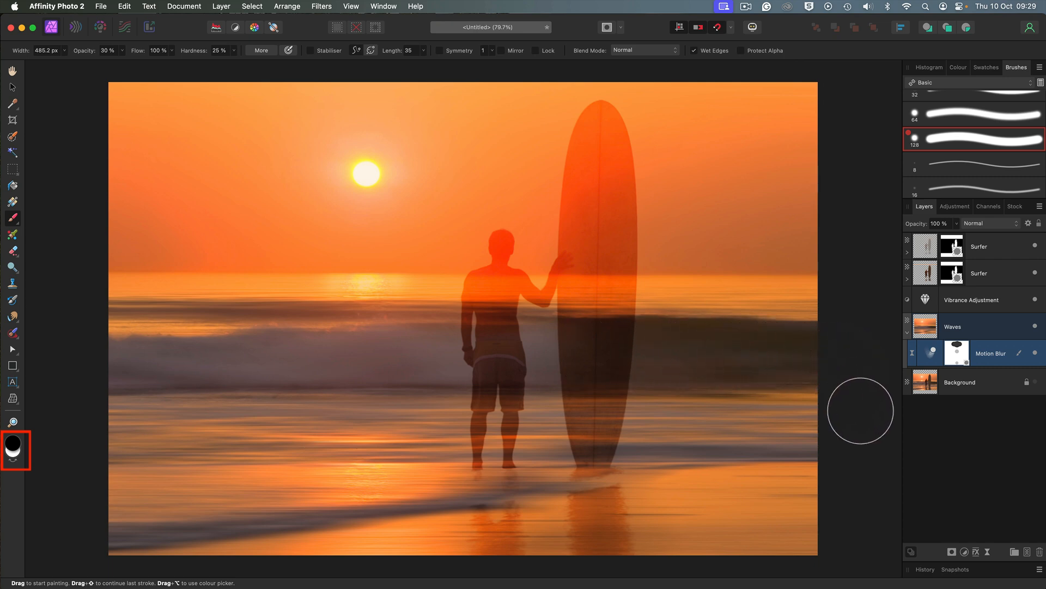